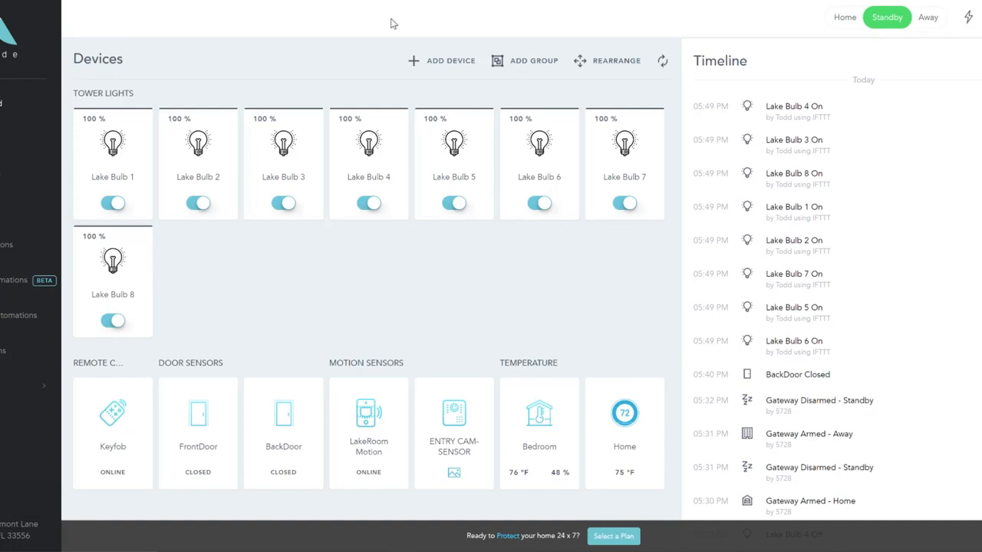
pyautogui.moveTo(696, 90)
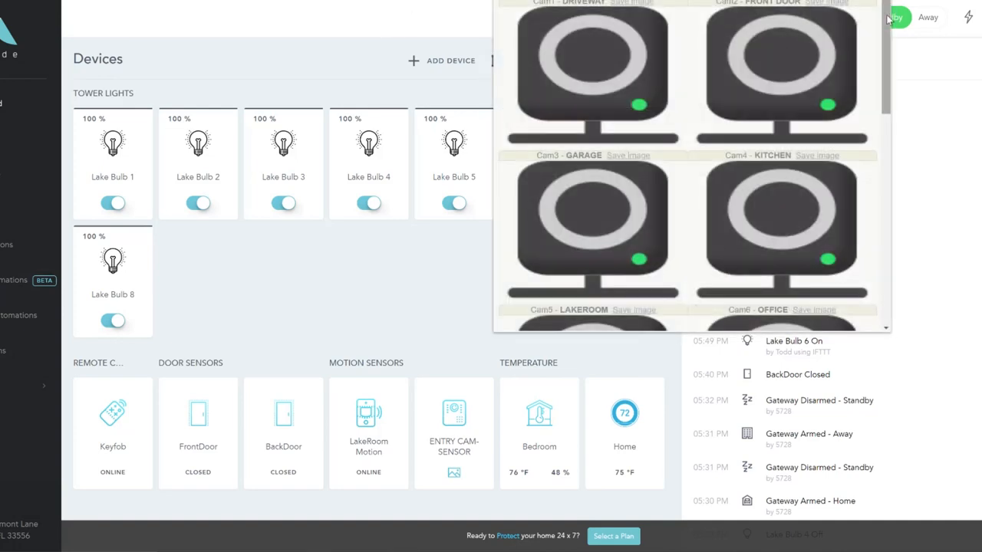
# Step: Scroll the camera grid, view the LAKEROOM feed singly, then return to the grid
pyautogui.scroll(-3)
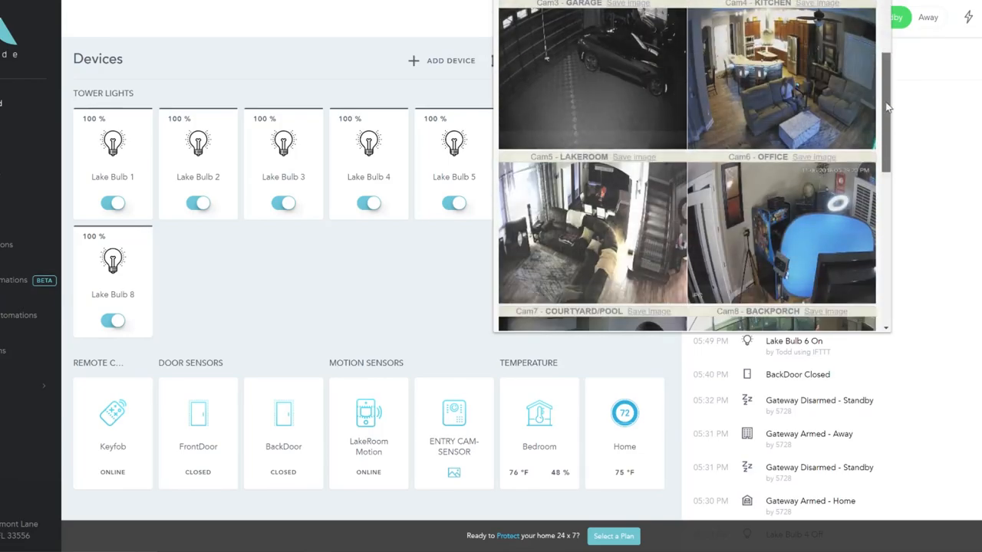
pyautogui.scroll(-3)
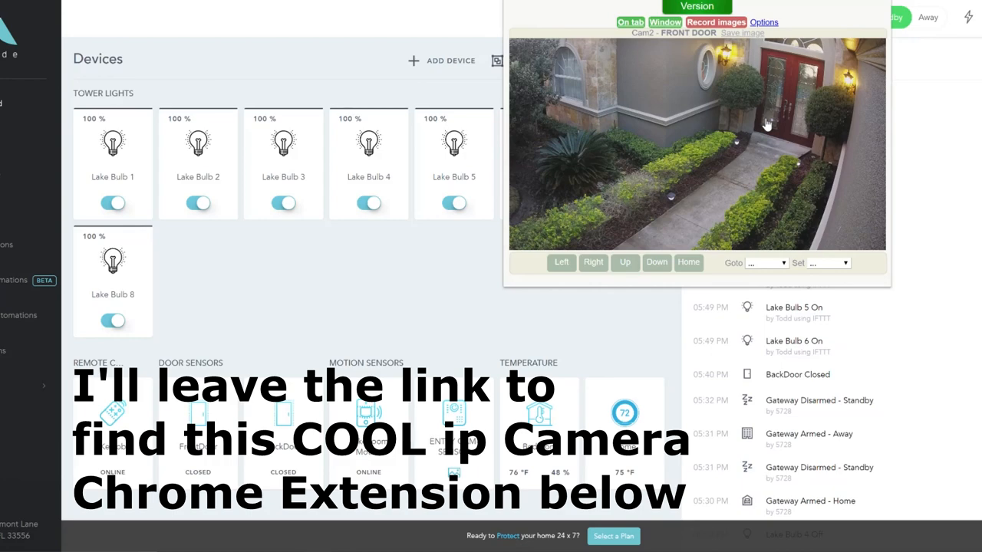
pyautogui.moveTo(677, 220)
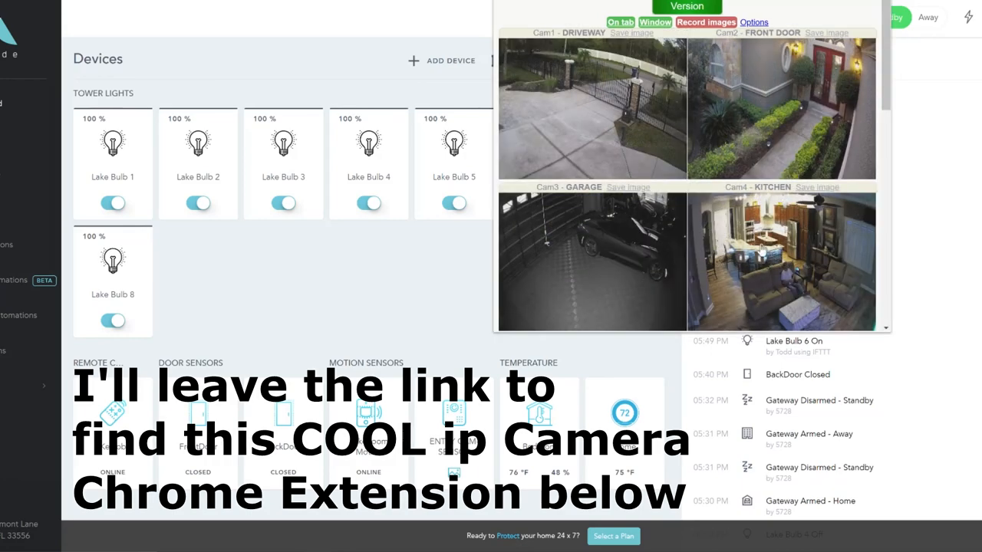
pyautogui.scroll(-3)
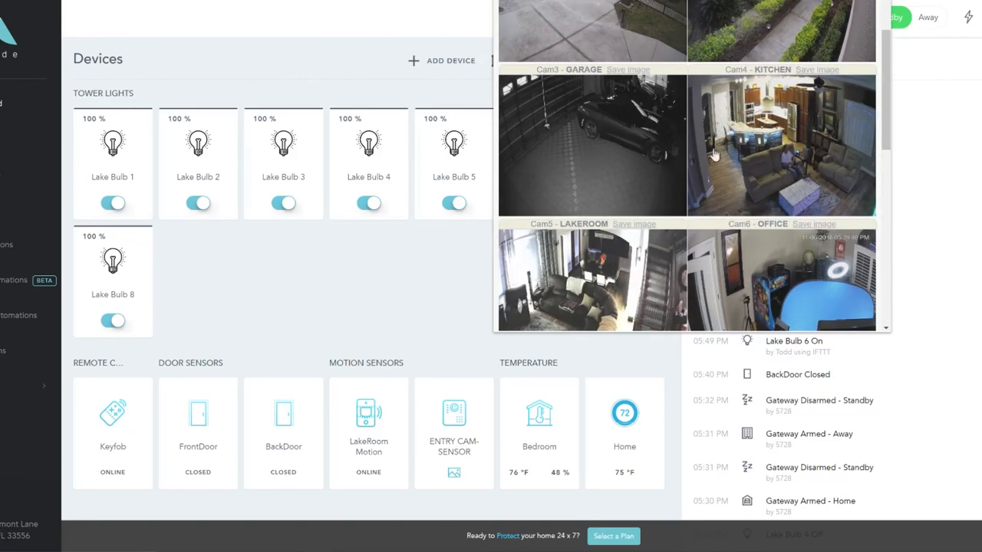
pyautogui.click(592, 280)
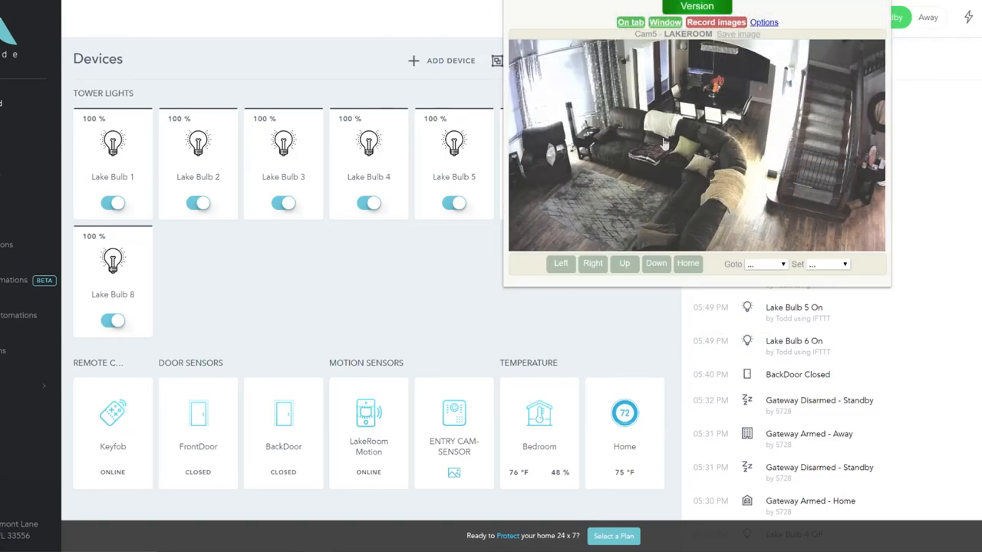
pyautogui.moveTo(713, 130)
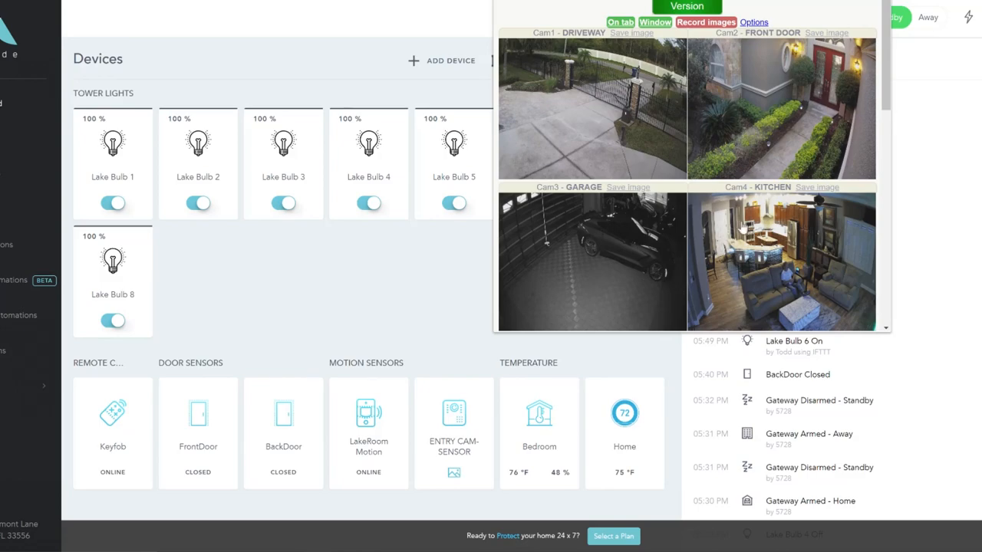
pyautogui.scroll(-3)
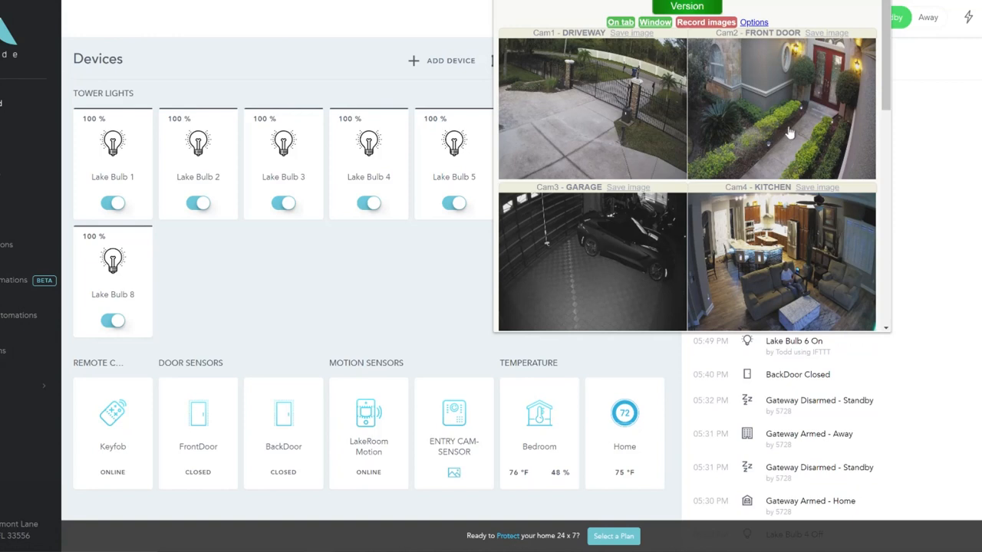
pyautogui.moveTo(790, 135)
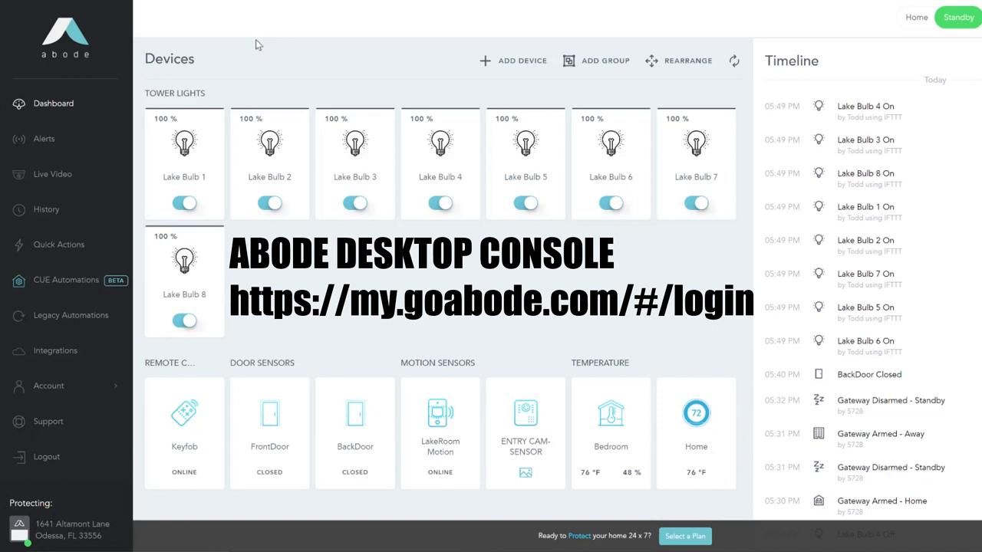
pyautogui.moveTo(236, 83)
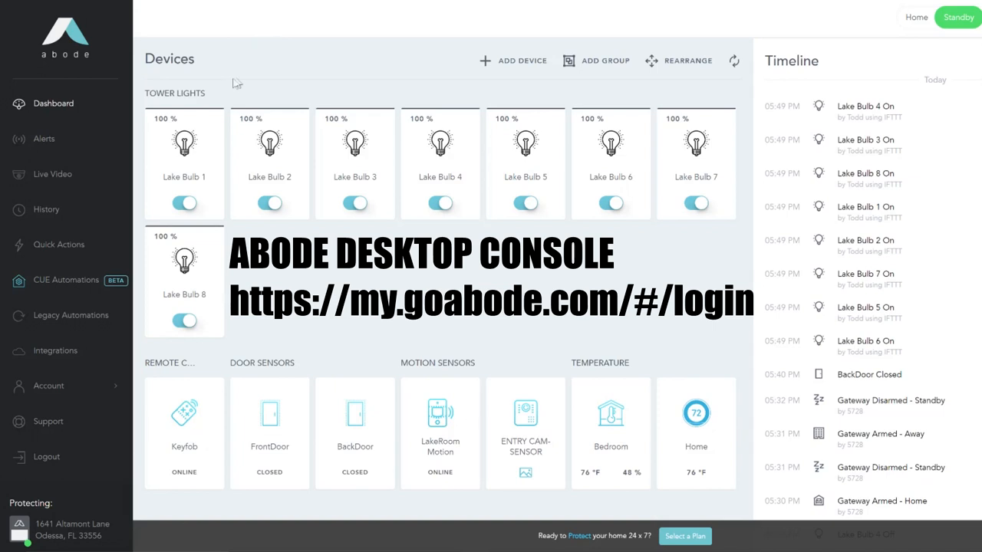
pyautogui.moveTo(253, 66)
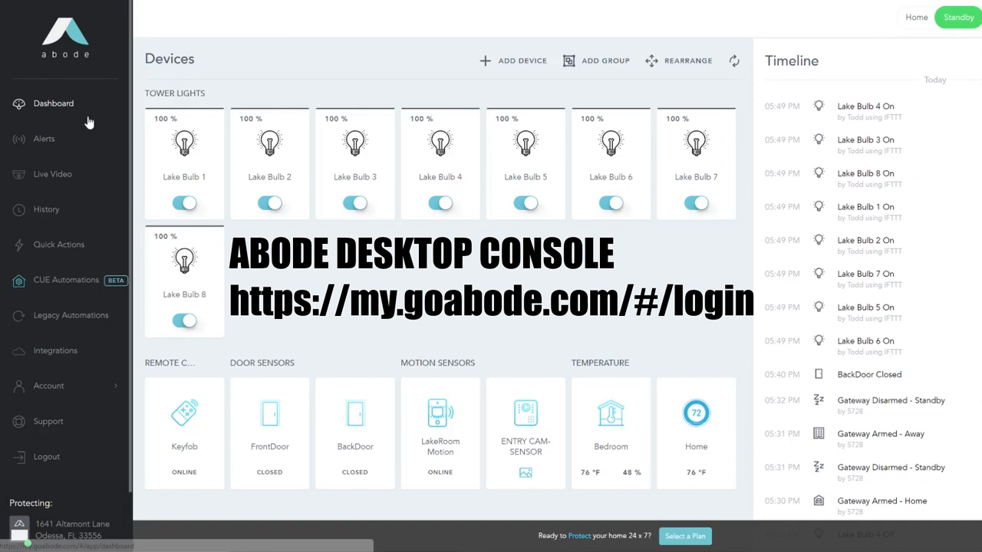
pyautogui.moveTo(69, 108)
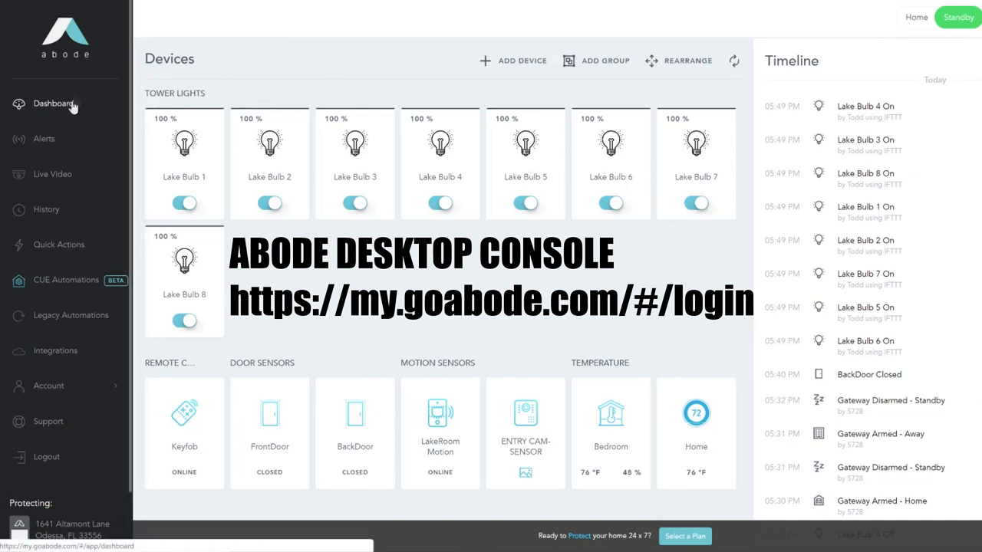
pyautogui.moveTo(75, 103)
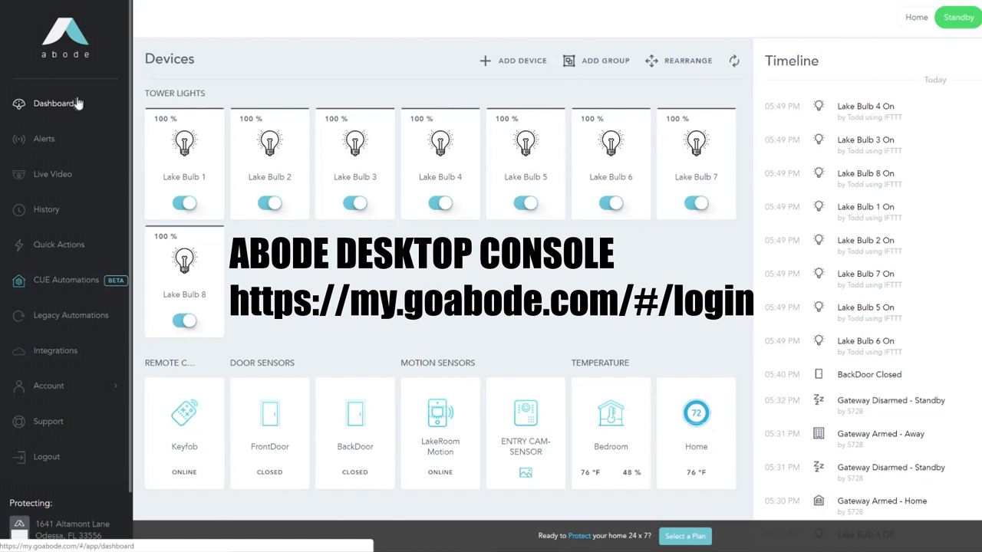
pyautogui.moveTo(496, 84)
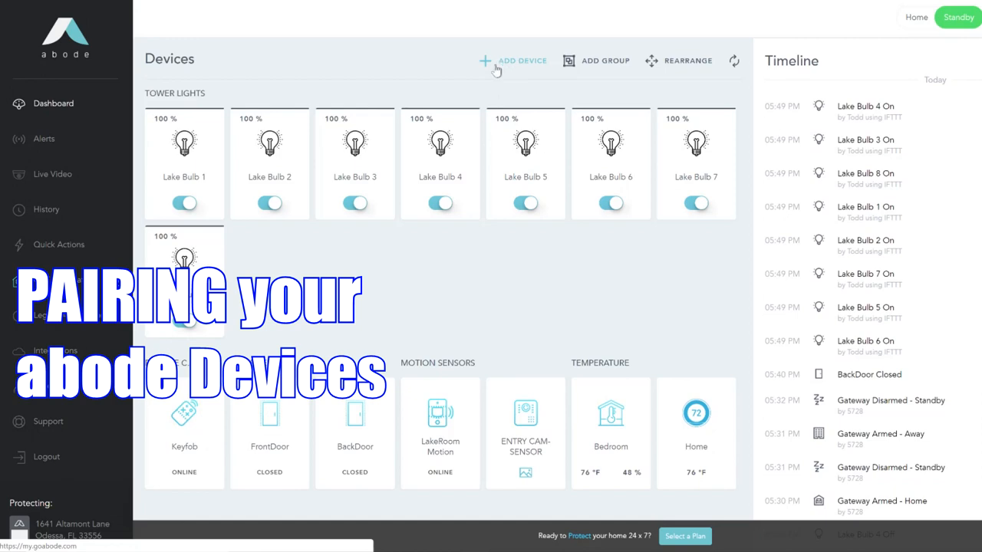
pyautogui.moveTo(502, 66)
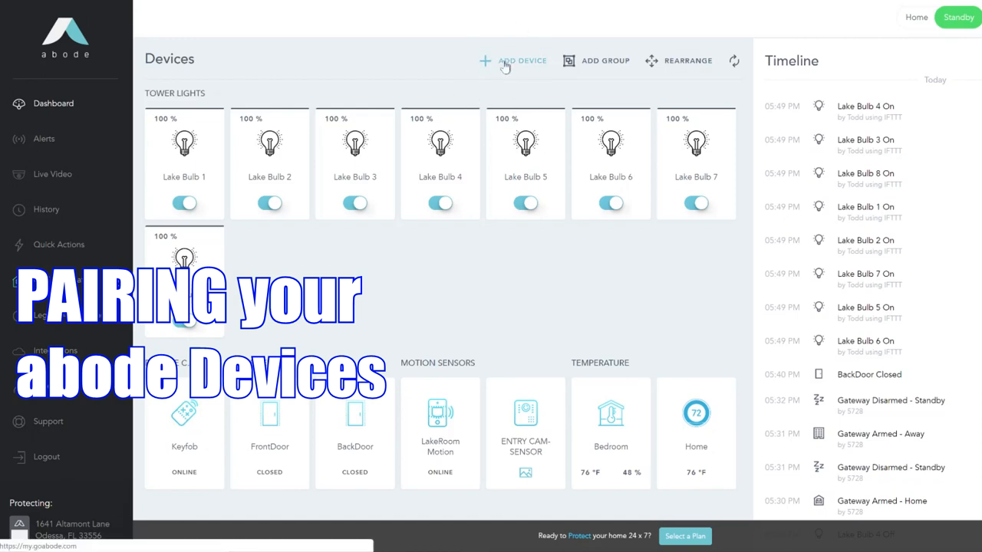
# Step: Start Add Device and scroll the Abode Devices catalogue down and back to the top
pyautogui.click(513, 61)
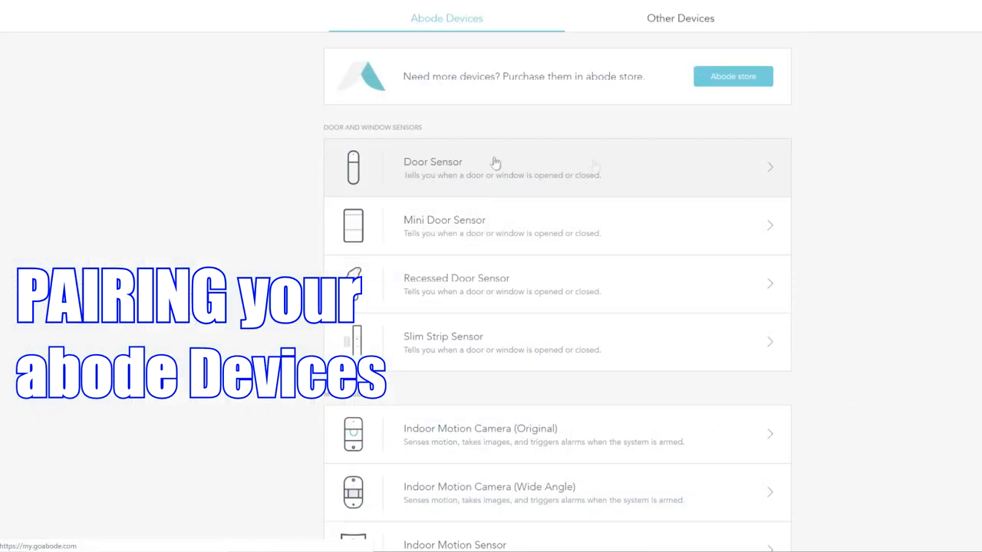
pyautogui.moveTo(421, 25)
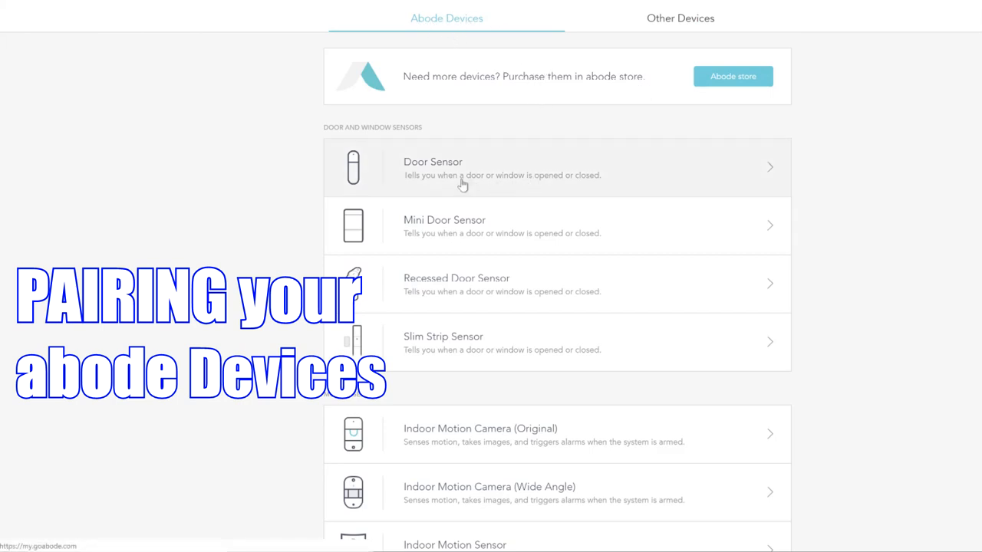
pyautogui.moveTo(501, 165)
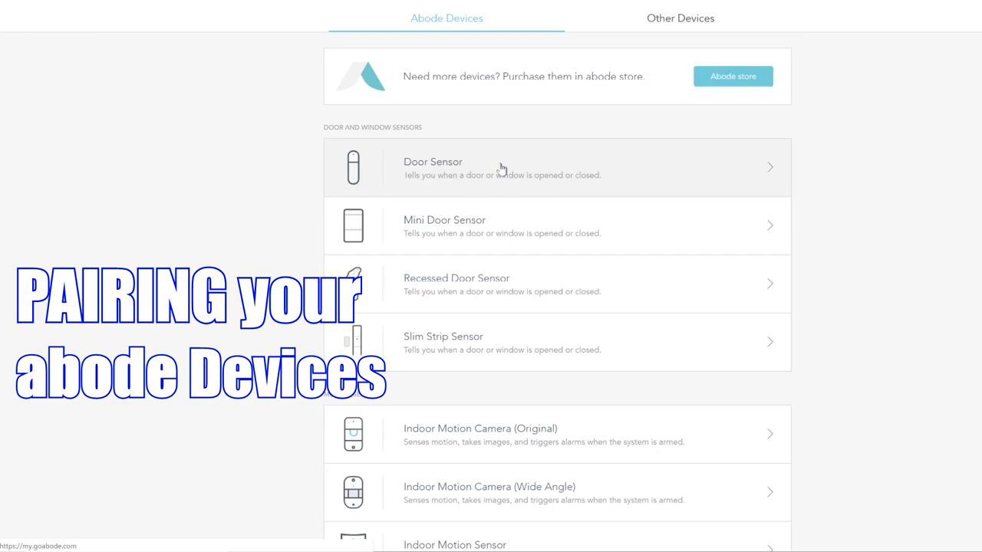
pyautogui.moveTo(483, 225)
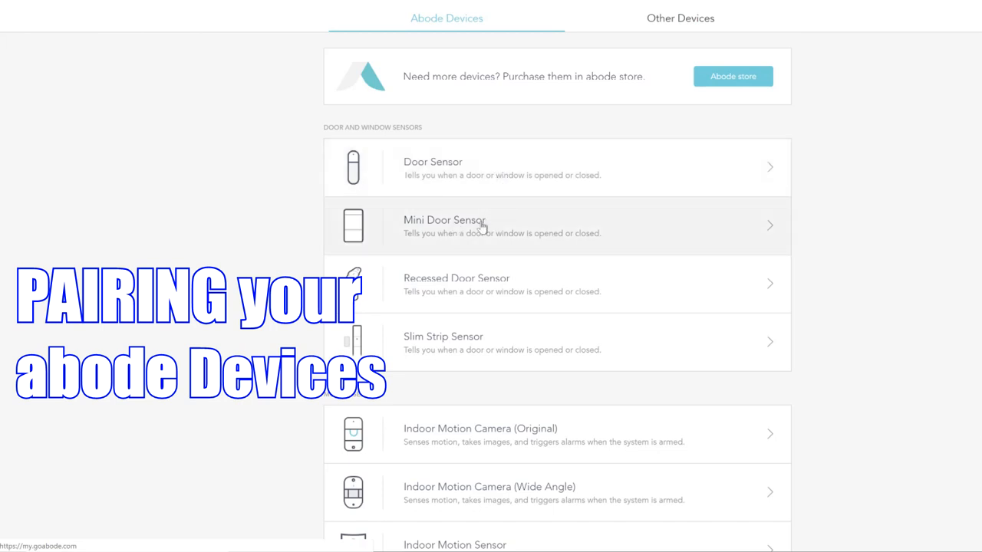
pyautogui.moveTo(486, 223)
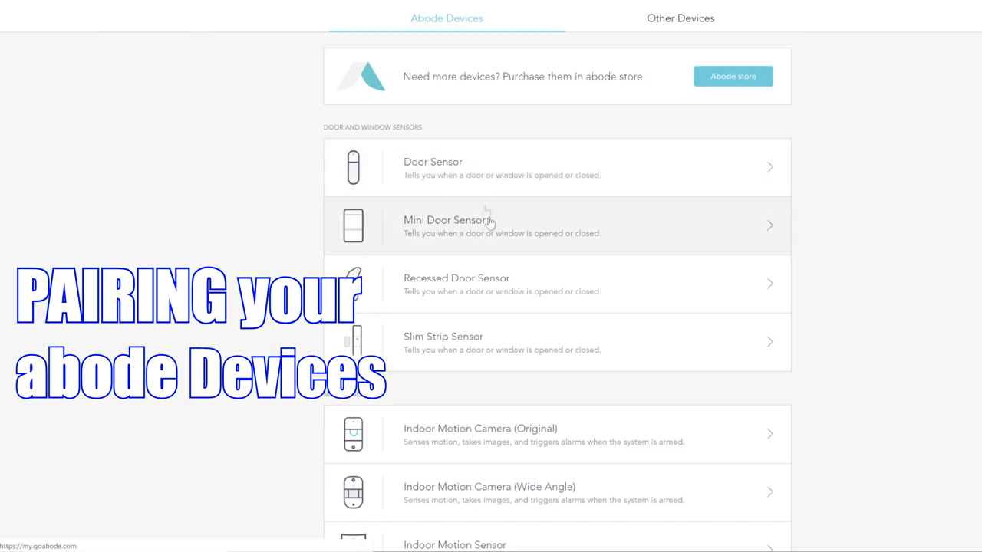
pyautogui.moveTo(462, 175)
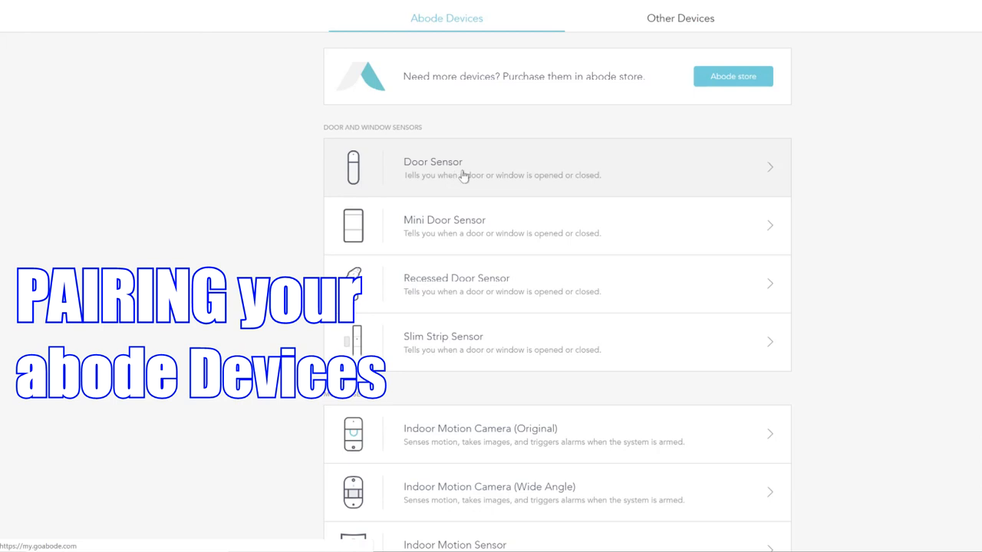
pyautogui.moveTo(694, 232)
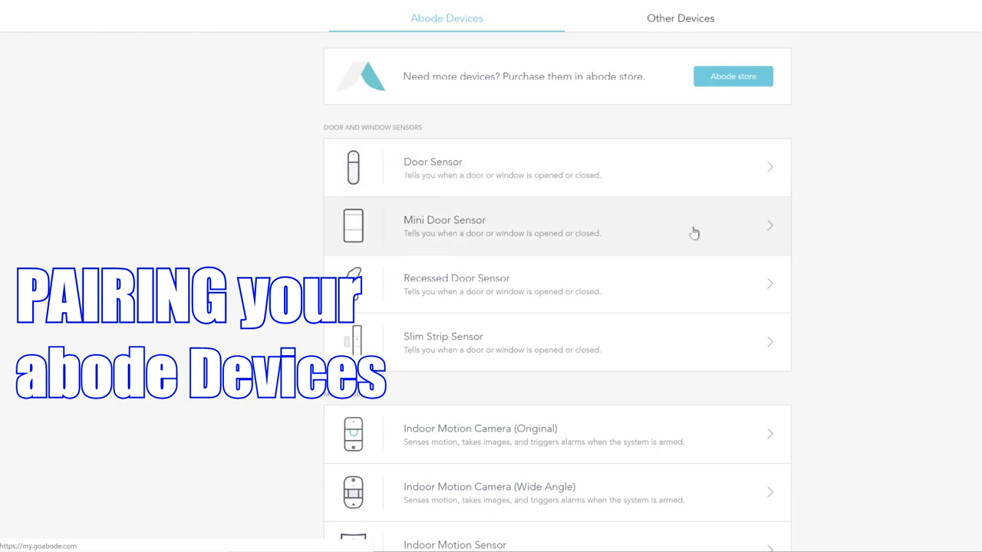
pyautogui.scroll(-3)
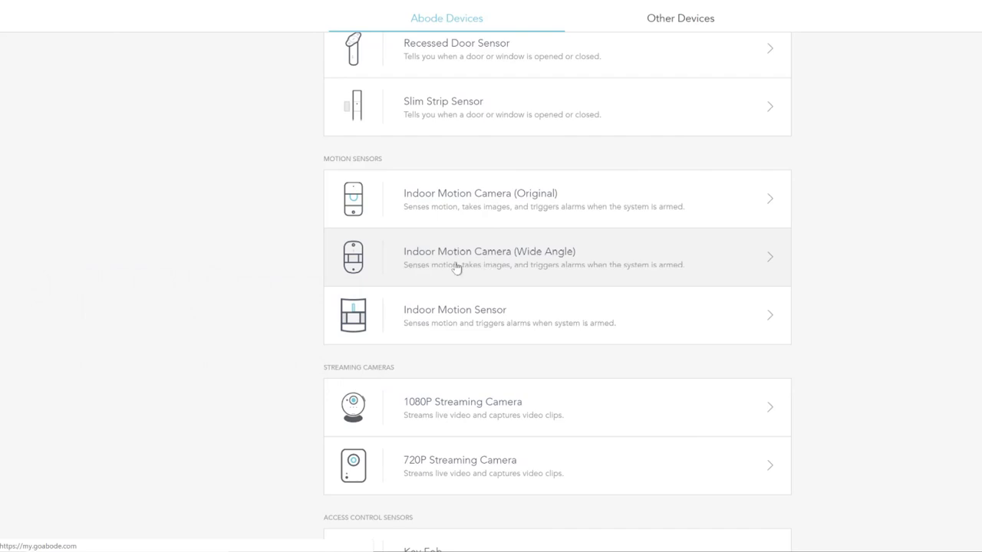
pyautogui.moveTo(551, 268)
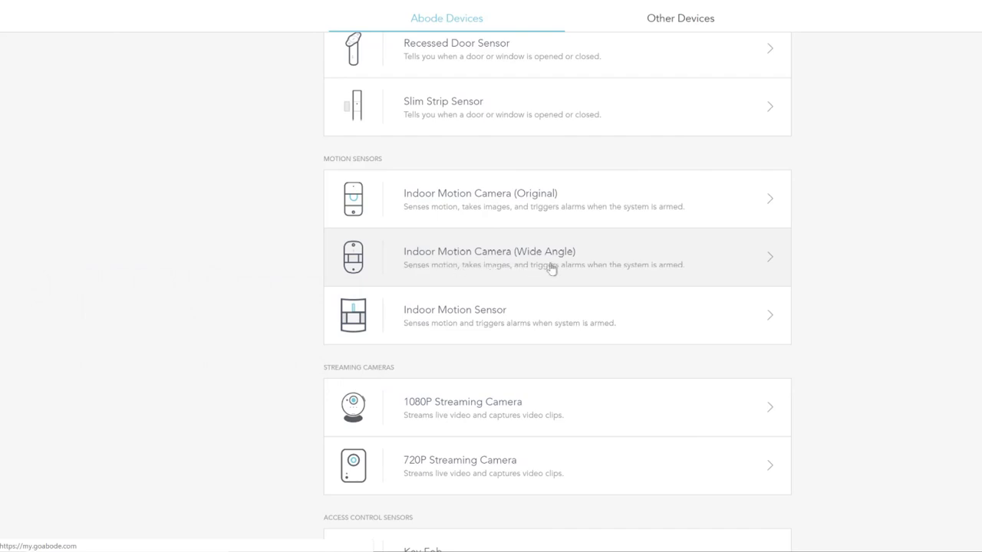
pyautogui.moveTo(586, 263)
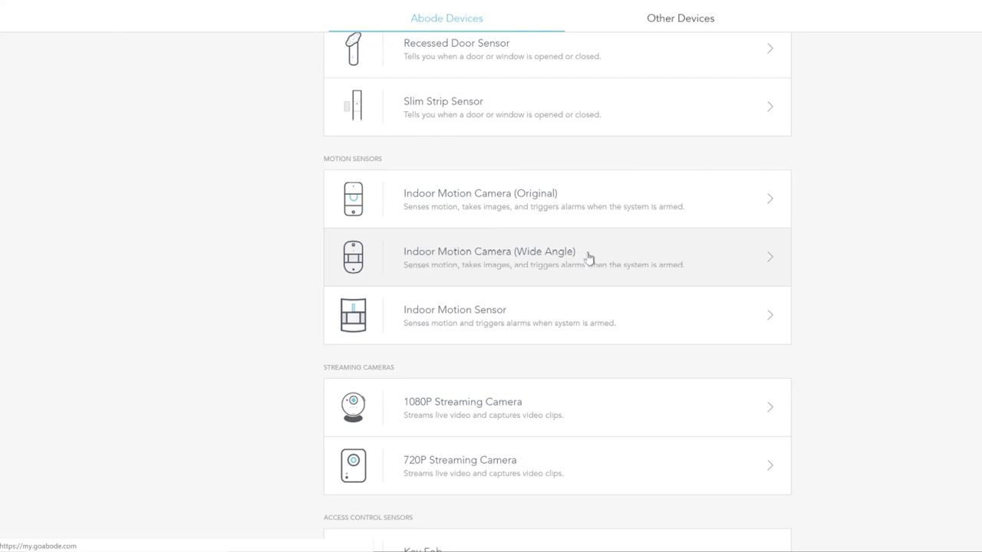
pyautogui.moveTo(591, 253)
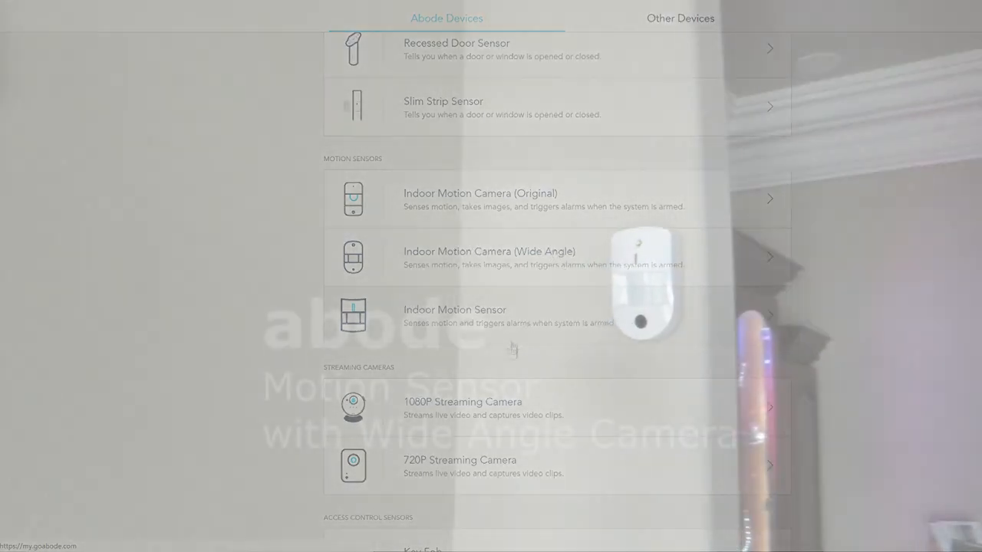
pyautogui.scroll(-3)
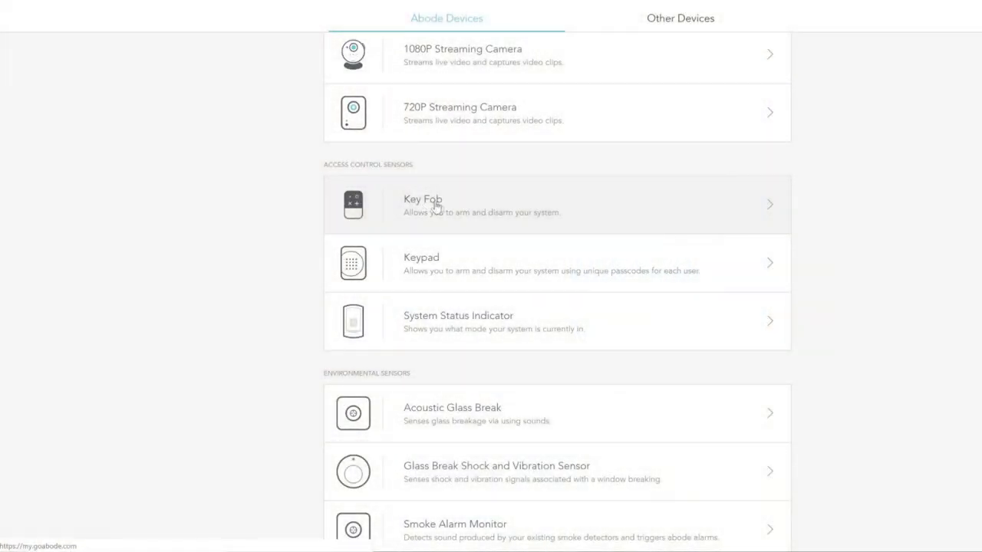
pyautogui.scroll(3)
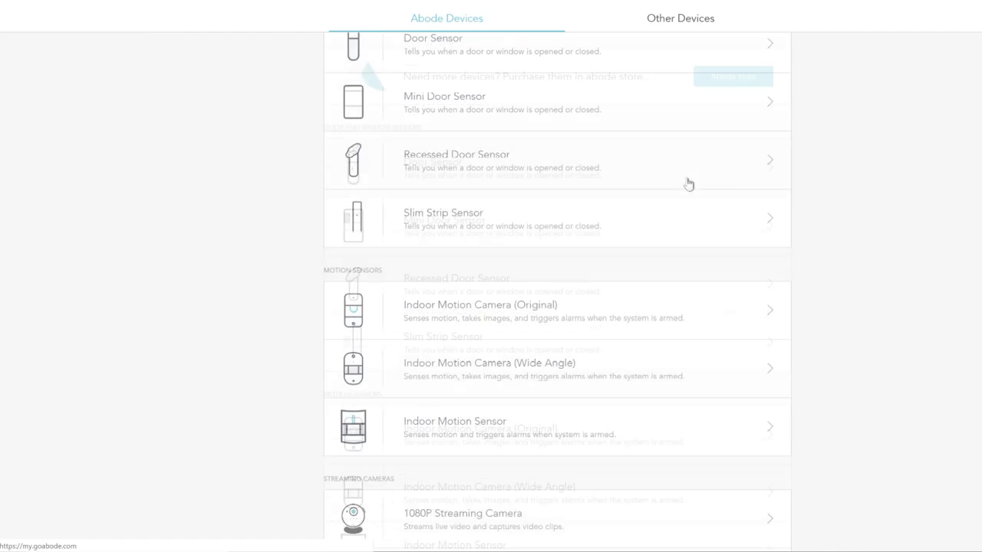
pyautogui.scroll(3)
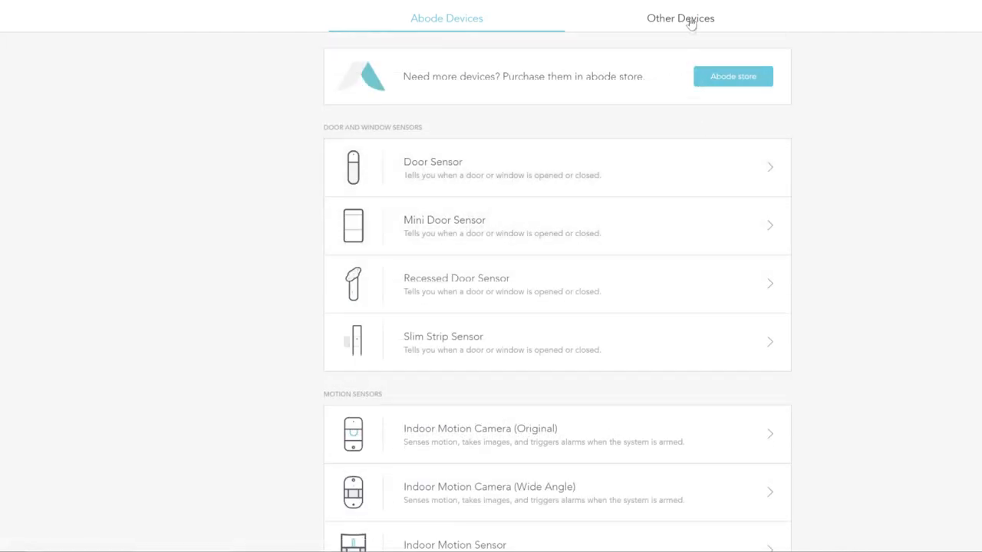
# Step: Switch to Other Devices so the gateway begins searching in pairing mode
pyautogui.click(679, 17)
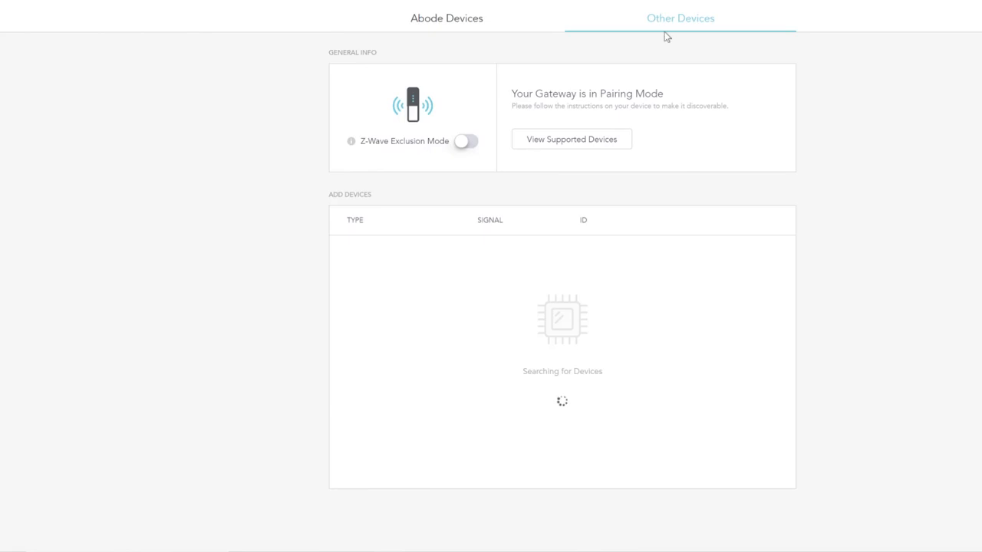
pyautogui.moveTo(652, 21)
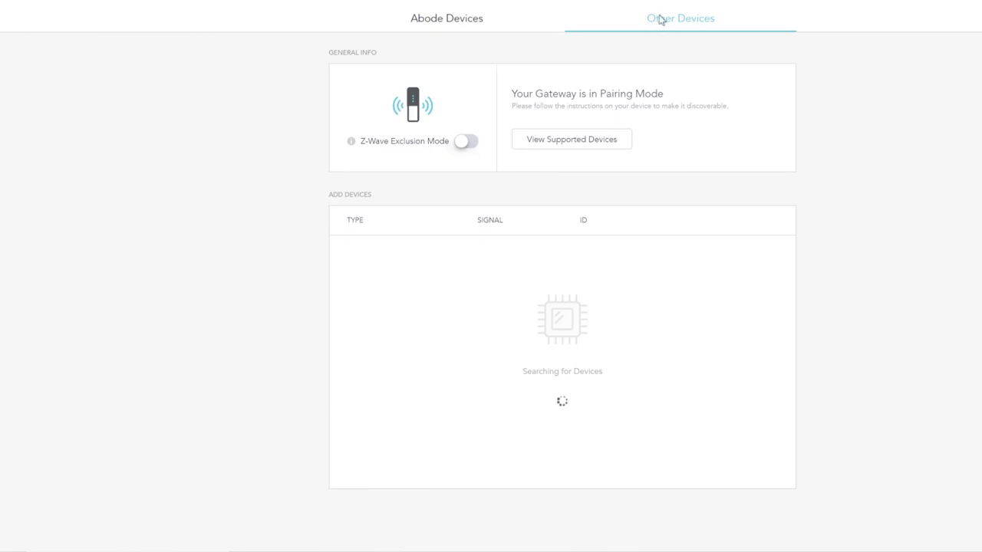
pyautogui.moveTo(529, 143)
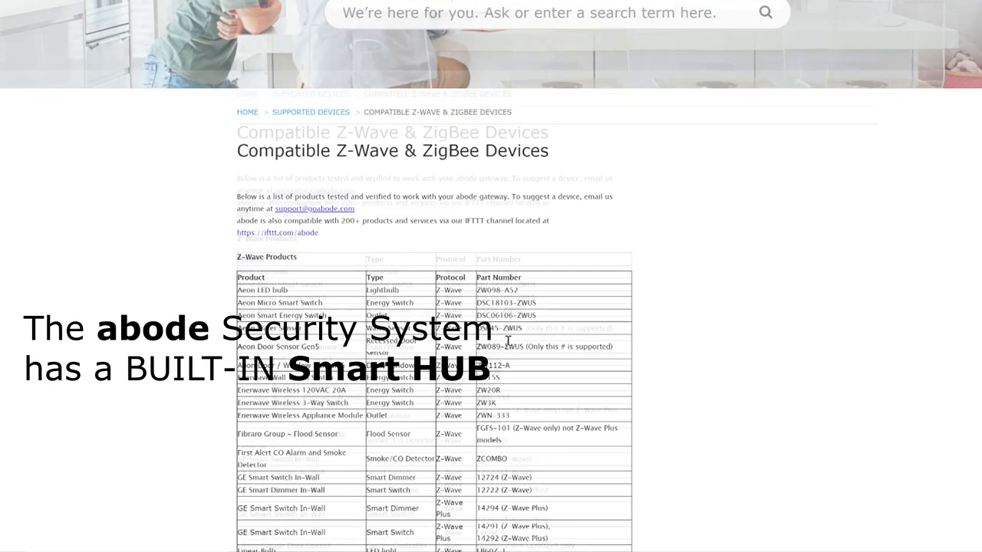
# Step: Scroll the Compatible Z-Wave & ZigBee Devices table down to the ZigBee Products section
pyautogui.scroll(-3)
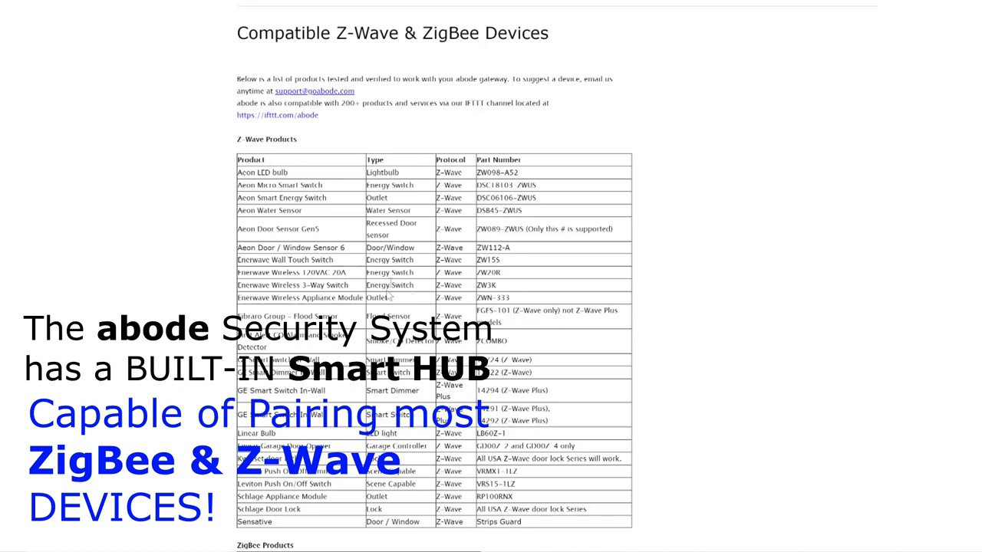
pyautogui.scroll(-3)
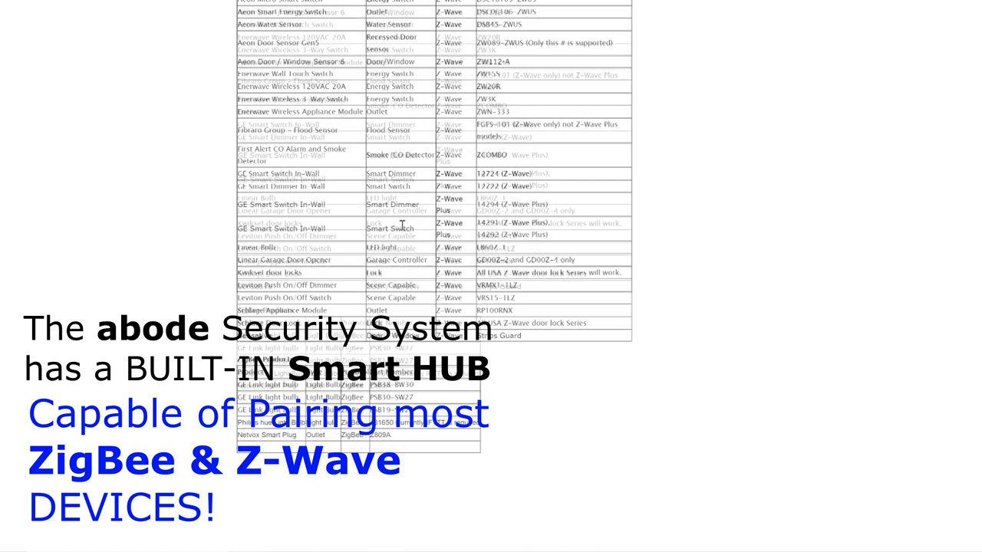
pyautogui.scroll(-3)
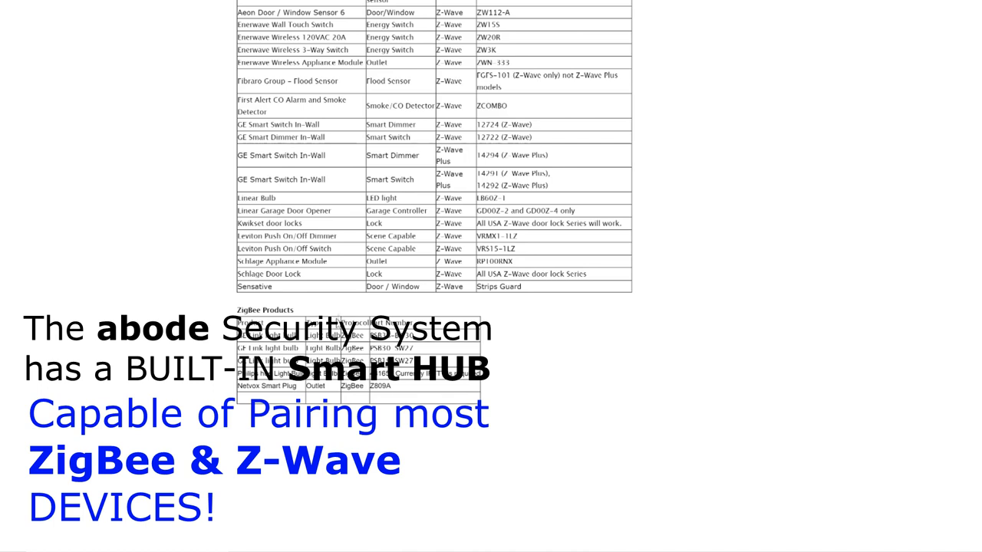
pyautogui.moveTo(338, 320)
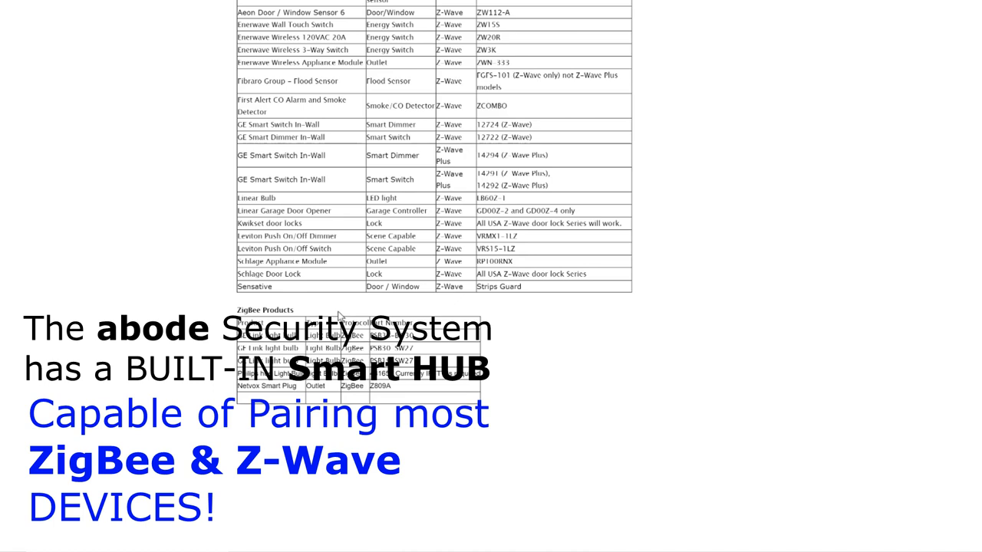
pyautogui.moveTo(341, 320)
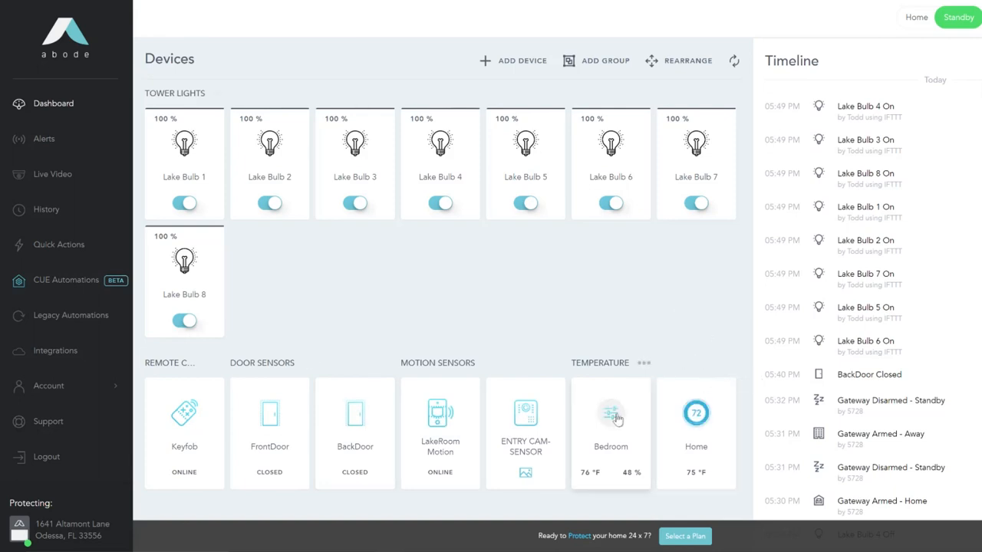
pyautogui.moveTo(696, 413)
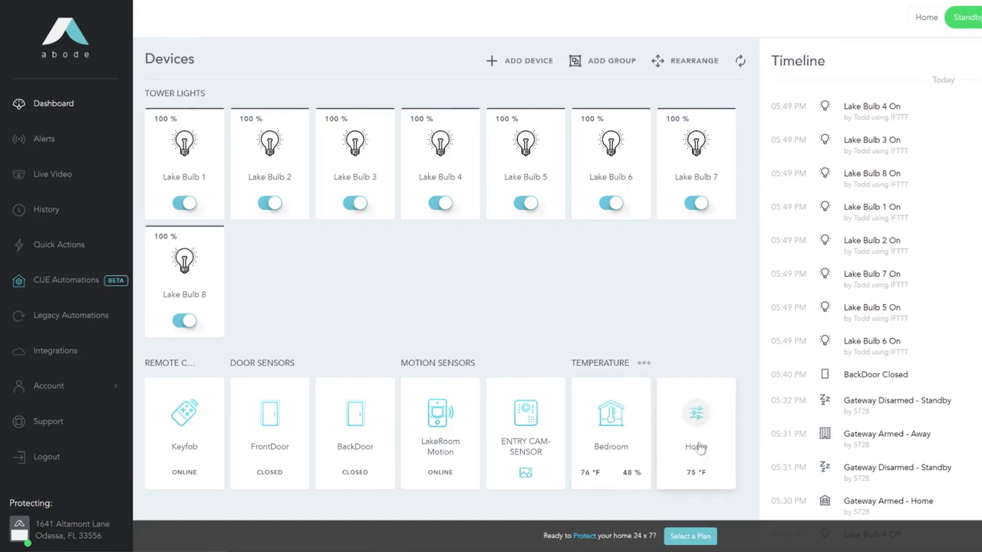
pyautogui.click(695, 426)
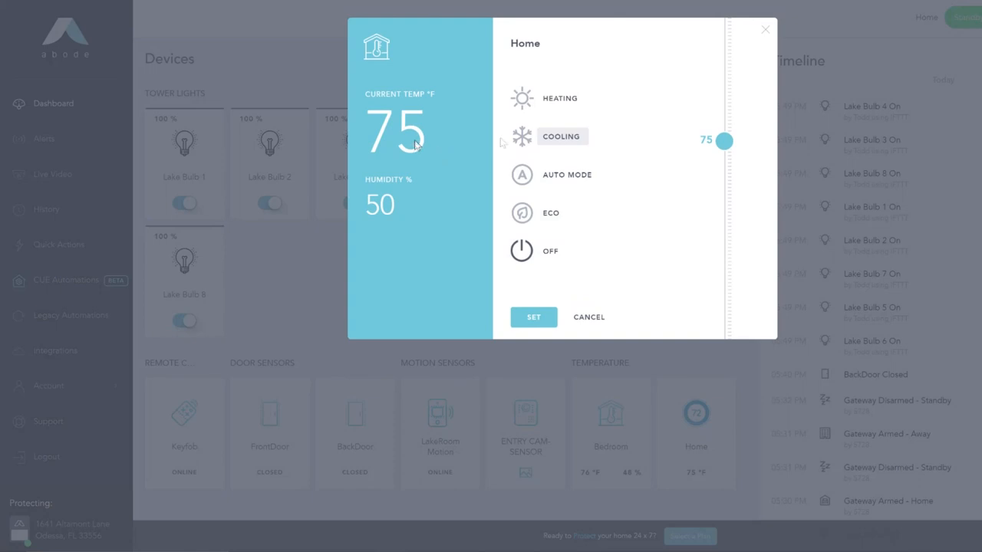
pyautogui.moveTo(718, 149)
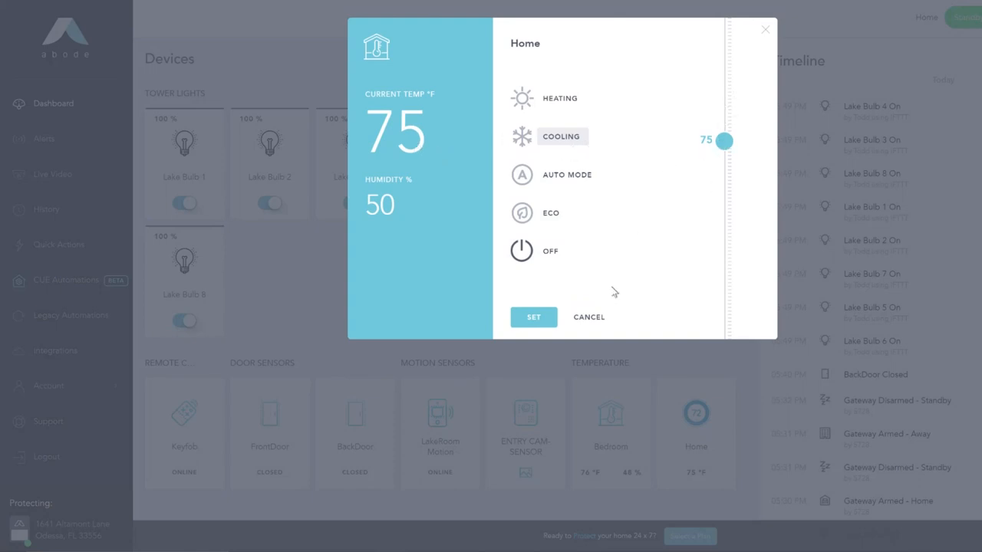
pyautogui.moveTo(763, 32)
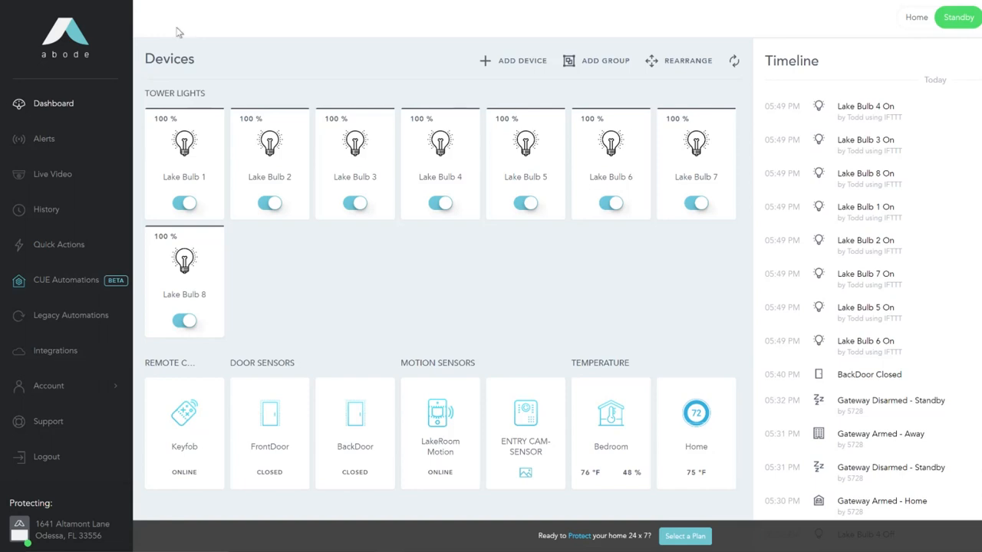
pyautogui.moveTo(624, 429)
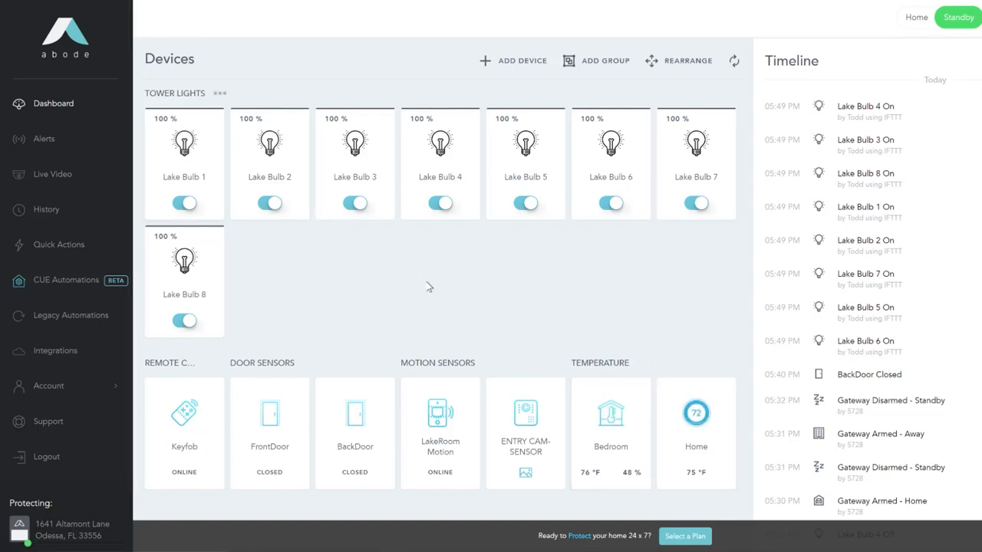
pyautogui.moveTo(370, 275)
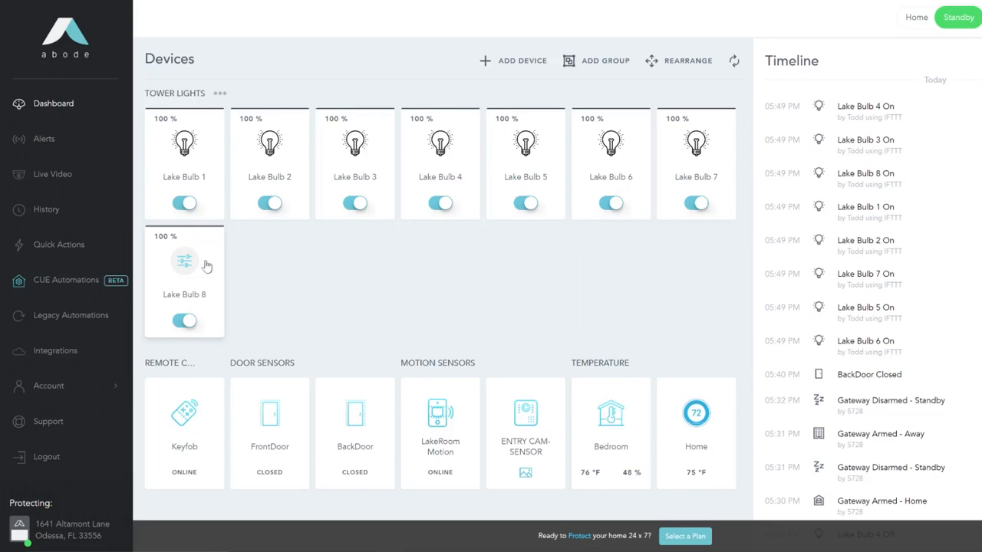
pyautogui.scroll(-3)
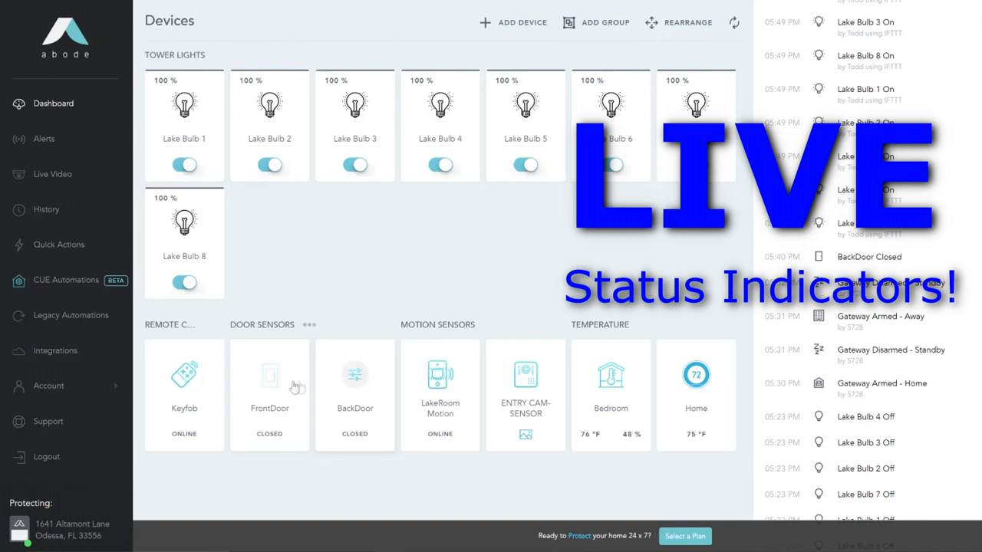
pyautogui.moveTo(407, 433)
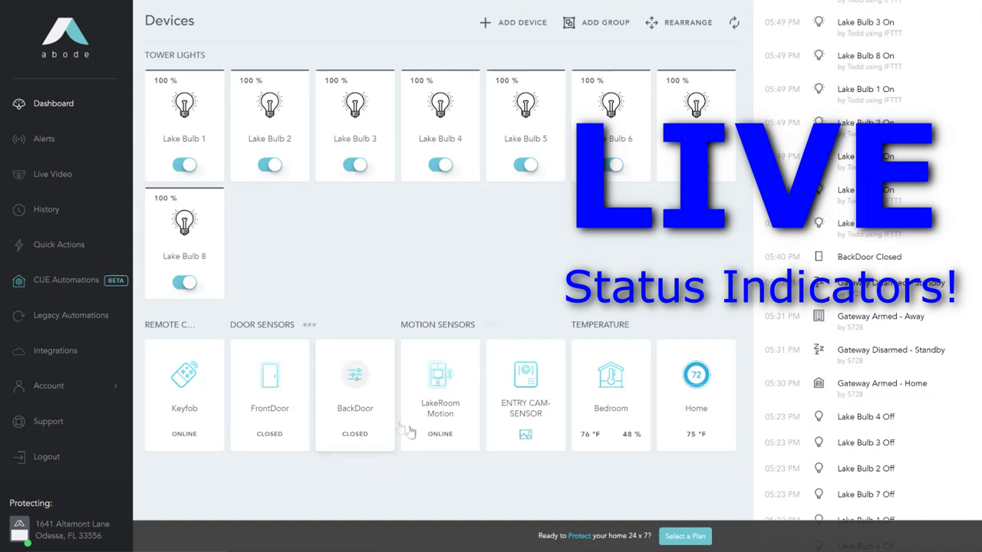
pyautogui.moveTo(447, 395)
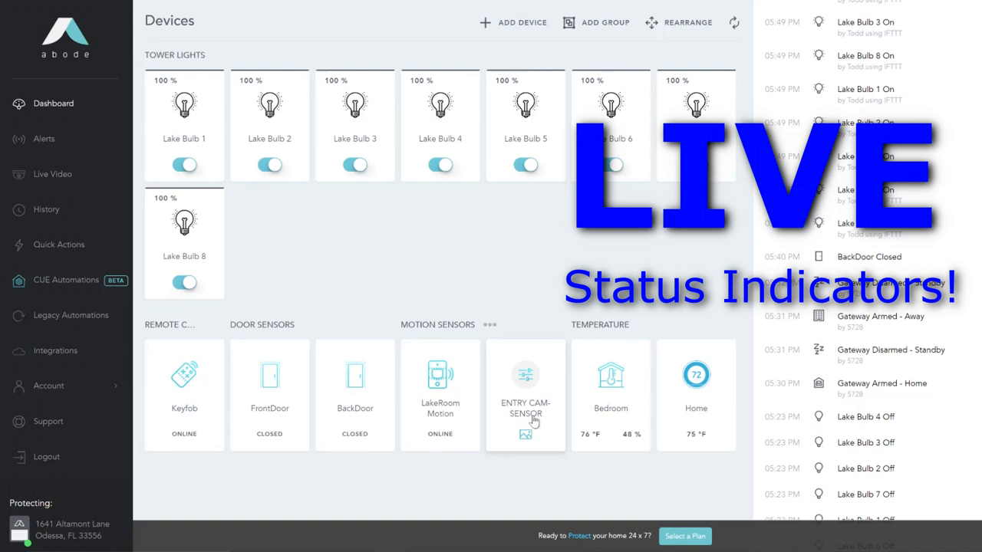
pyautogui.moveTo(573, 442)
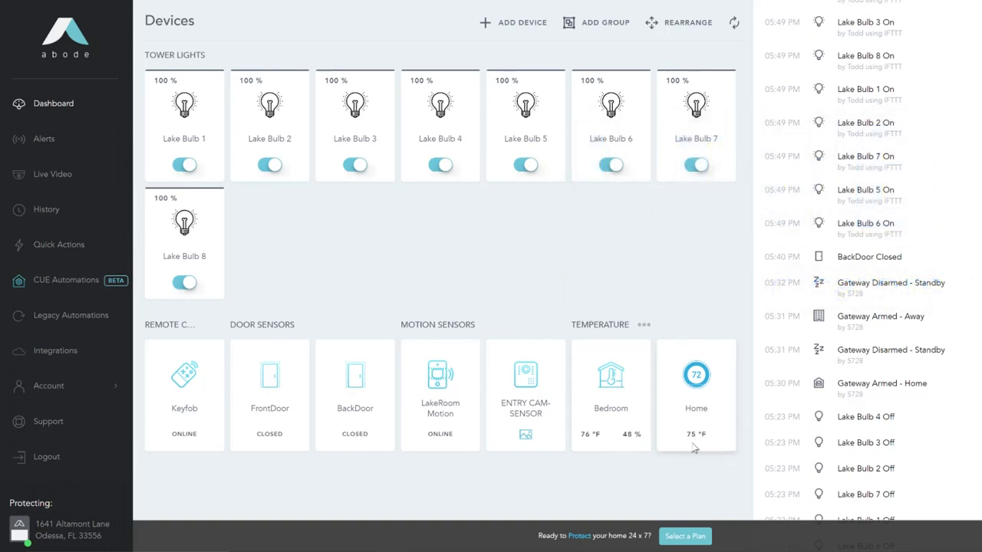
pyautogui.moveTo(586, 461)
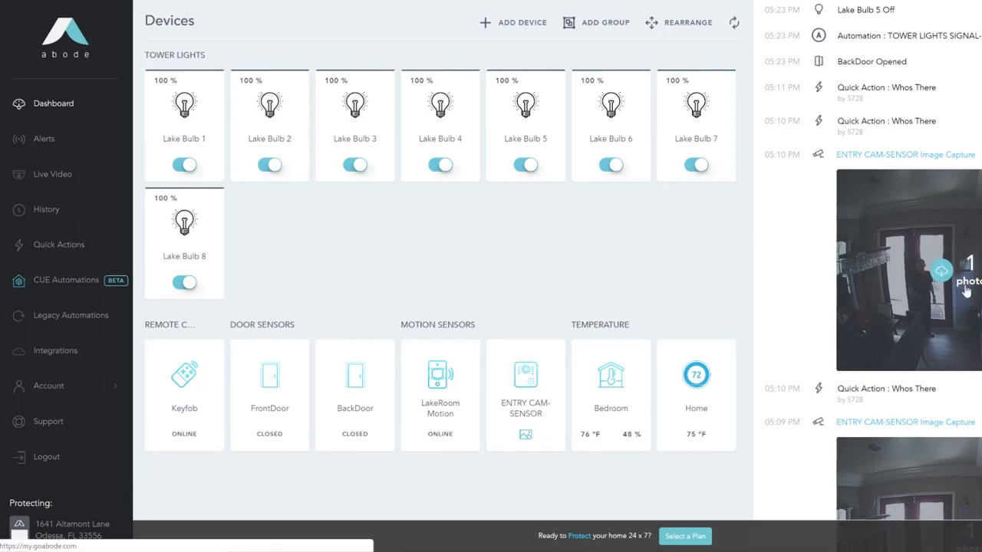
pyautogui.moveTo(970, 261)
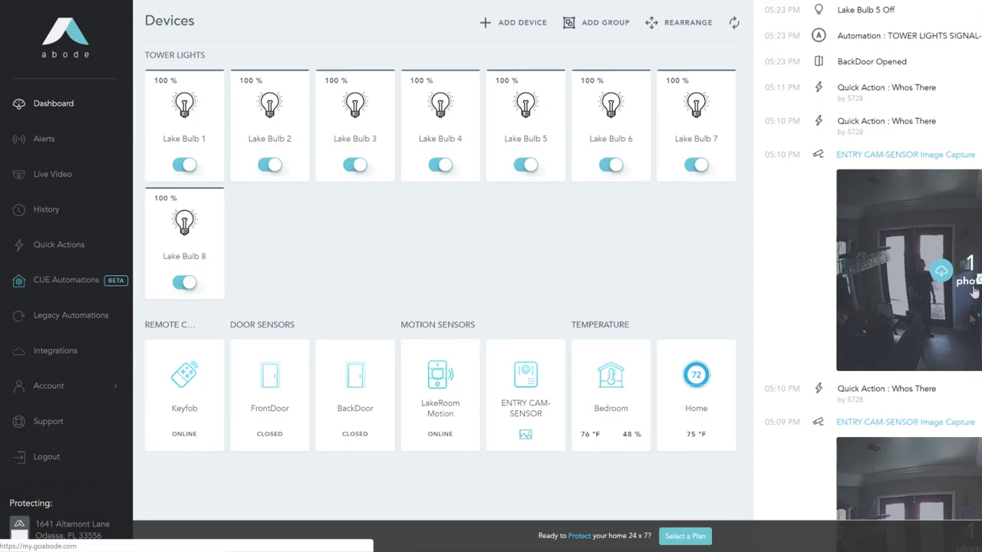
# Step: Scroll the Timeline down to the ENTRY CAM-SENSOR image capture and alarm entries
pyautogui.scroll(-3)
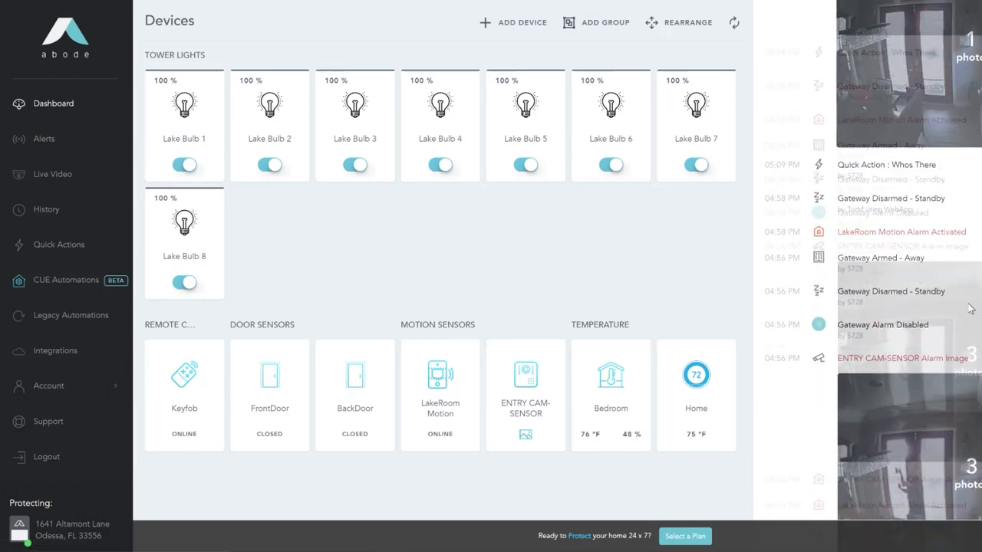
pyautogui.scroll(-3)
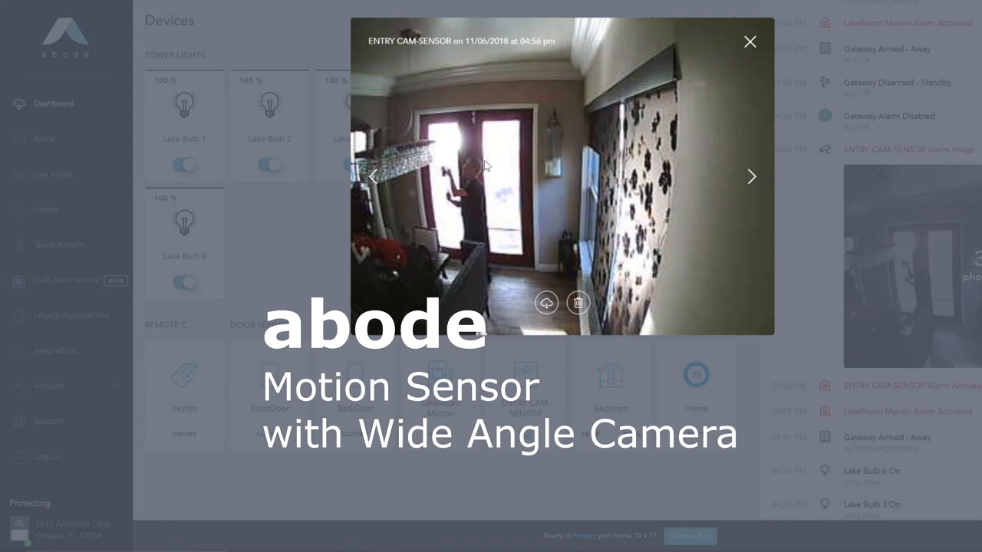
pyautogui.moveTo(633, 114)
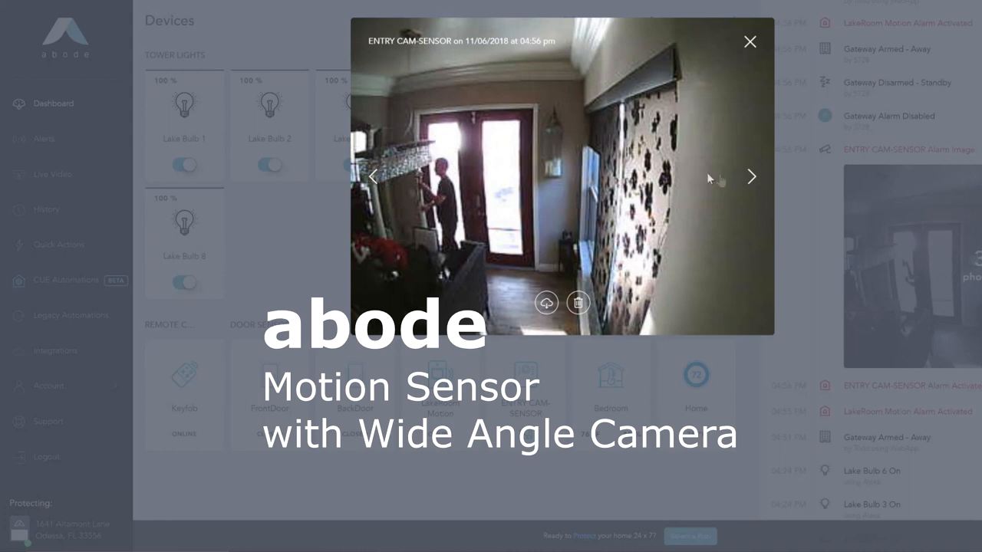
# Step: Step through the next few captured ENTRY CAM-SENSOR photos in the viewer
pyautogui.click(751, 177)
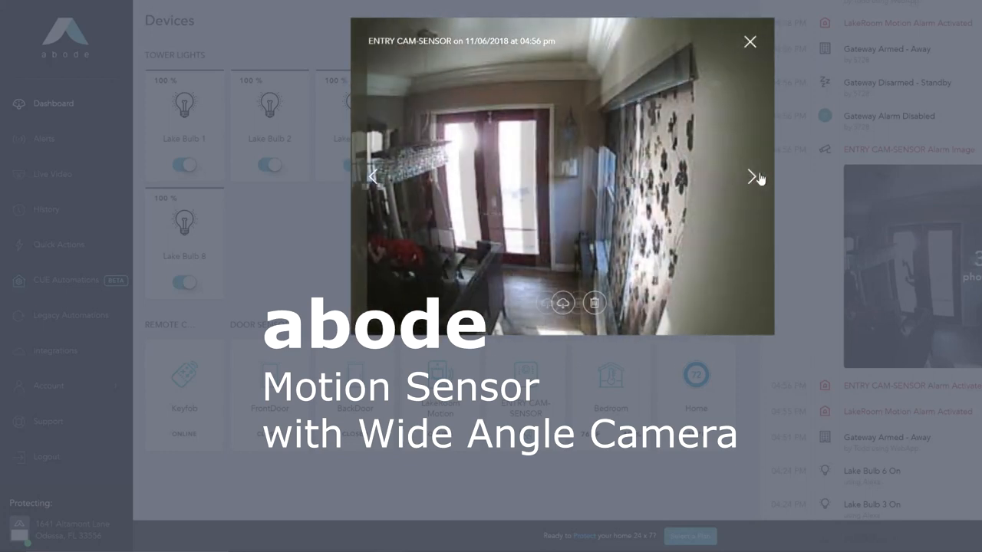
pyautogui.click(751, 177)
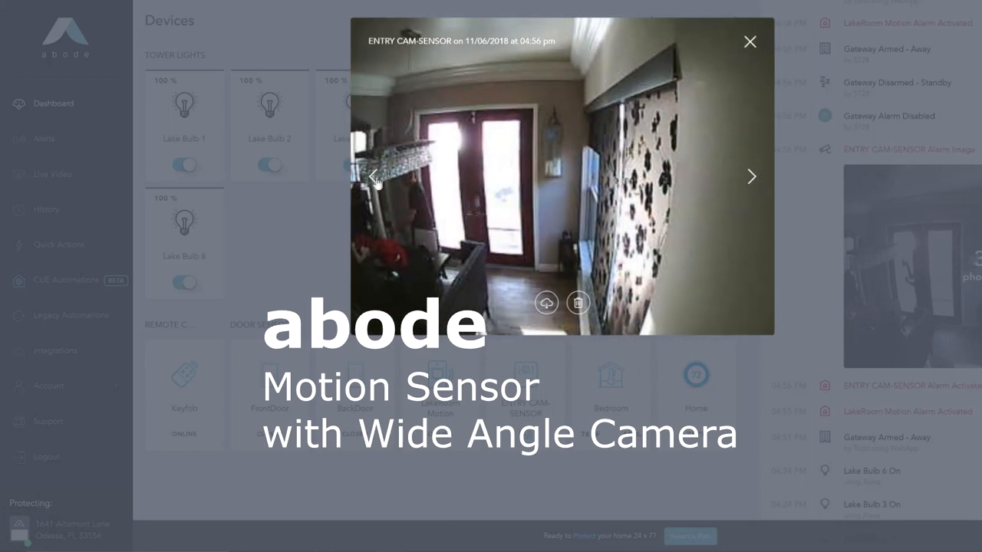
pyautogui.click(749, 41)
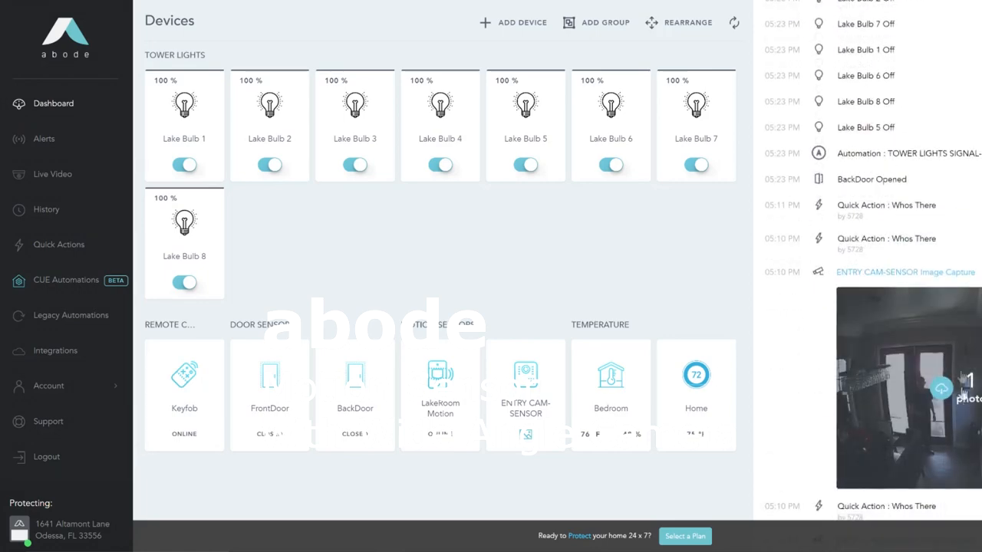
# Step: Close the enlarged photo viewer, returning to the Devices dashboard
pyautogui.scroll(-3)
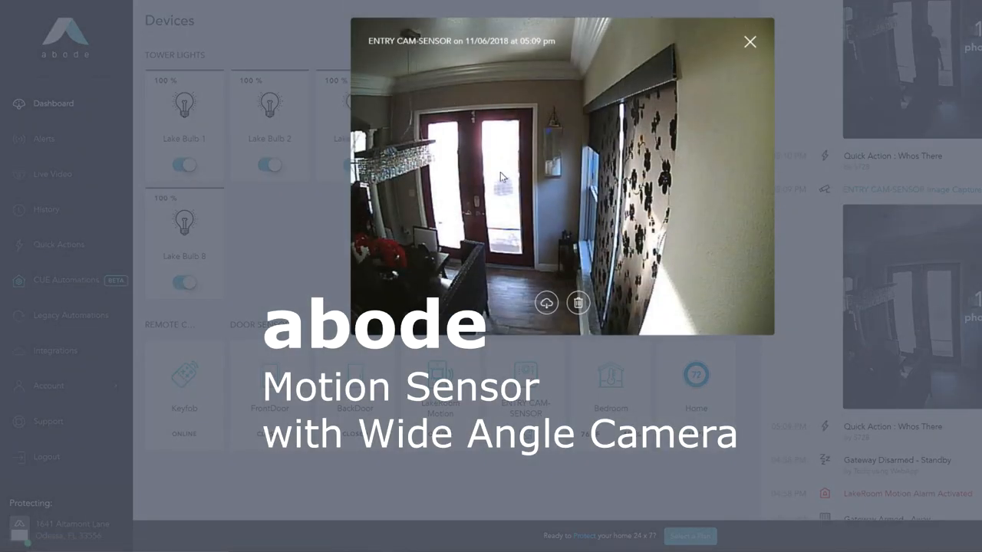
pyautogui.moveTo(749, 40)
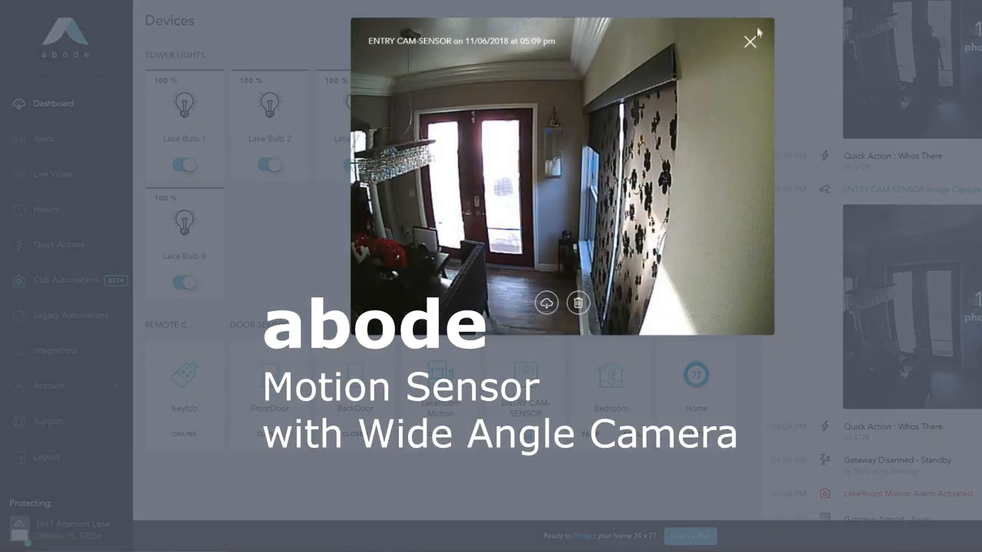
pyautogui.click(749, 40)
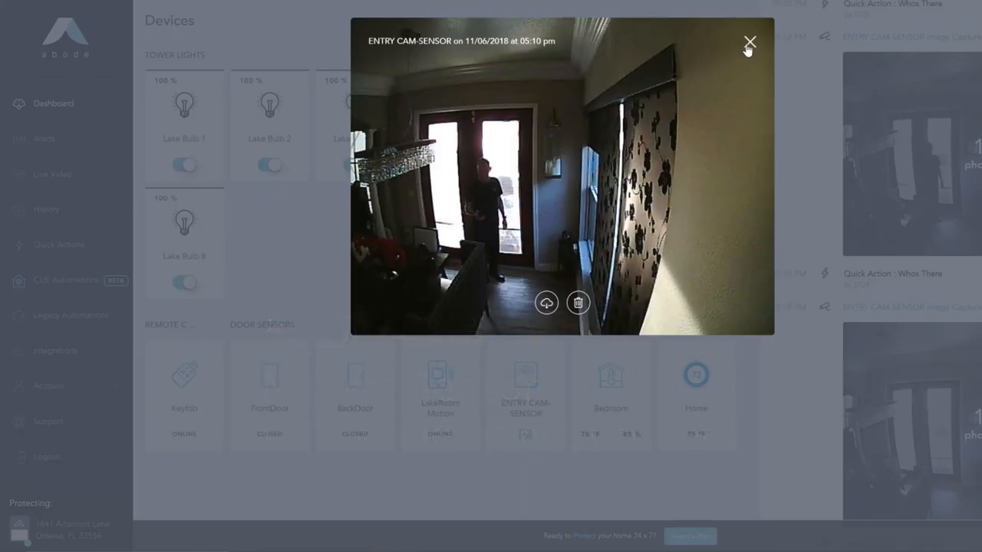
pyautogui.click(749, 40)
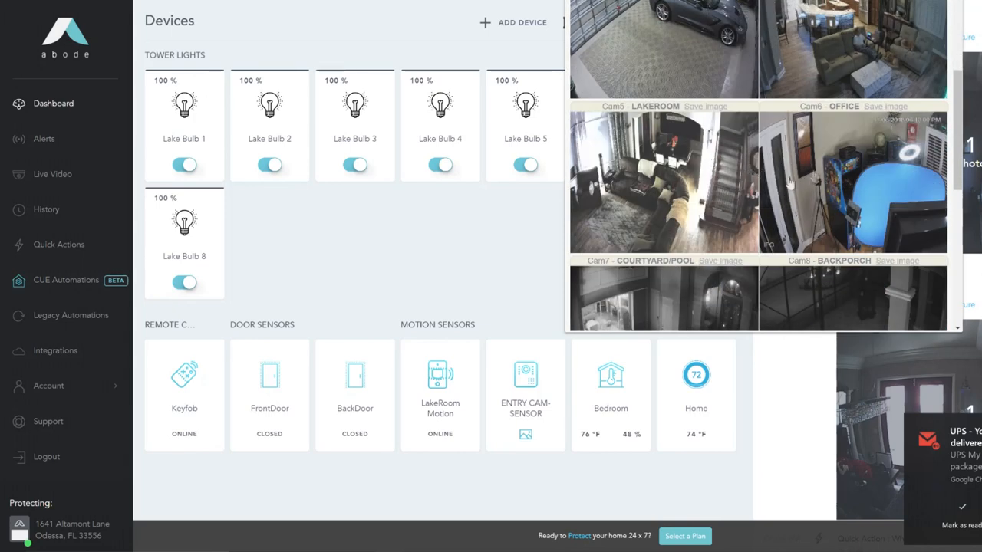
# Step: Scroll the live camera grid down to the Doggie Yard and Wrenwd-Frtyard feeds
pyautogui.click(662, 182)
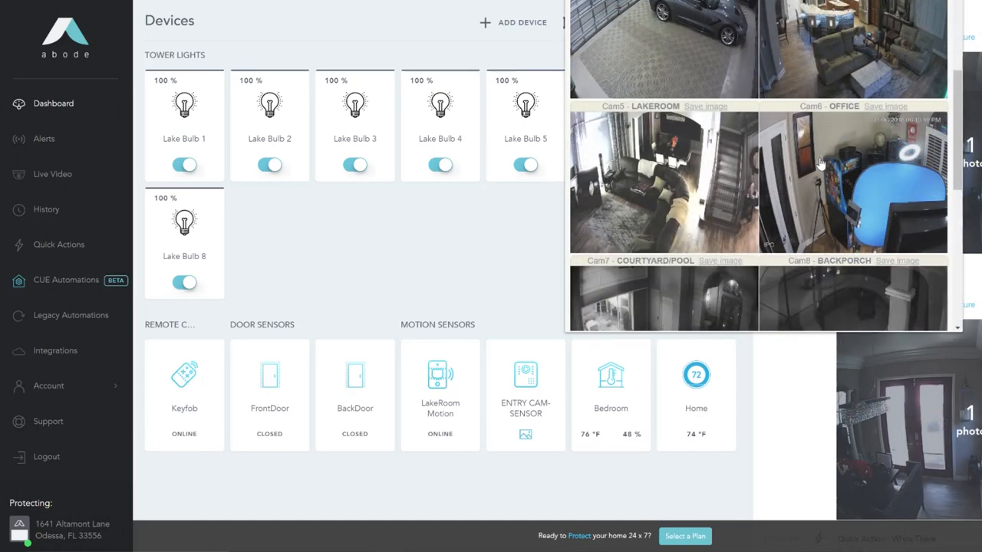
pyautogui.scroll(-3)
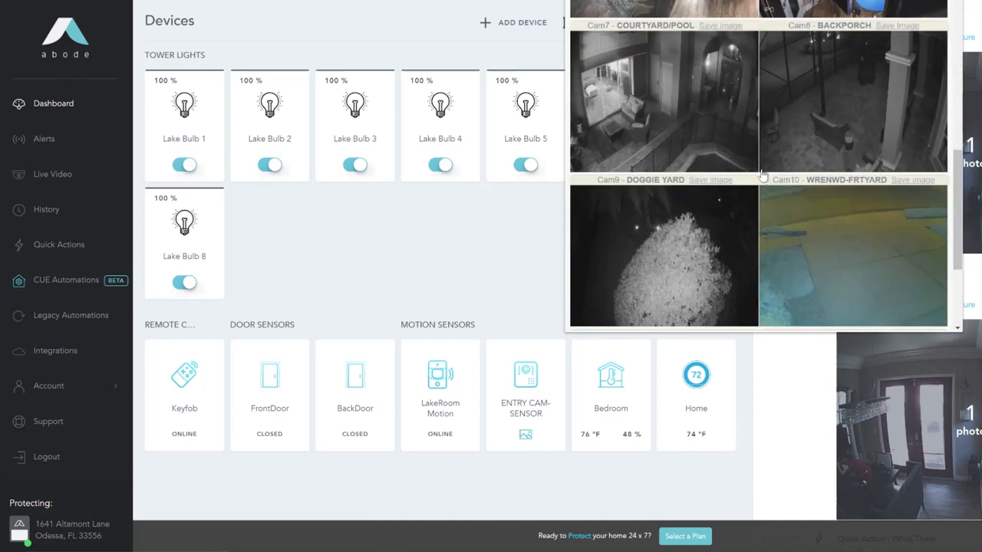
pyautogui.scroll(-3)
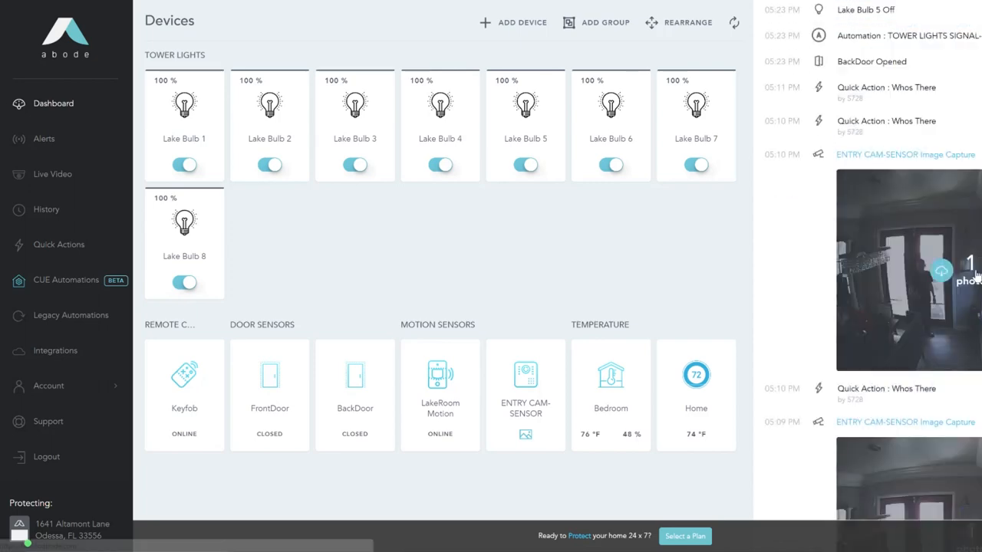
pyautogui.click(907, 272)
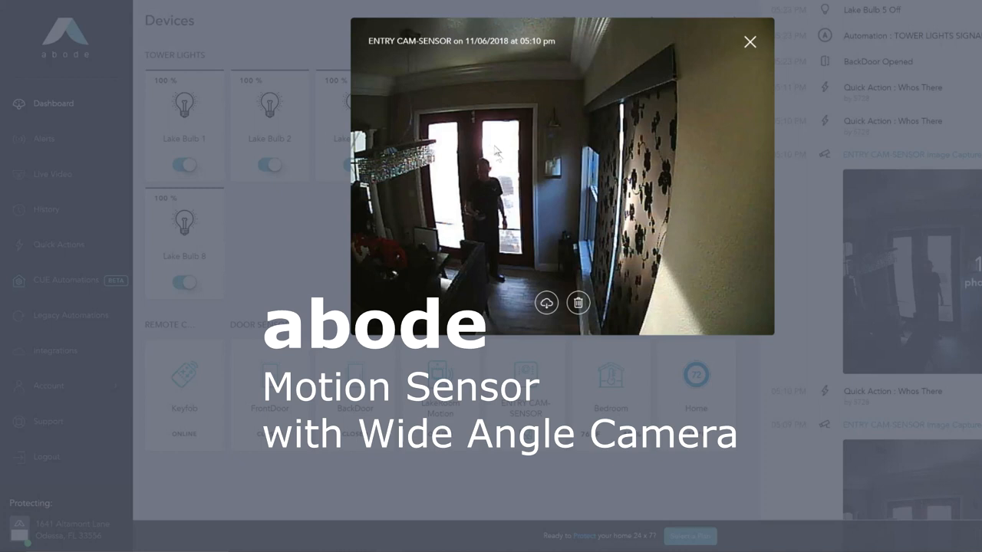
pyautogui.moveTo(510, 141)
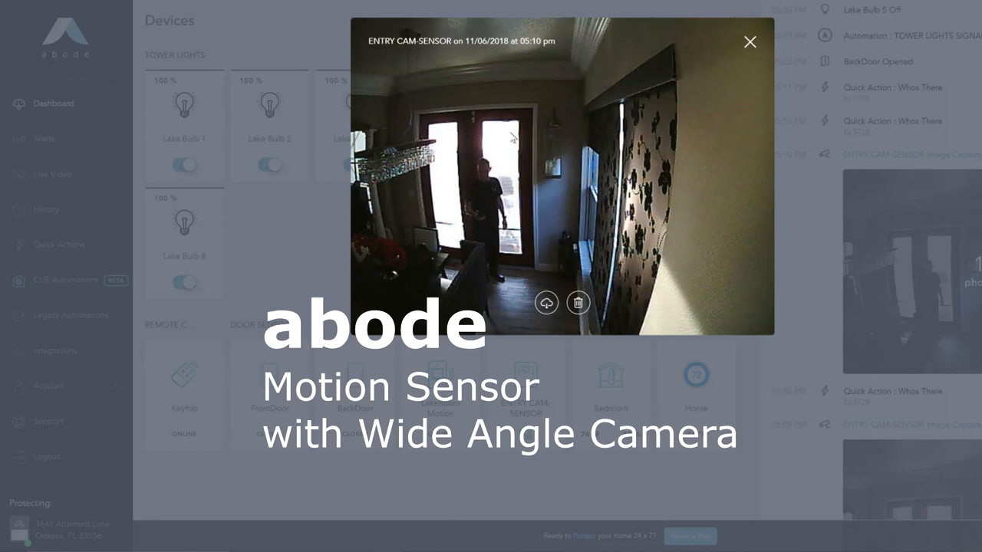
pyautogui.moveTo(749, 42)
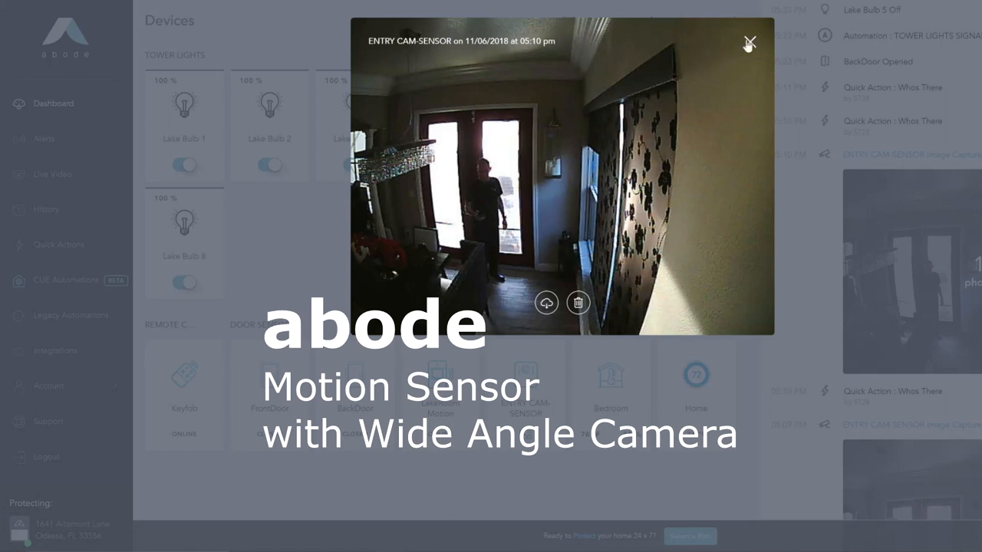
pyautogui.click(748, 40)
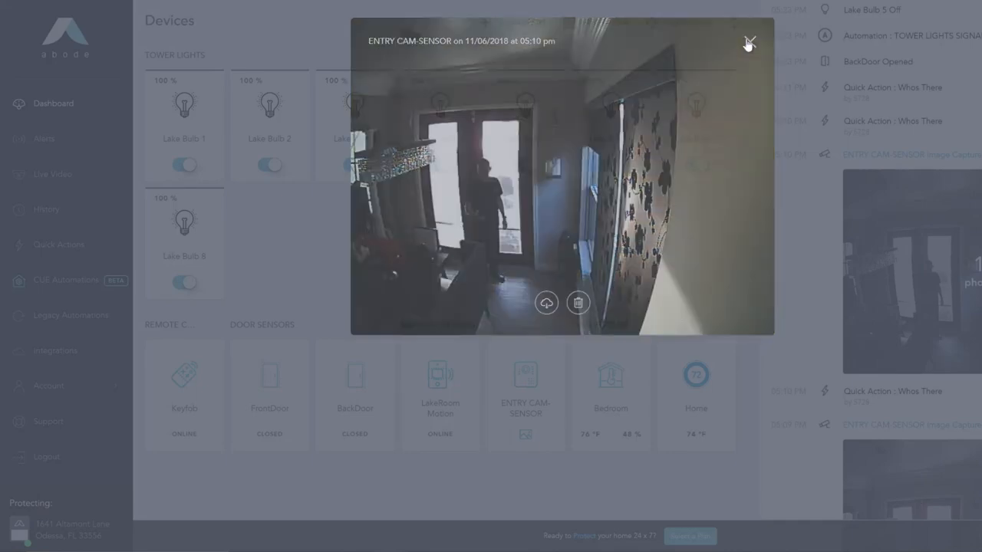
pyautogui.click(749, 41)
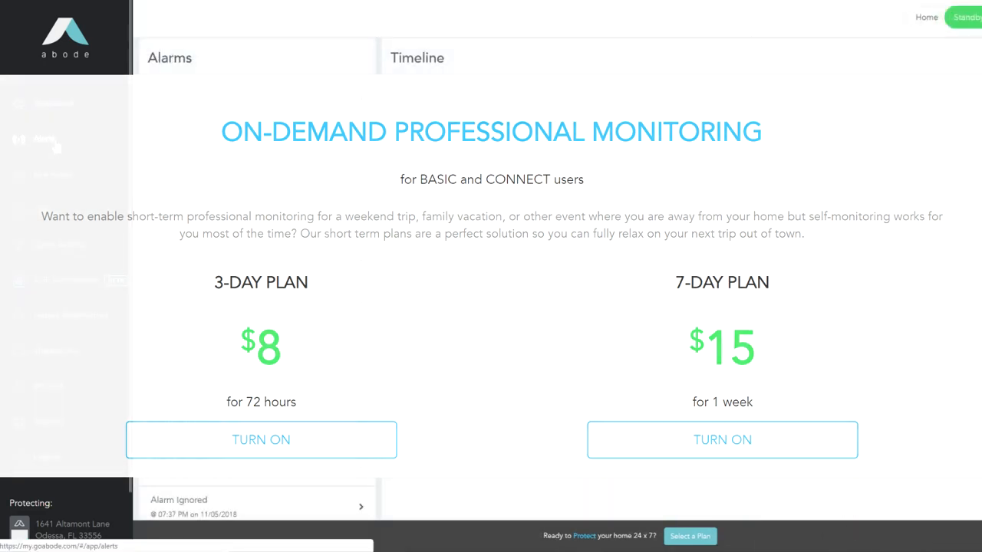
# Step: Show the Alerts page listing ignored alarms beside the timeline
pyautogui.click(43, 139)
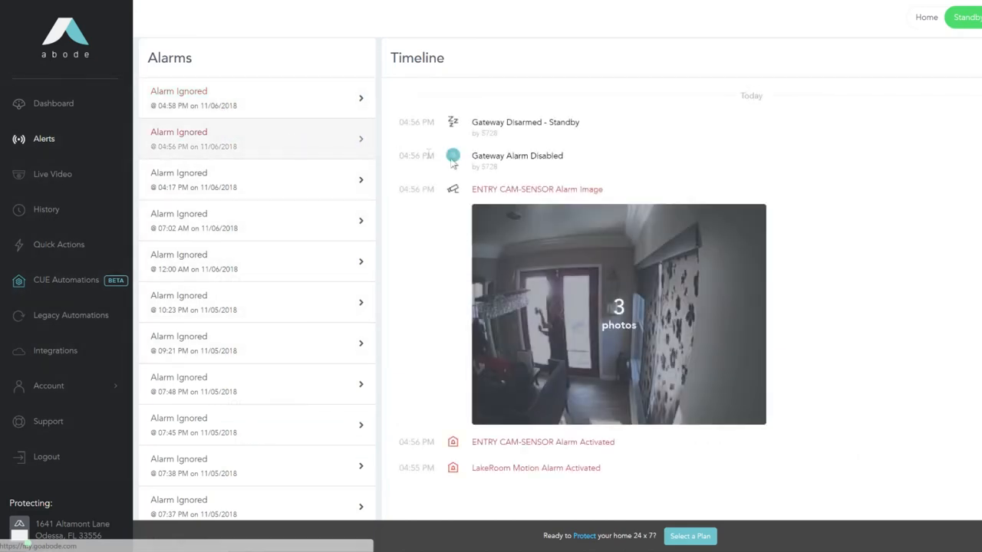
pyautogui.moveTo(468, 488)
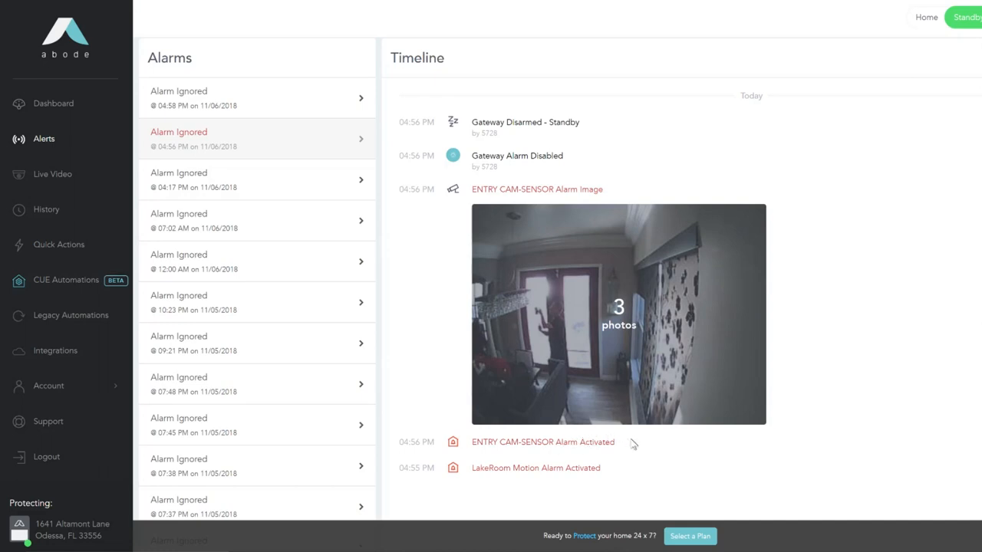
pyautogui.moveTo(548, 417)
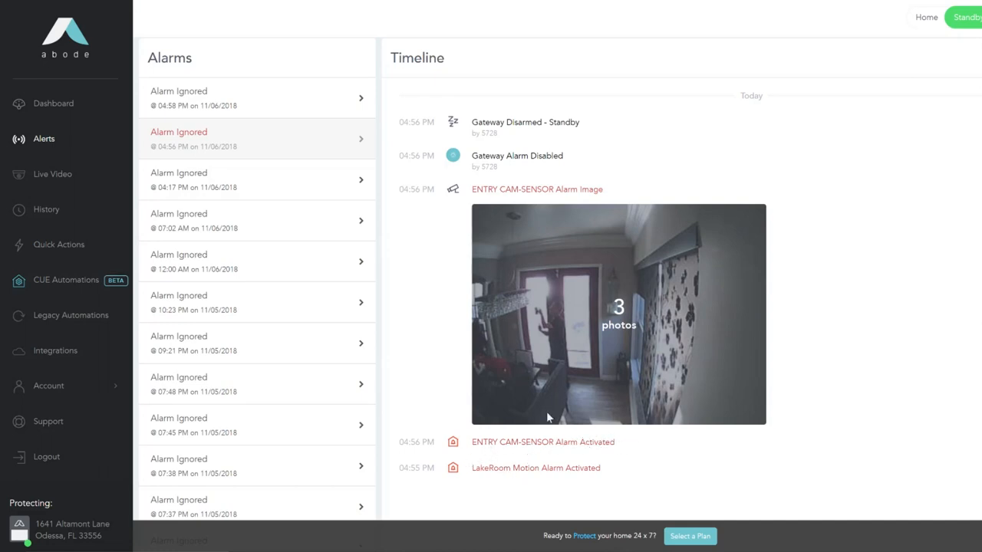
pyautogui.moveTo(582, 364)
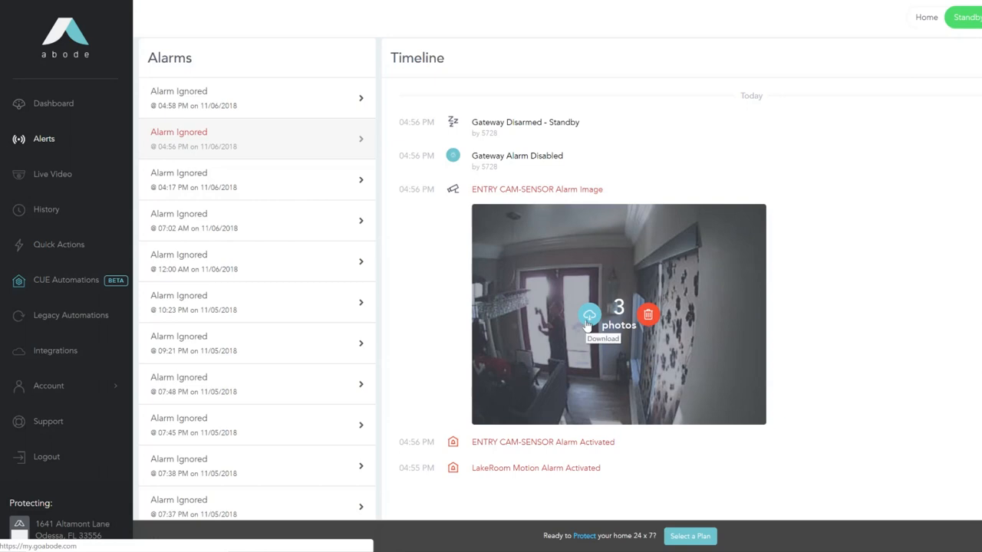
pyautogui.moveTo(587, 208)
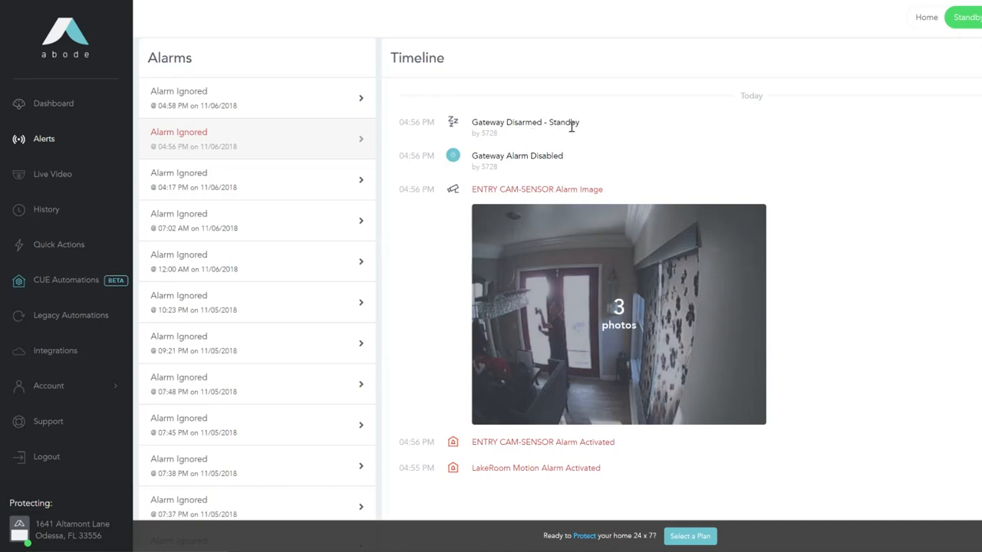
pyautogui.moveTo(260, 176)
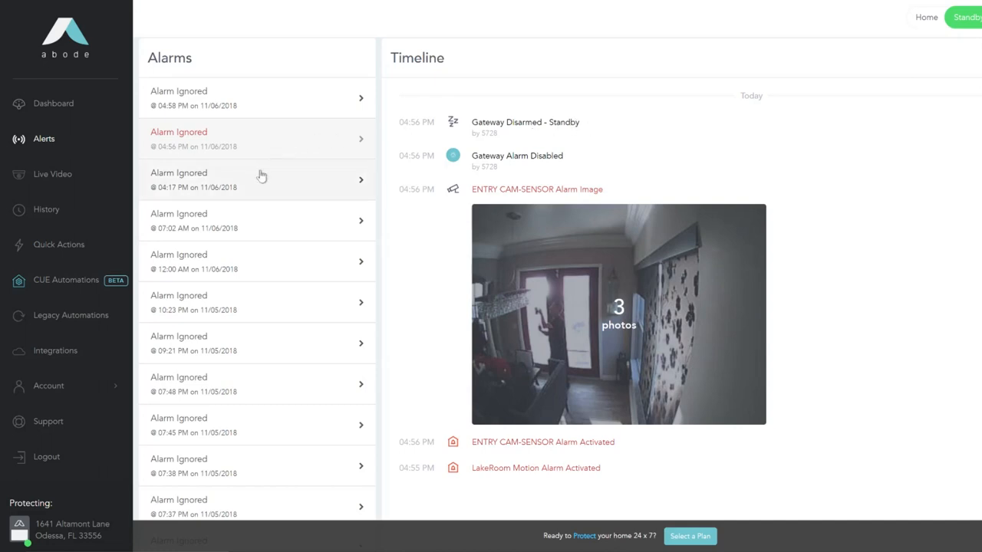
# Step: Show the Quick Actions page listing the Whos There action
pyautogui.click(59, 244)
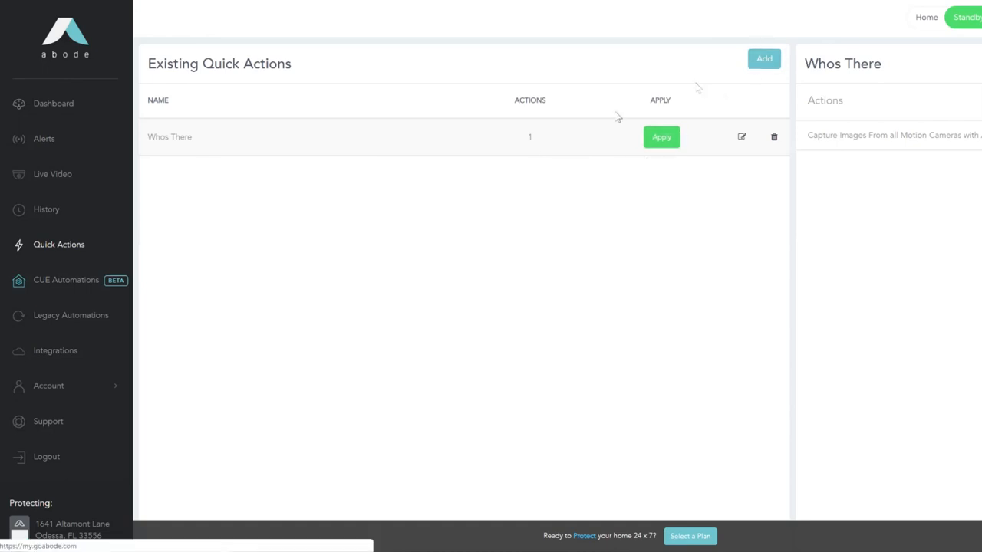
pyautogui.moveTo(647, 165)
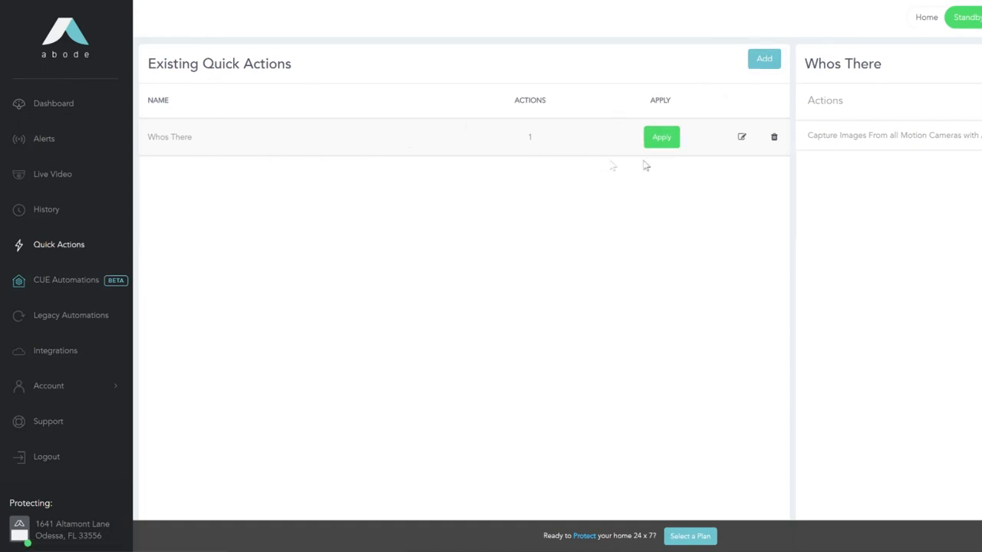
# Step: Review the Whos There action, keeping its capture-images step enabled, and close the editor
pyautogui.click(741, 136)
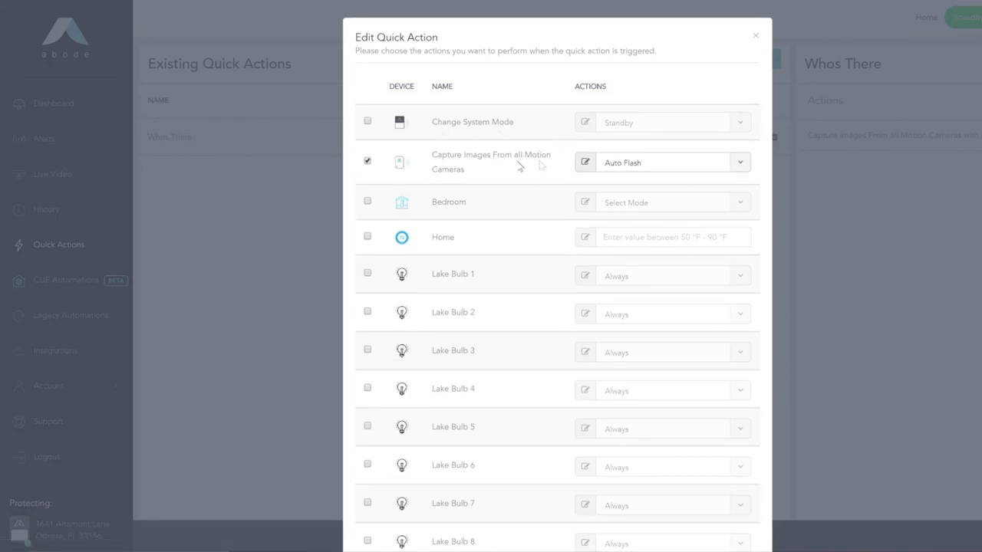
pyautogui.click(367, 162)
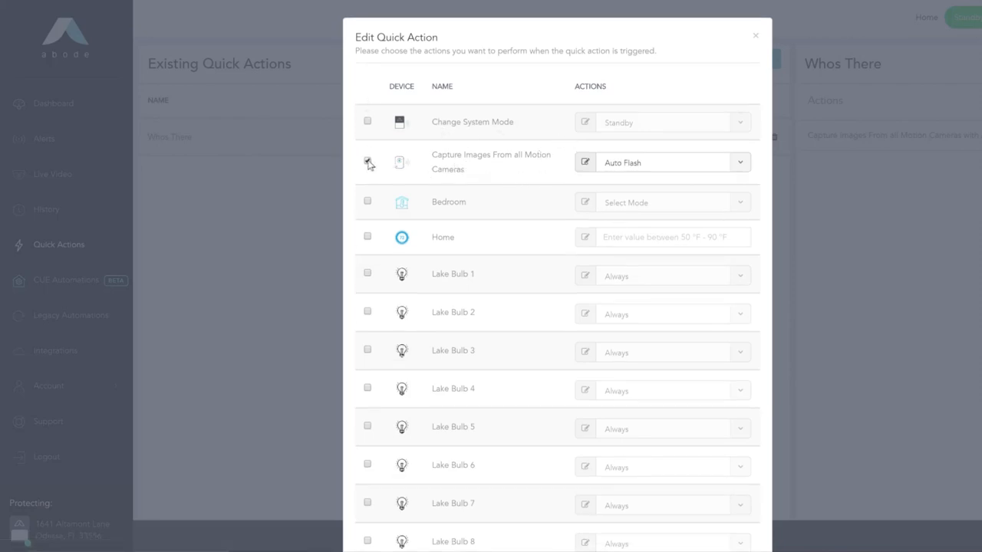
pyautogui.click(366, 161)
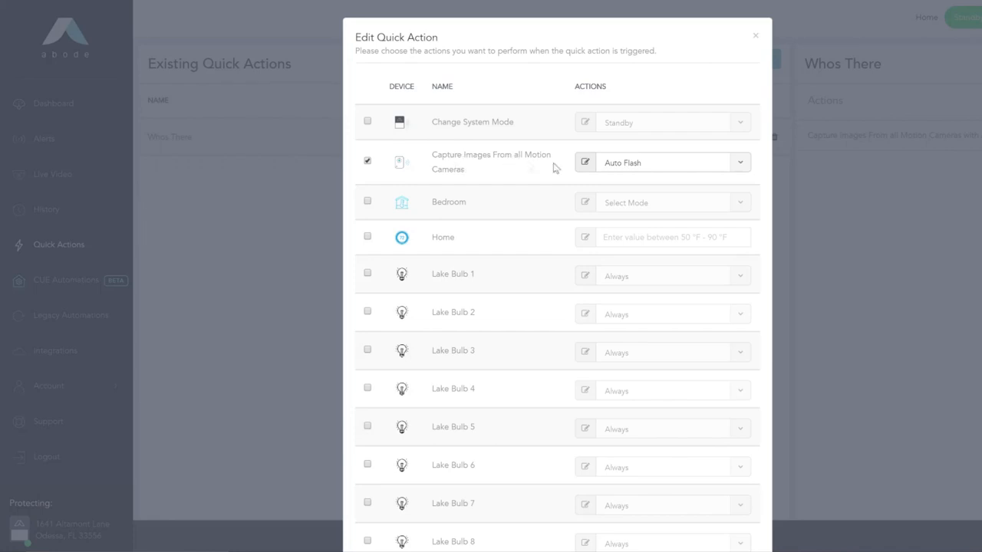
pyautogui.moveTo(728, 167)
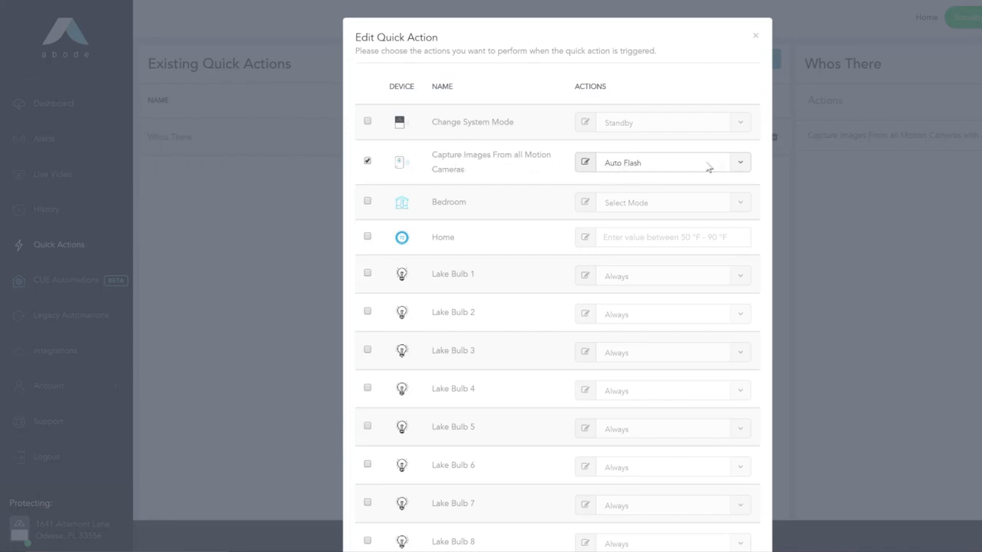
pyautogui.scroll(-3)
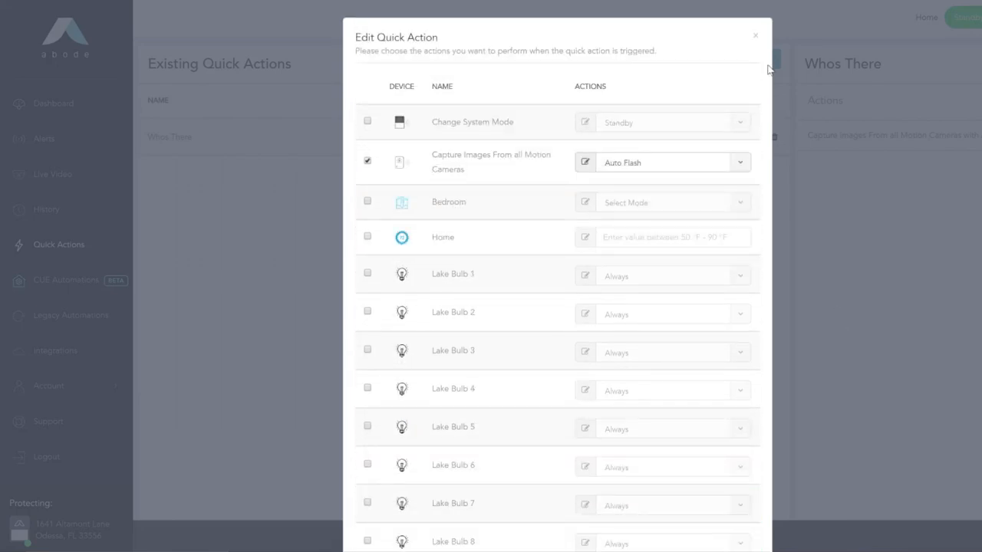
pyautogui.click(755, 37)
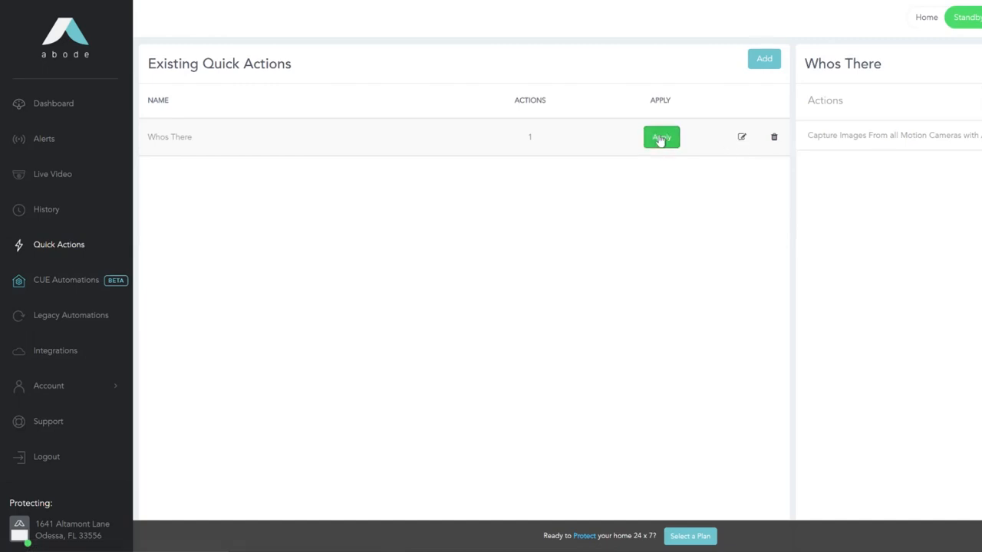
# Step: Run the Whos There quick action to capture images from all motion cameras
pyautogui.click(661, 136)
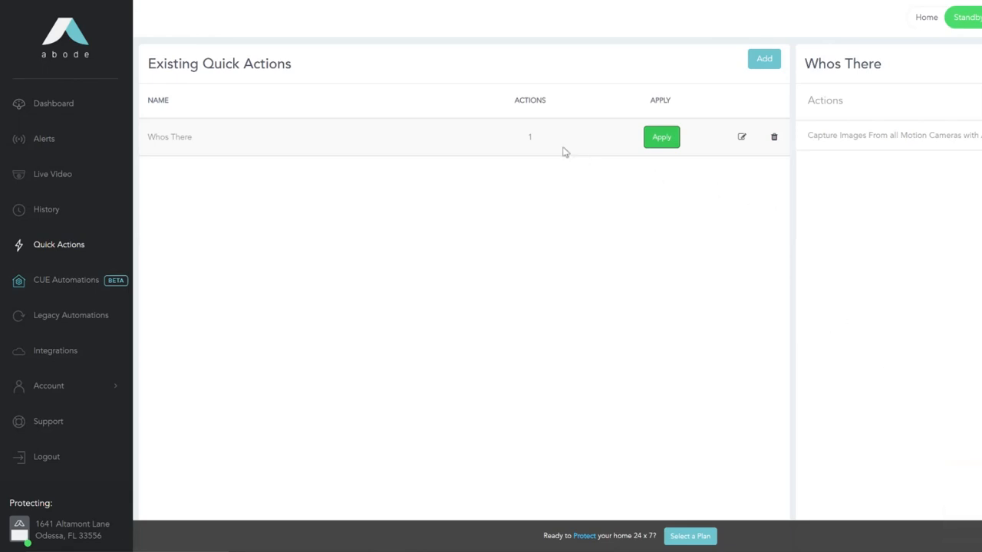
pyautogui.moveTo(814, 106)
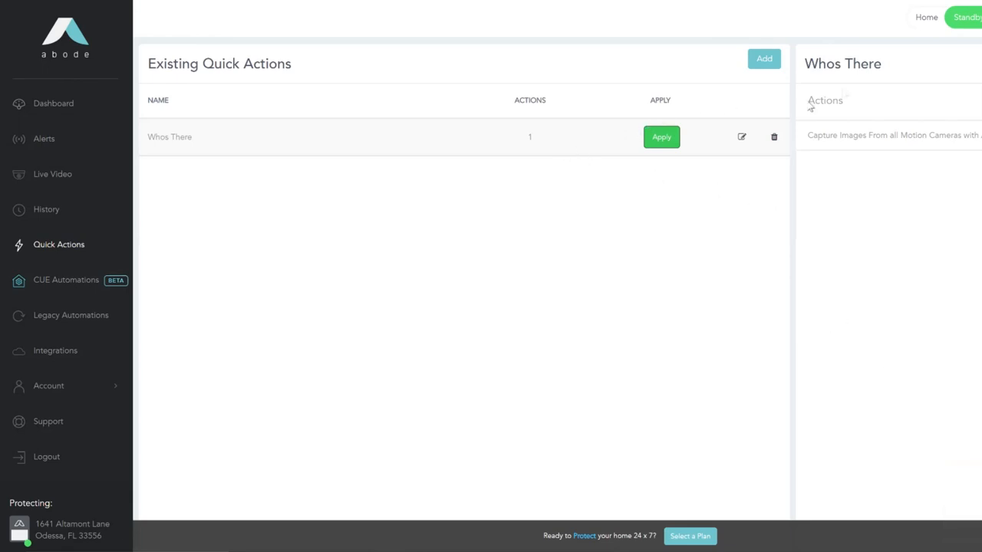
pyautogui.moveTo(61, 281)
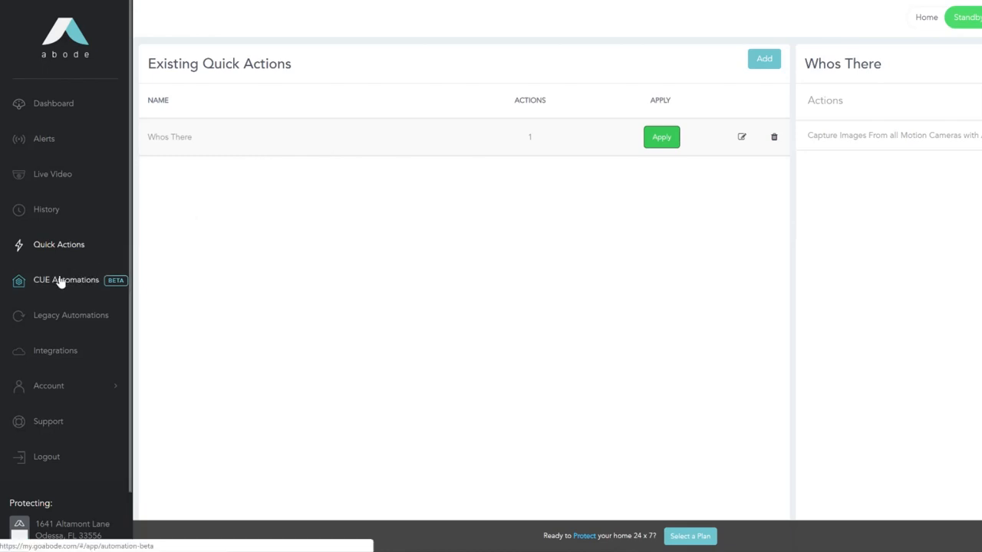
# Step: Go from the CUE Automations overview to the Legacy Automations page in the sidebar
pyautogui.click(66, 279)
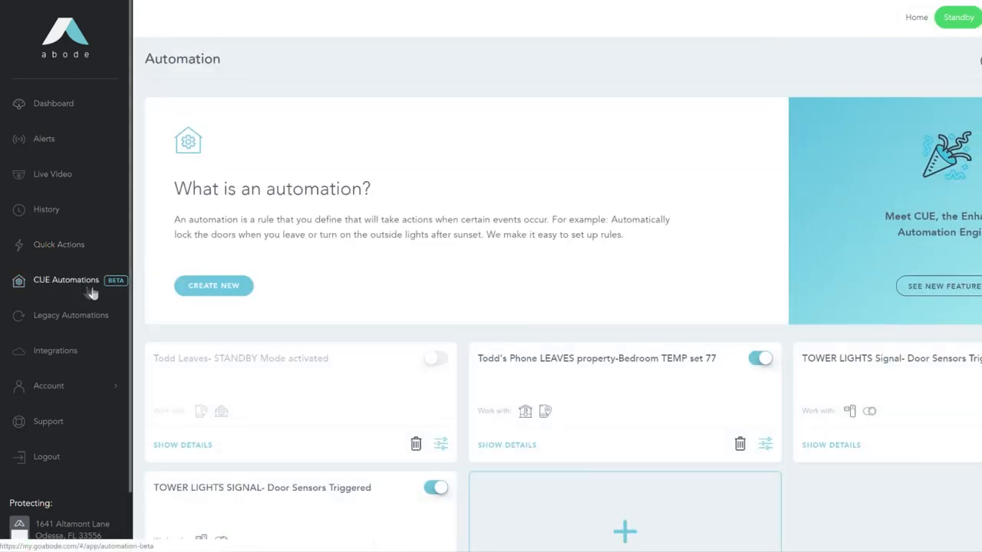
pyautogui.moveTo(256, 262)
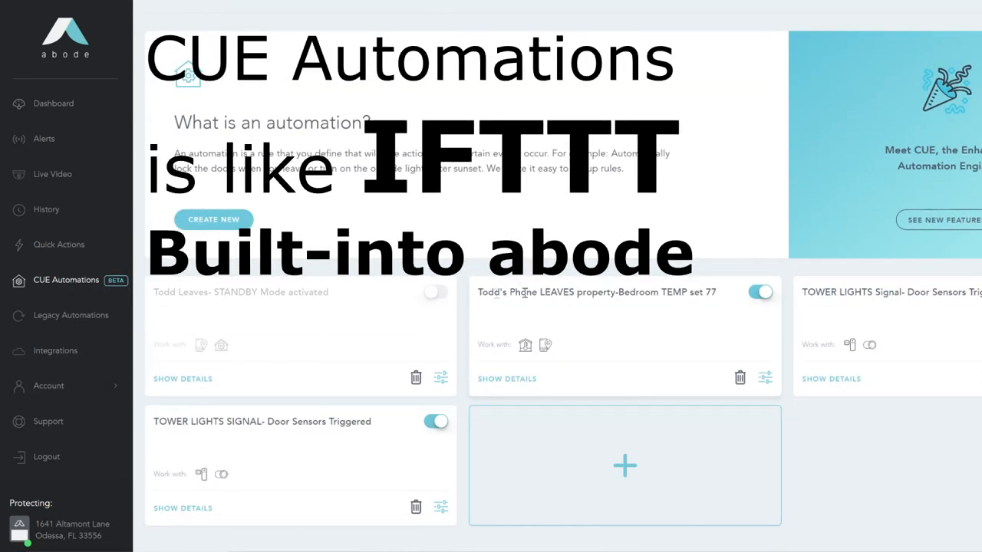
pyautogui.moveTo(547, 360)
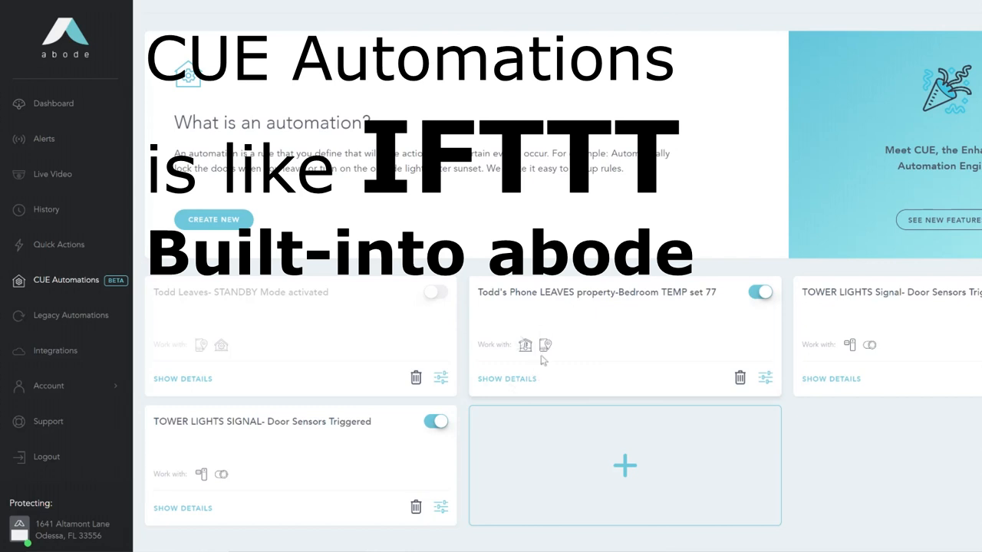
pyautogui.moveTo(530, 309)
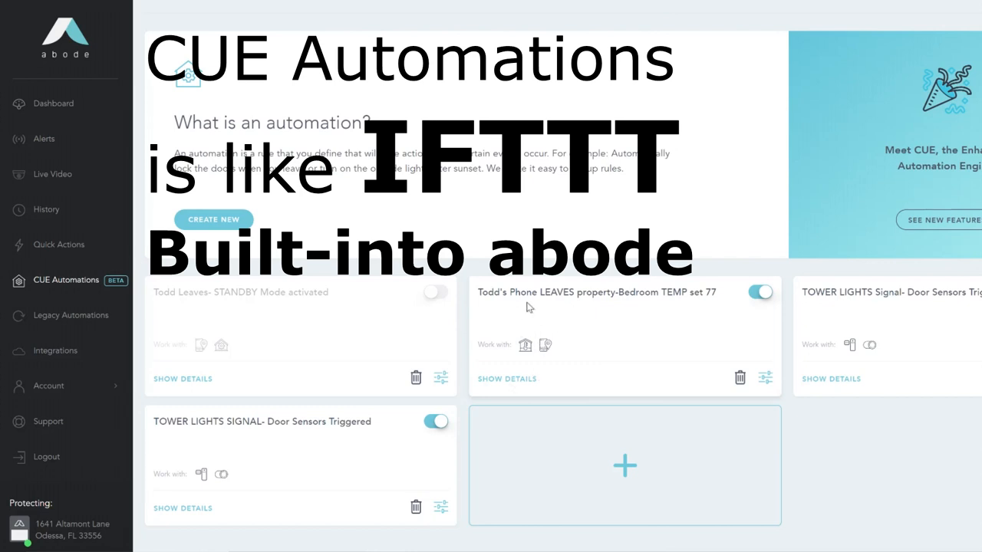
pyautogui.moveTo(628, 307)
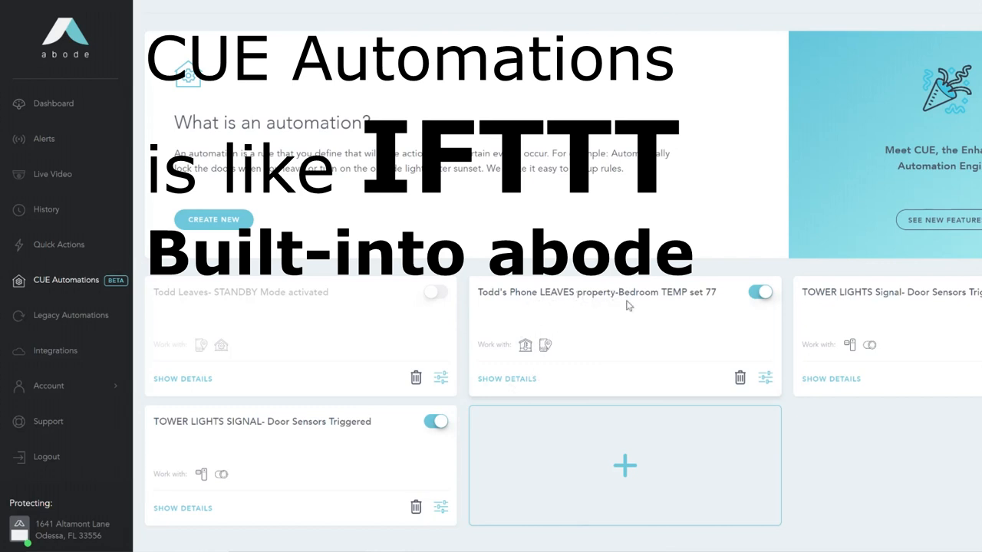
pyautogui.moveTo(670, 306)
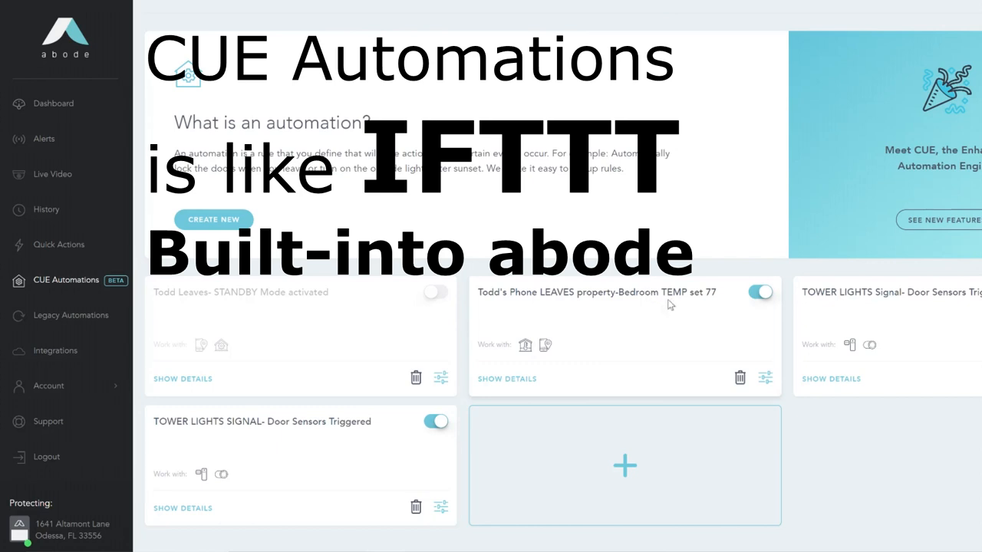
pyautogui.moveTo(706, 305)
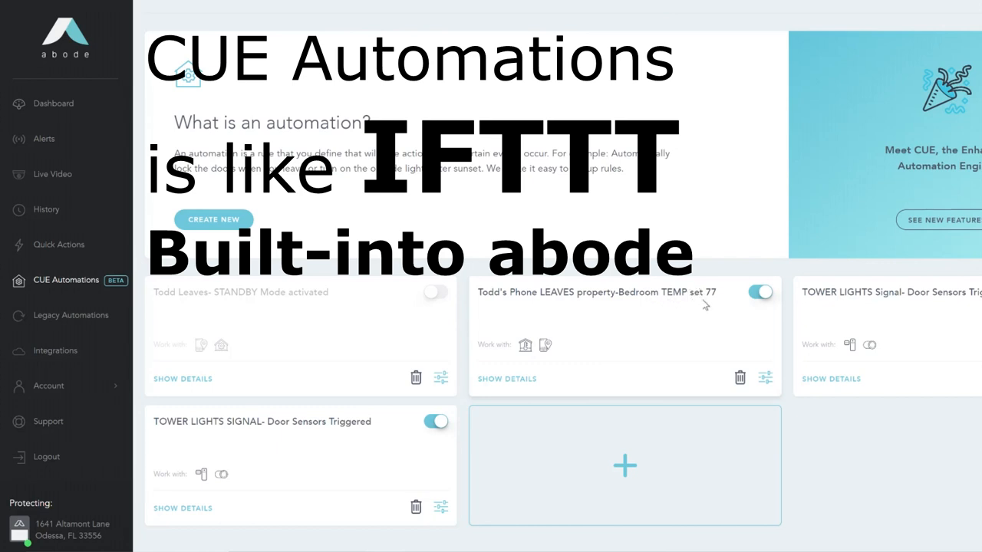
pyautogui.moveTo(701, 298)
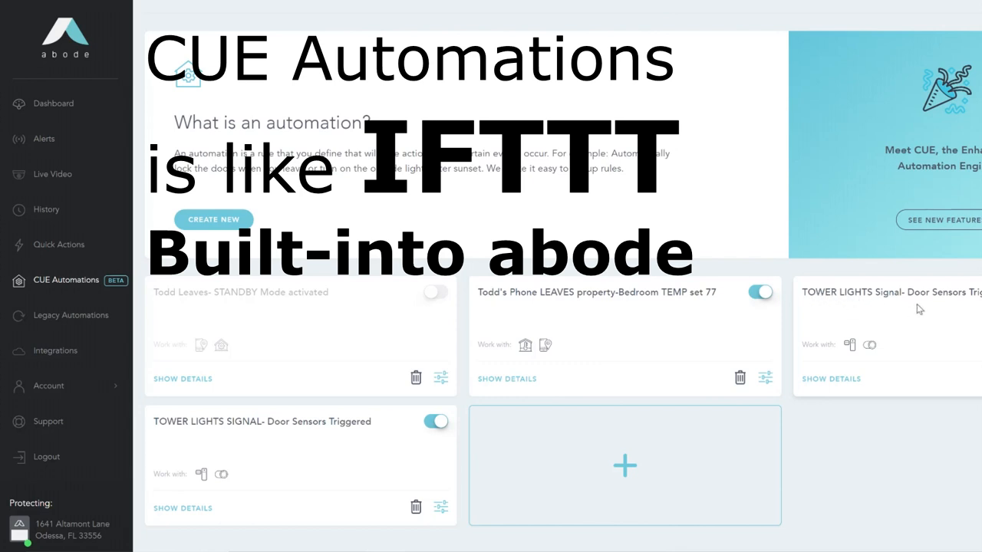
pyautogui.moveTo(908, 309)
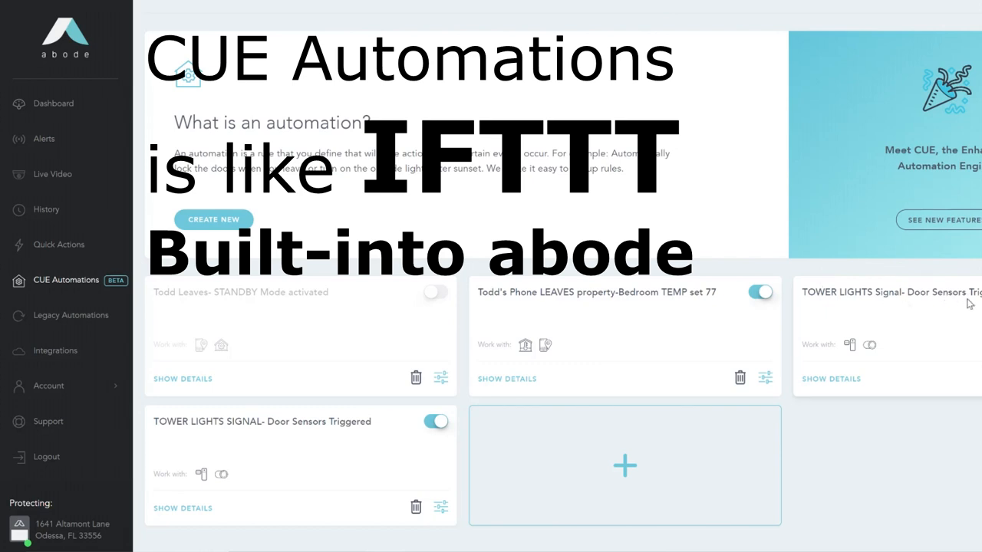
pyautogui.moveTo(969, 305)
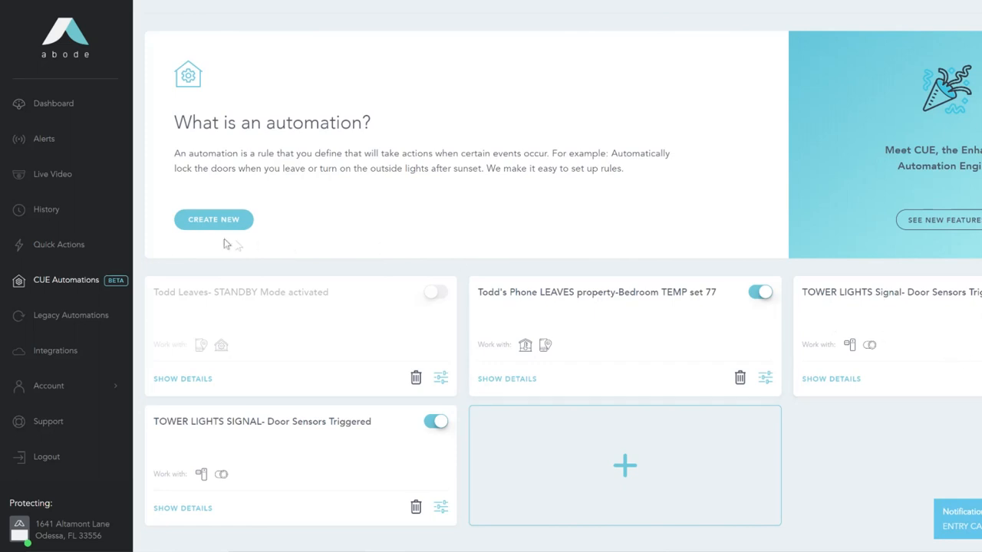
pyautogui.rightClick(68, 315)
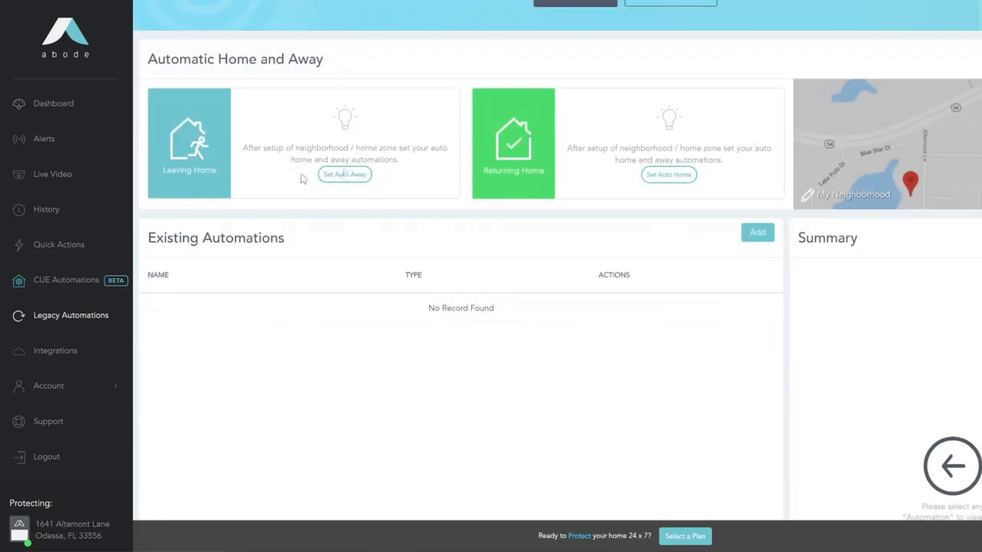
pyautogui.moveTo(724, 247)
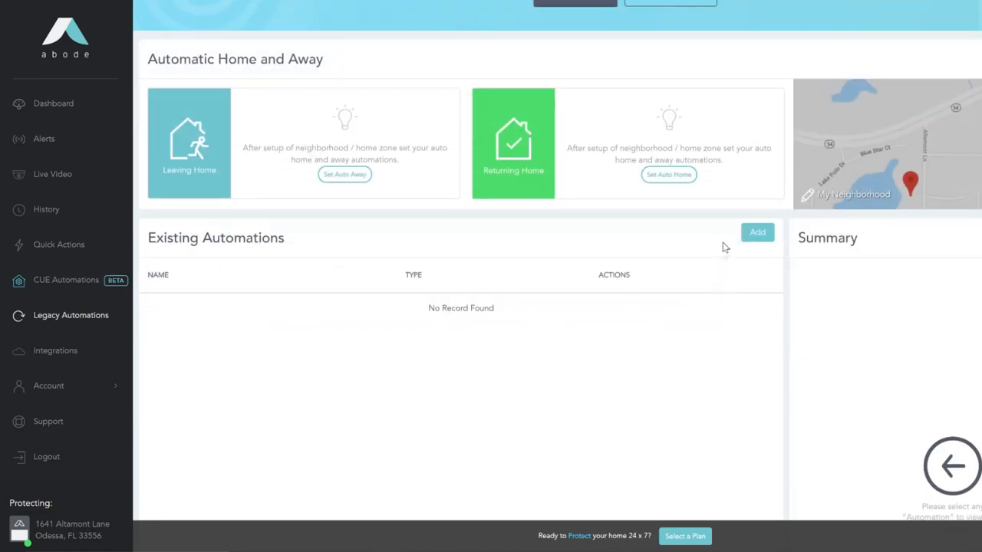
pyautogui.moveTo(54, 291)
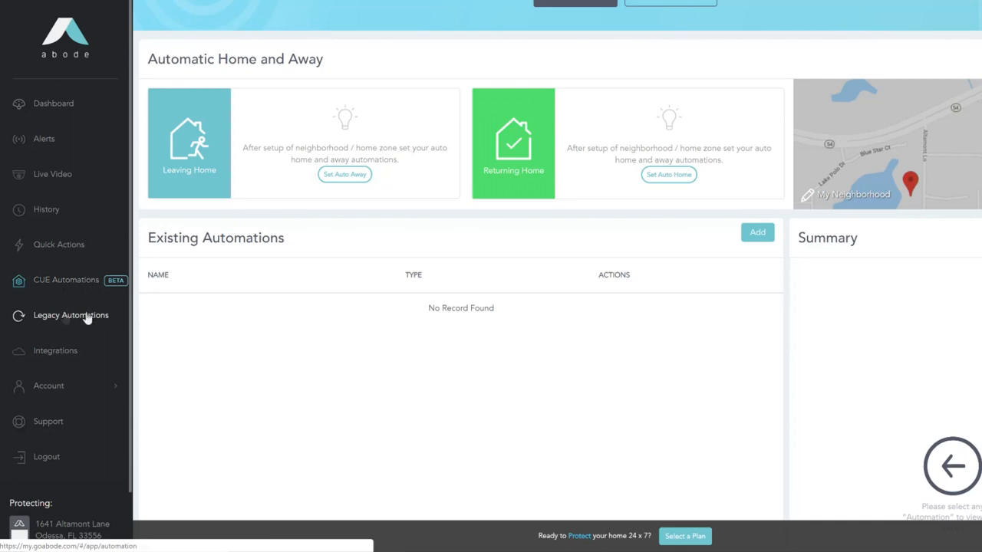
# Step: Browse the Integrations page (IFTTT, nest, Amazon Echo, ecobee, Google Assistant) and expand the Account submenu
pyautogui.click(55, 350)
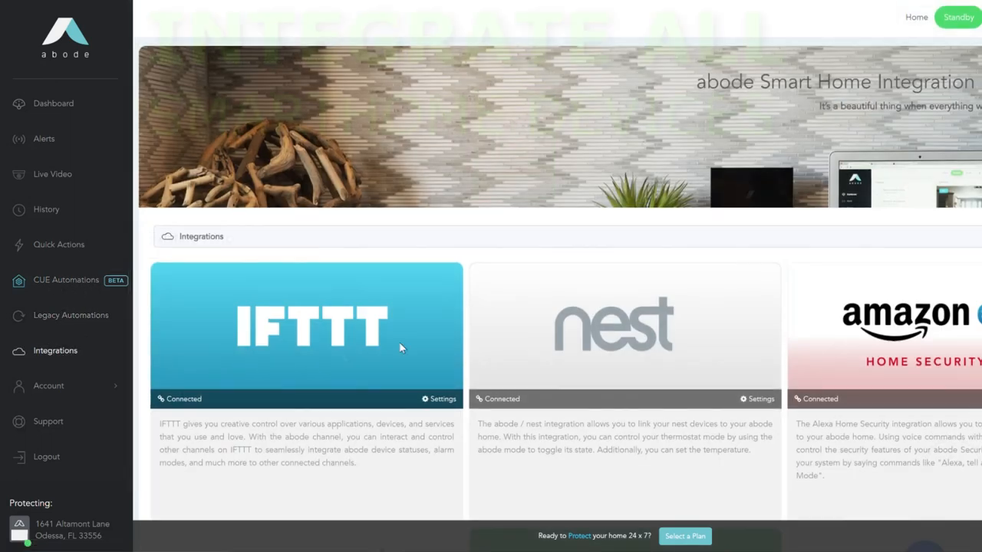
pyautogui.scroll(-3)
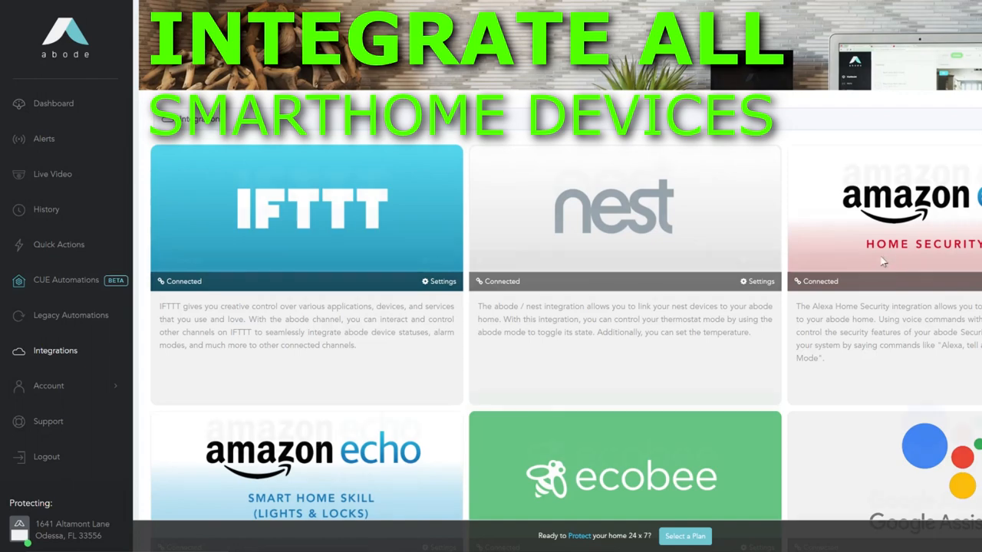
pyautogui.scroll(-3)
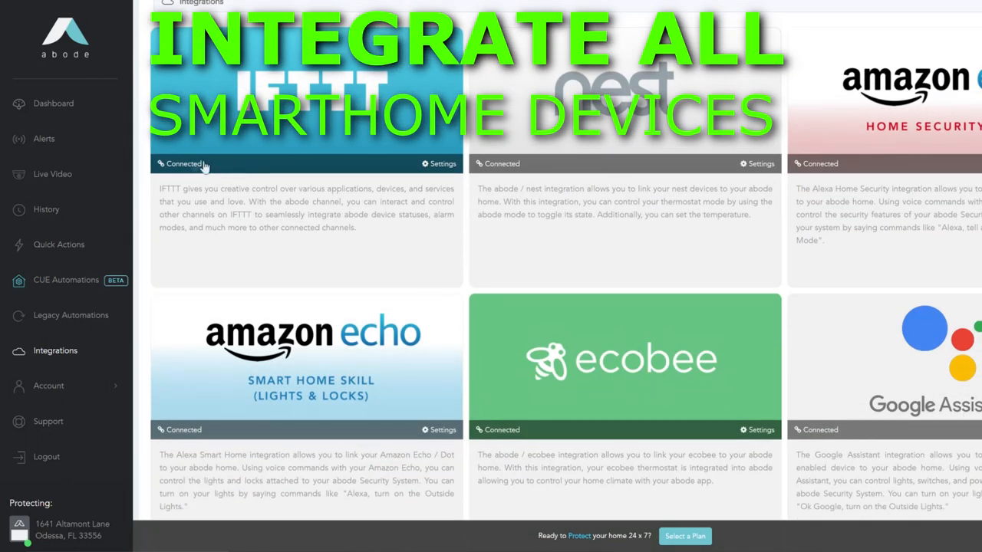
pyautogui.moveTo(467, 212)
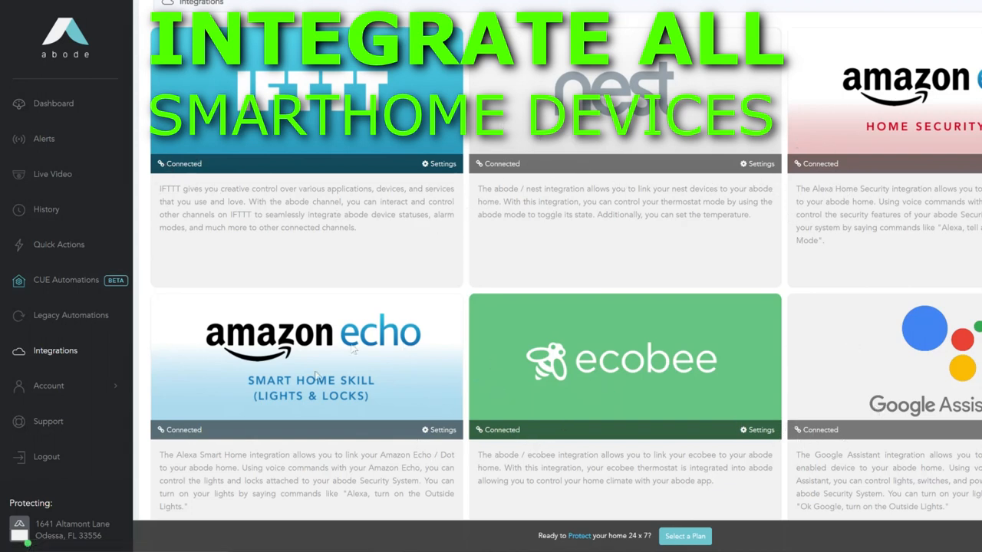
pyautogui.moveTo(713, 423)
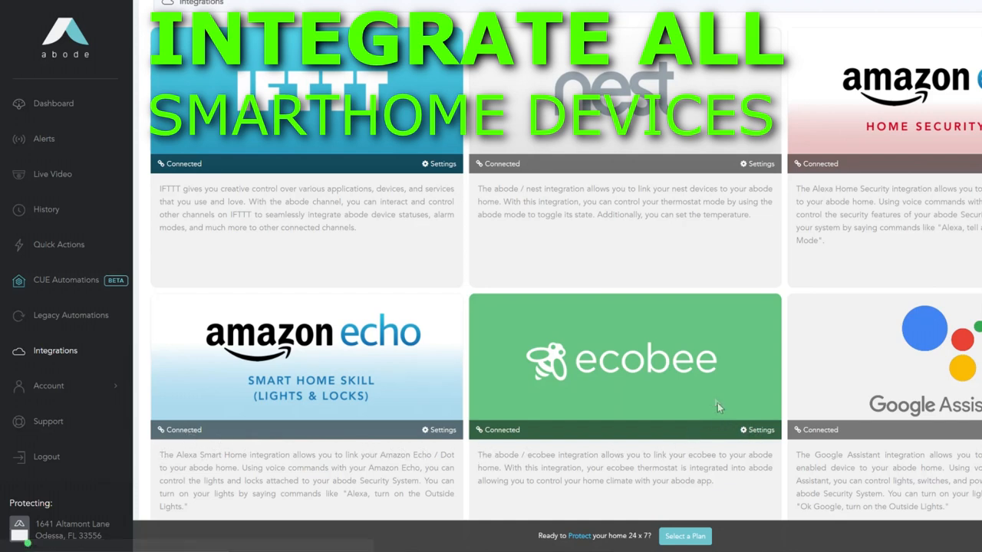
pyautogui.moveTo(190, 330)
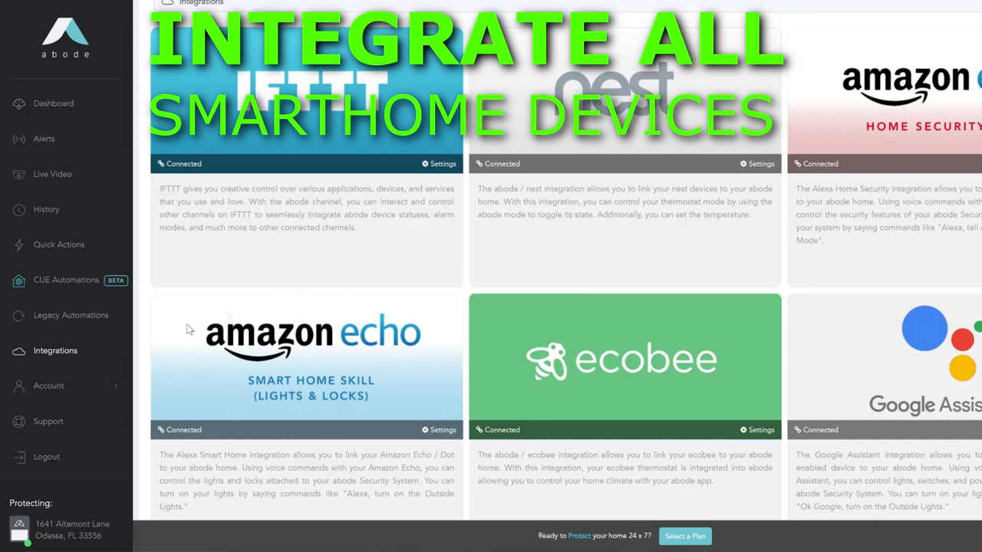
pyautogui.scroll(-3)
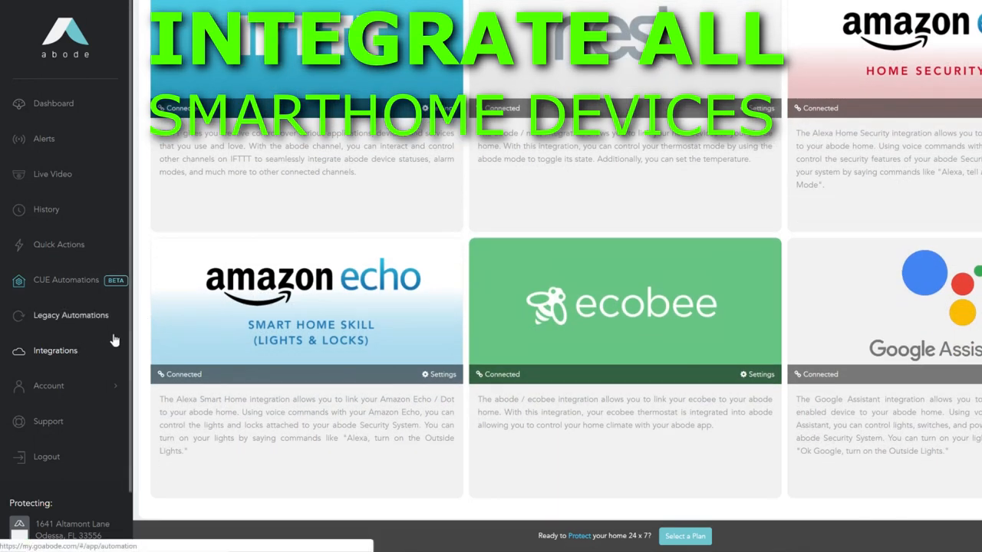
pyautogui.moveTo(47, 297)
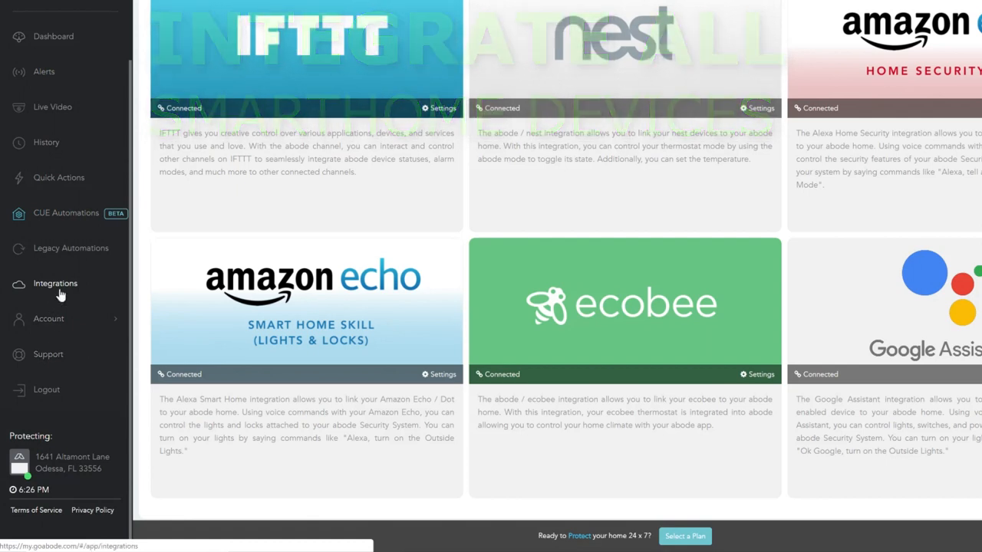
pyautogui.click(48, 319)
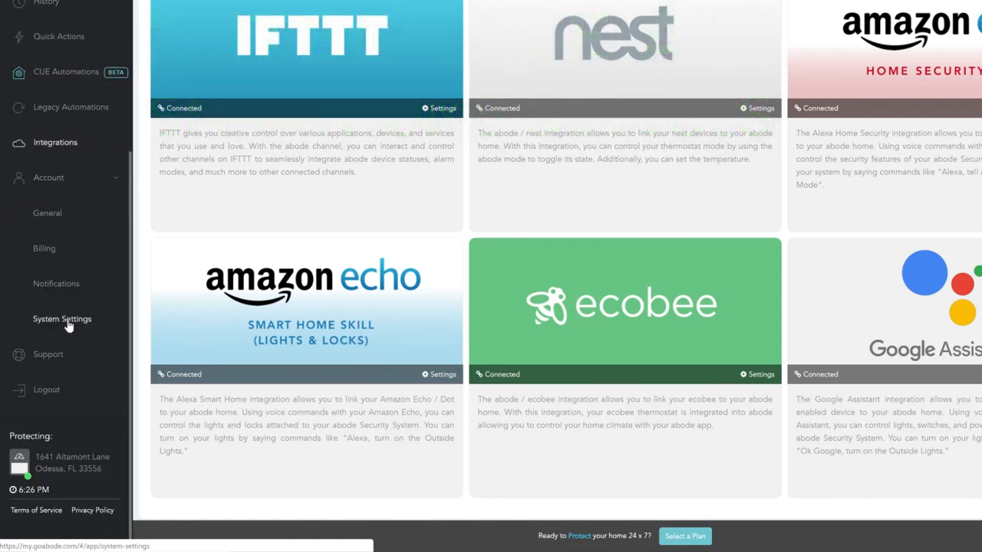
# Step: Apply General Settings with 640x480x3 motion images, grayscale off and gateway sounds not silenced
pyautogui.click(61, 319)
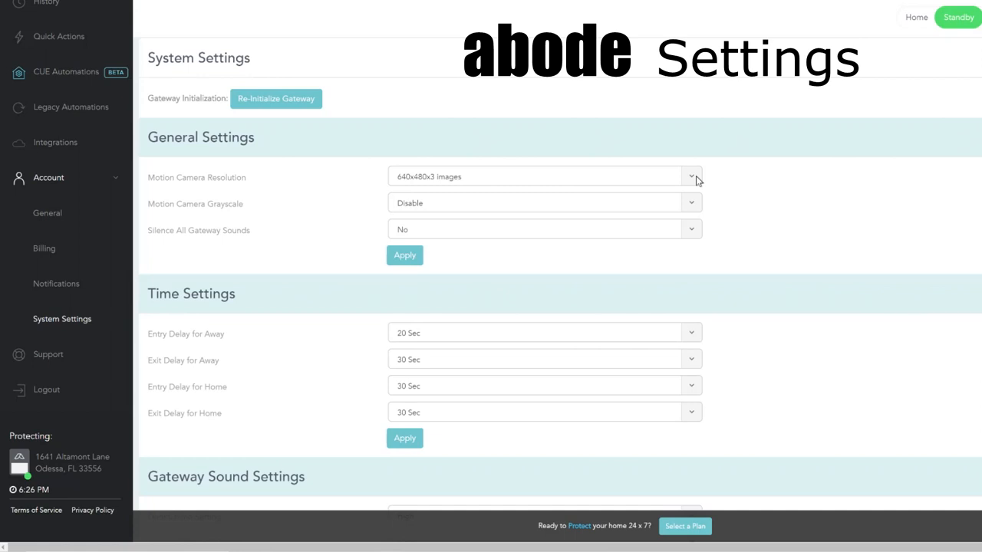
pyautogui.click(690, 176)
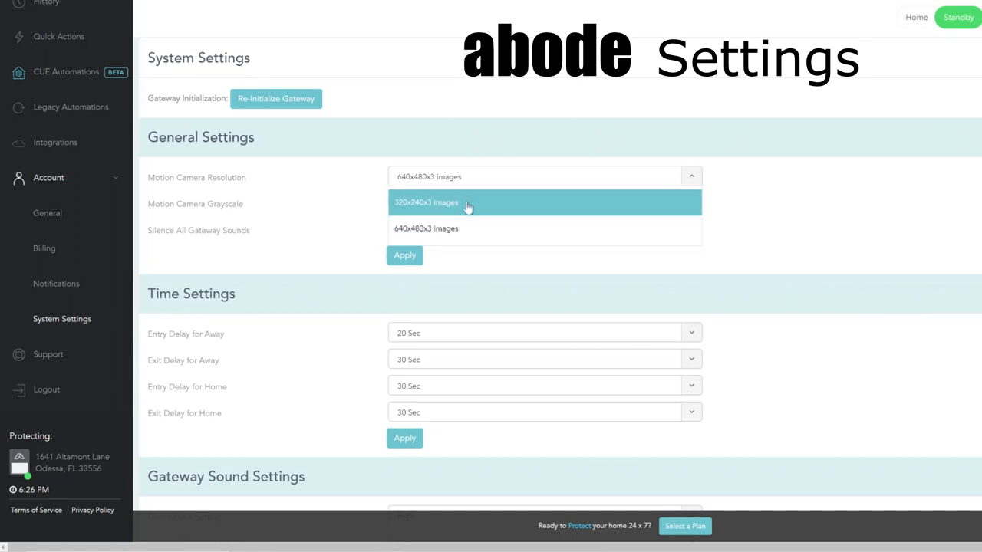
pyautogui.moveTo(458, 206)
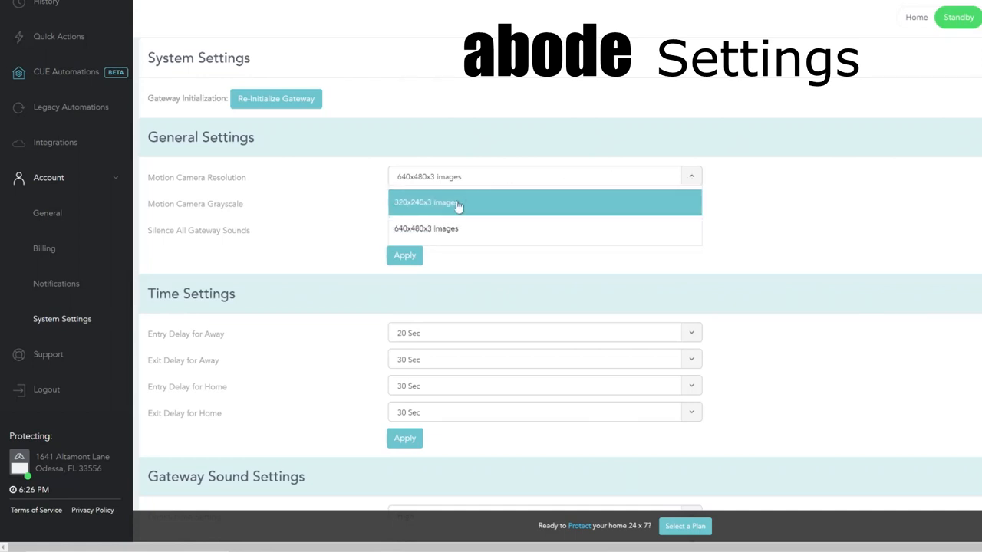
pyautogui.moveTo(443, 208)
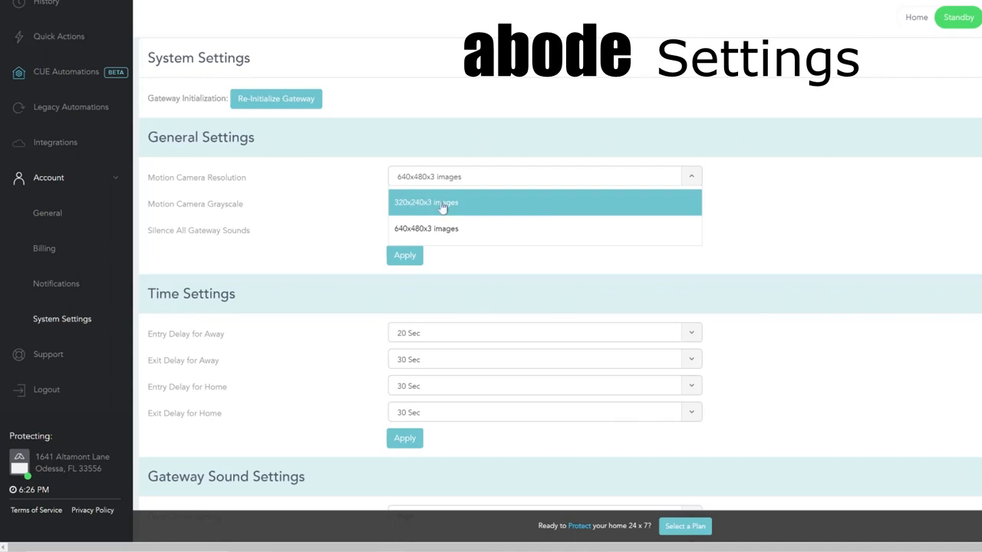
pyautogui.moveTo(481, 205)
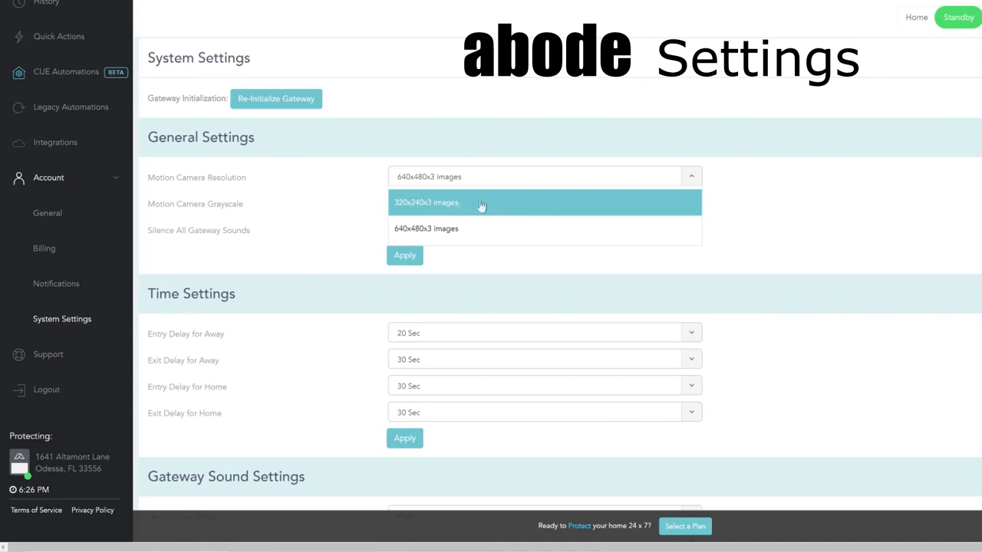
pyautogui.moveTo(372, 197)
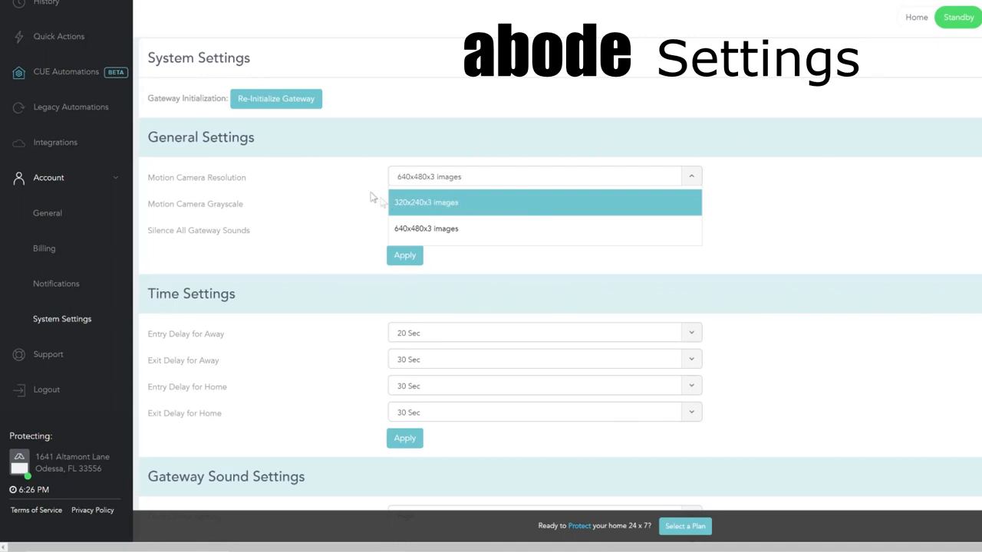
pyautogui.moveTo(439, 189)
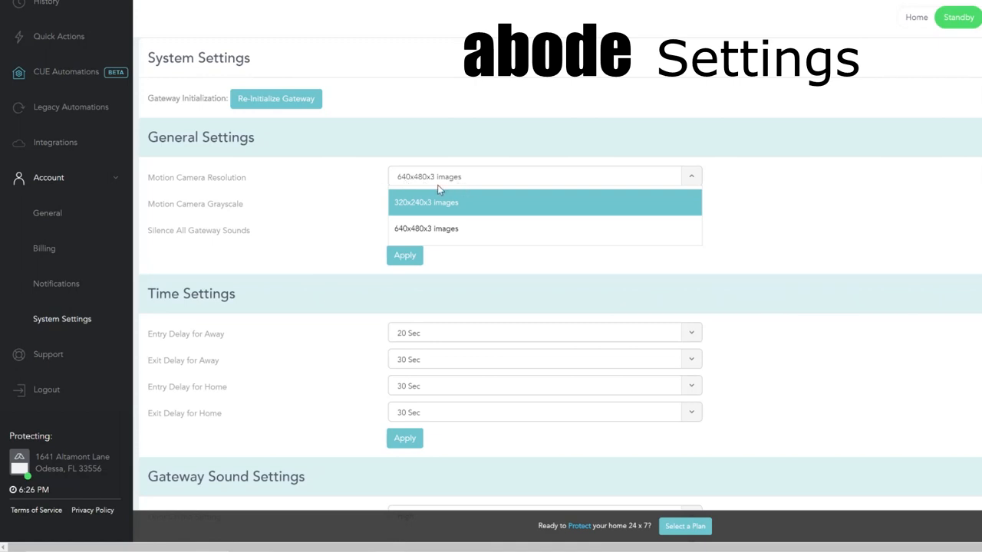
pyautogui.moveTo(439, 227)
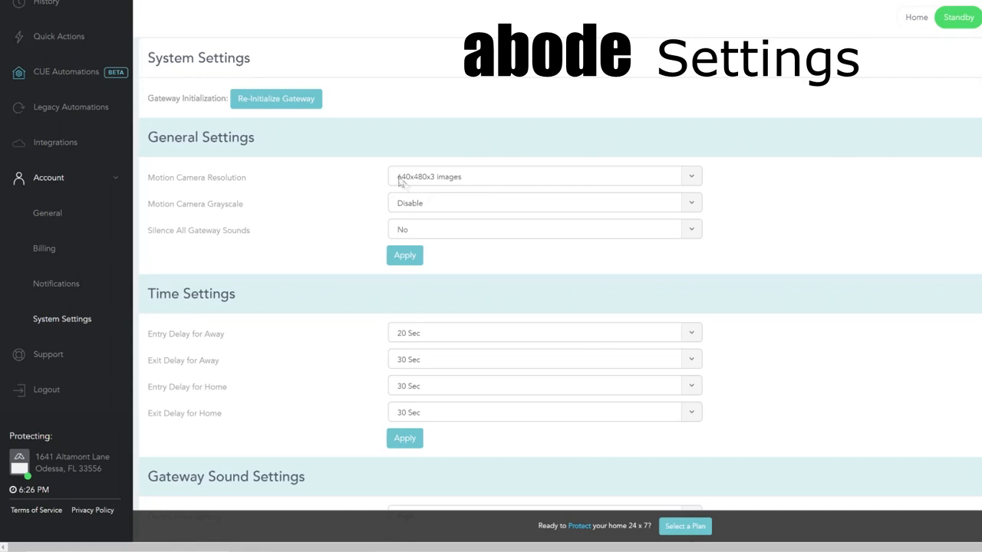
pyautogui.moveTo(473, 182)
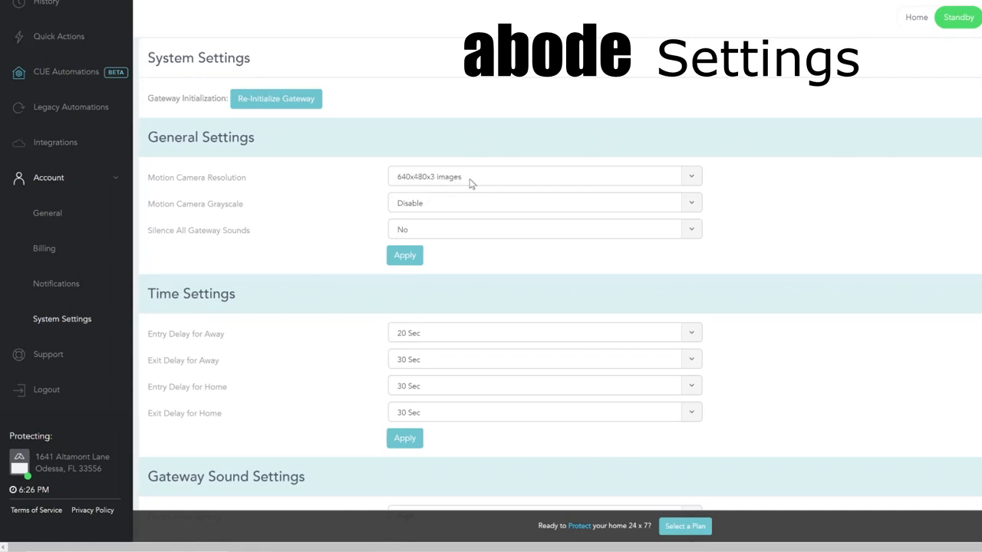
pyautogui.click(405, 255)
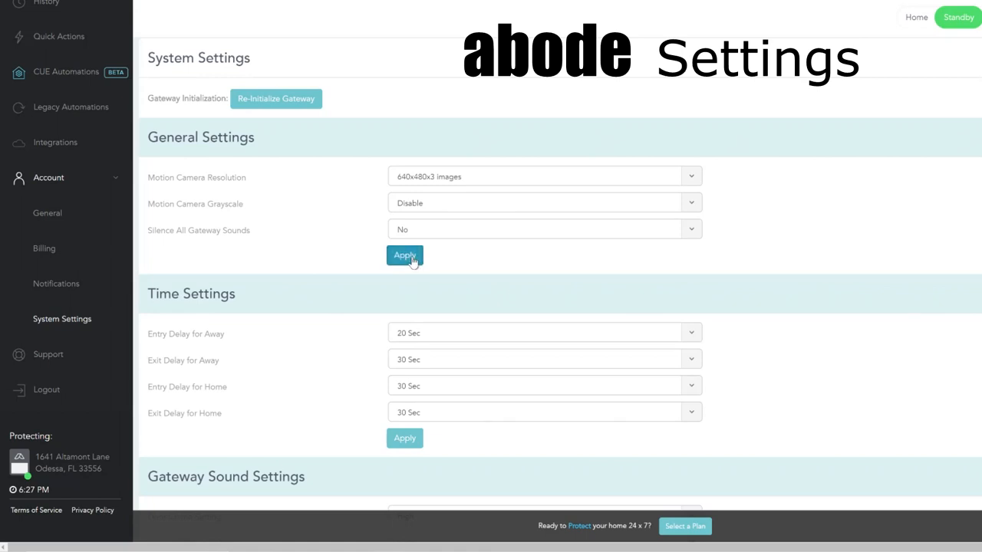
pyautogui.click(404, 255)
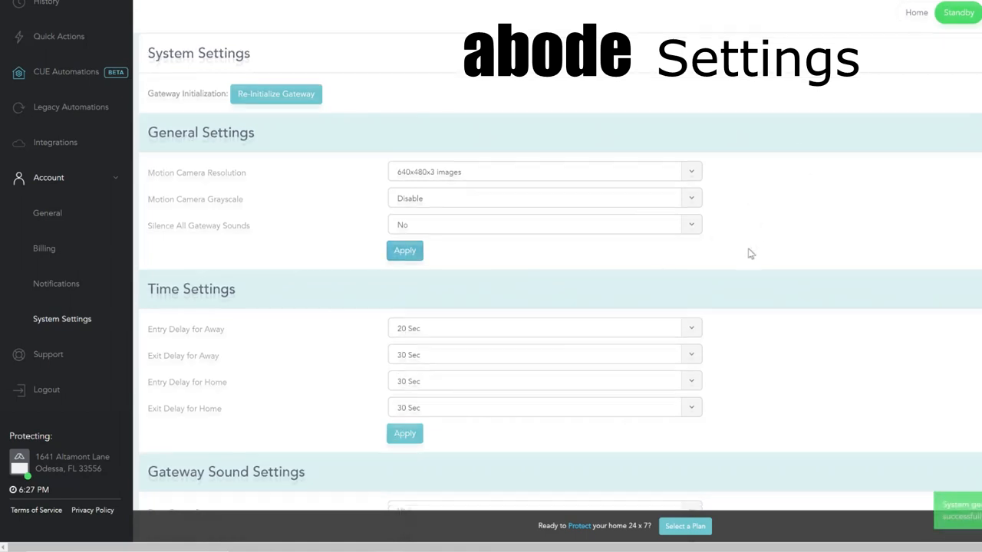
# Step: Change Entry Delay for Away from 20 Sec to 10 Sec in Time Settings
pyautogui.scroll(-3)
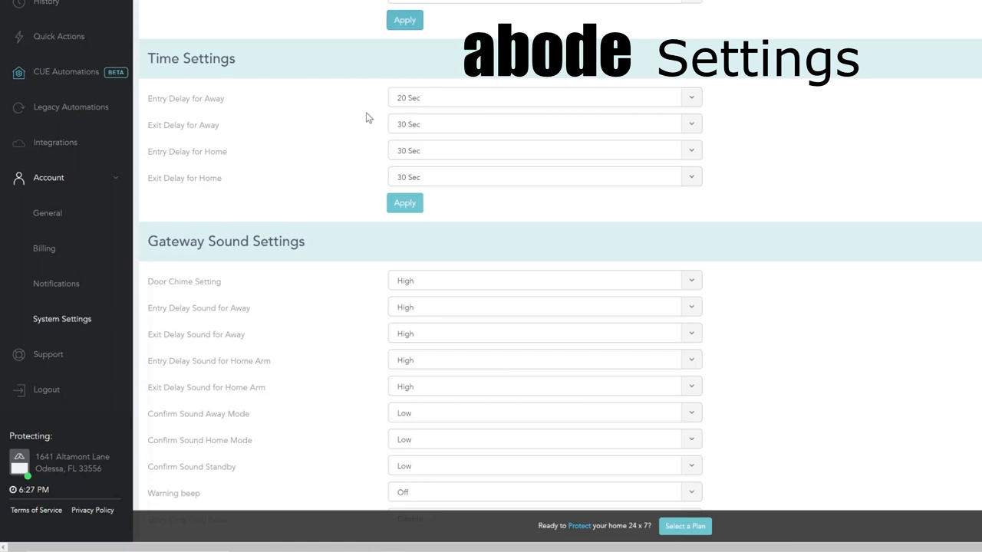
pyautogui.moveTo(495, 146)
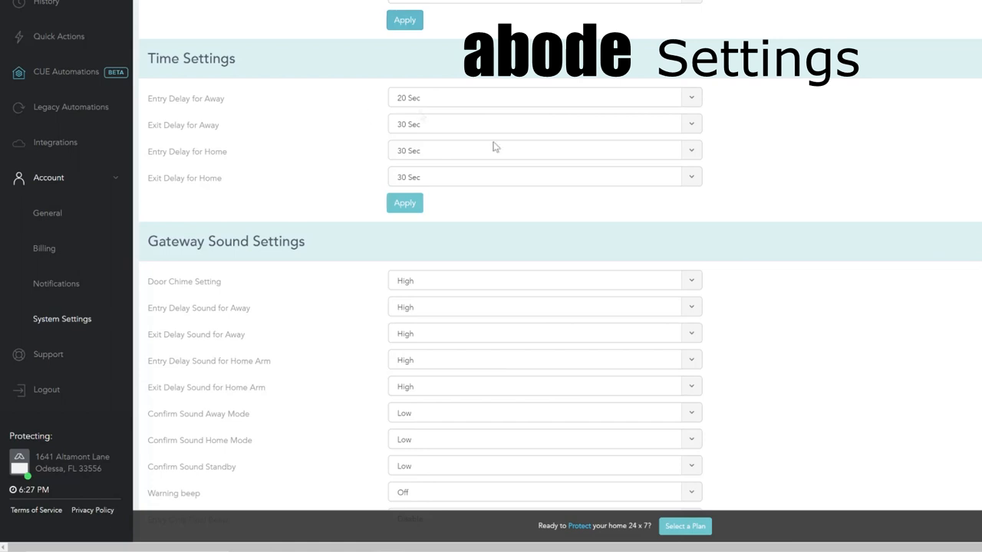
pyautogui.moveTo(690, 99)
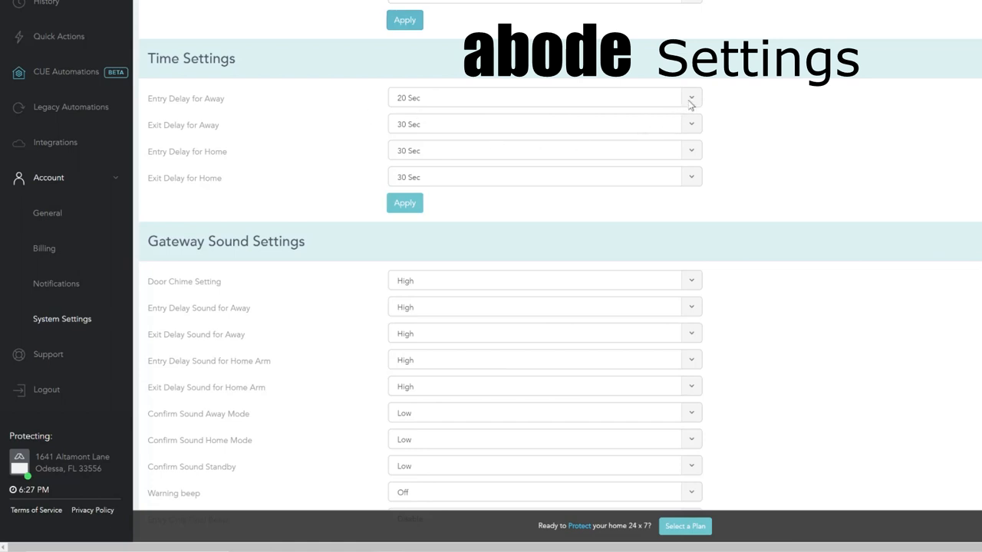
pyautogui.moveTo(497, 125)
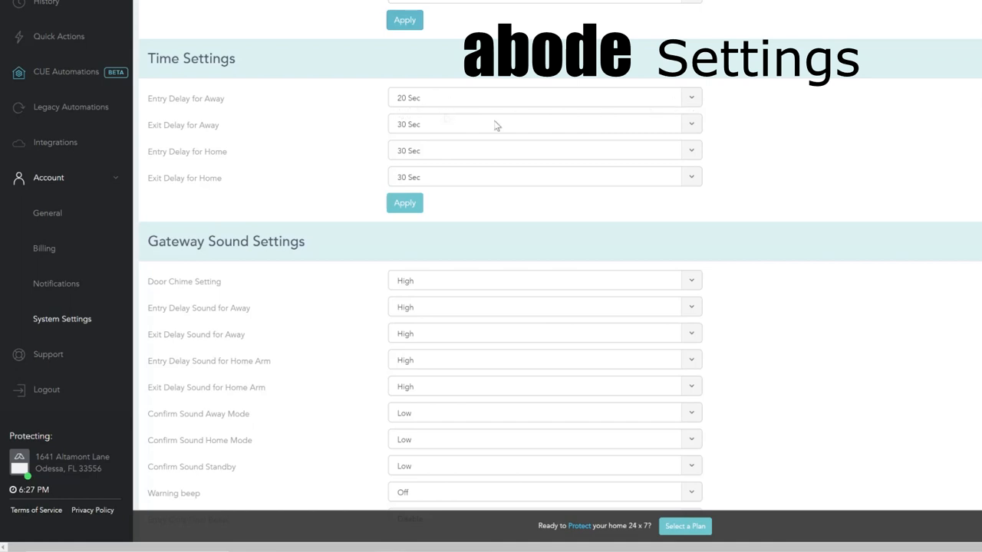
pyautogui.click(688, 97)
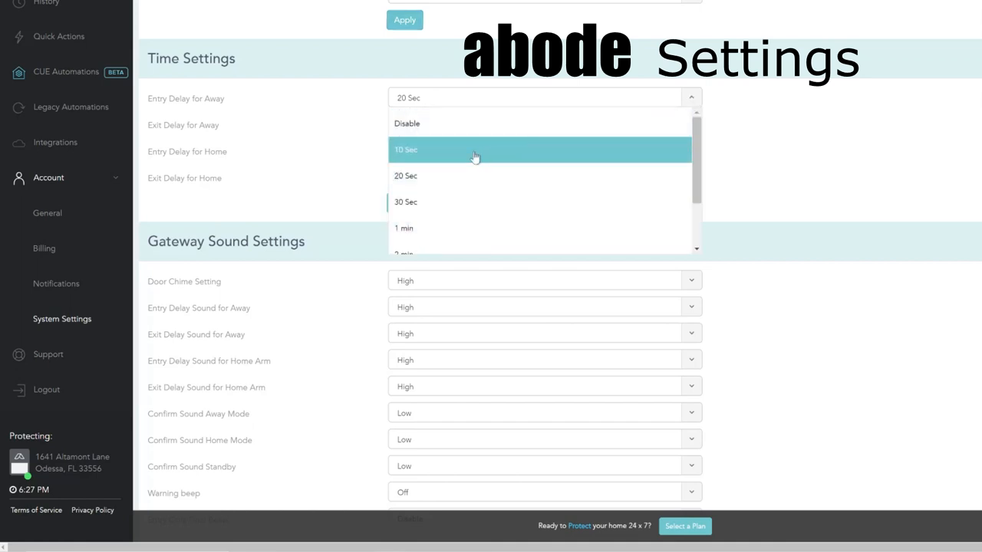
pyautogui.click(403, 149)
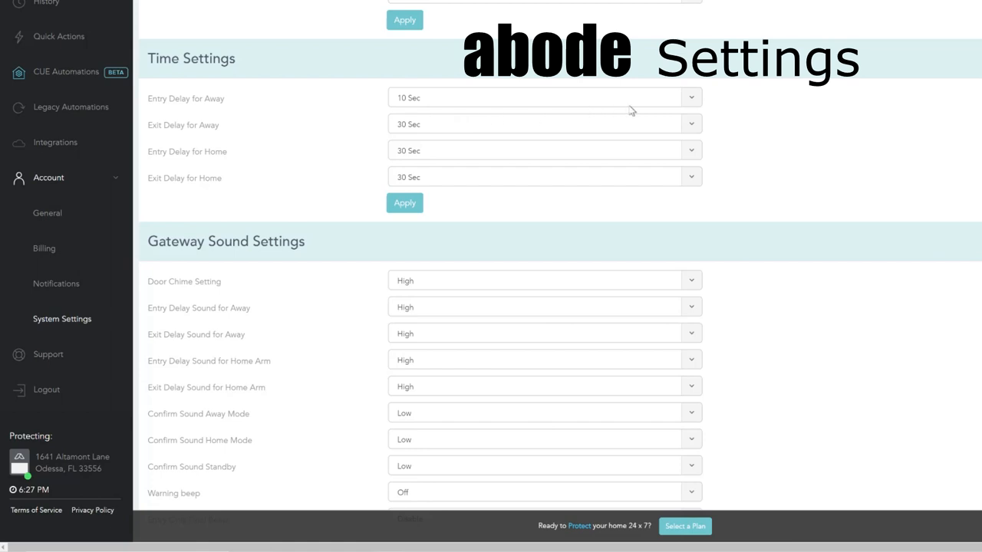
pyautogui.click(543, 97)
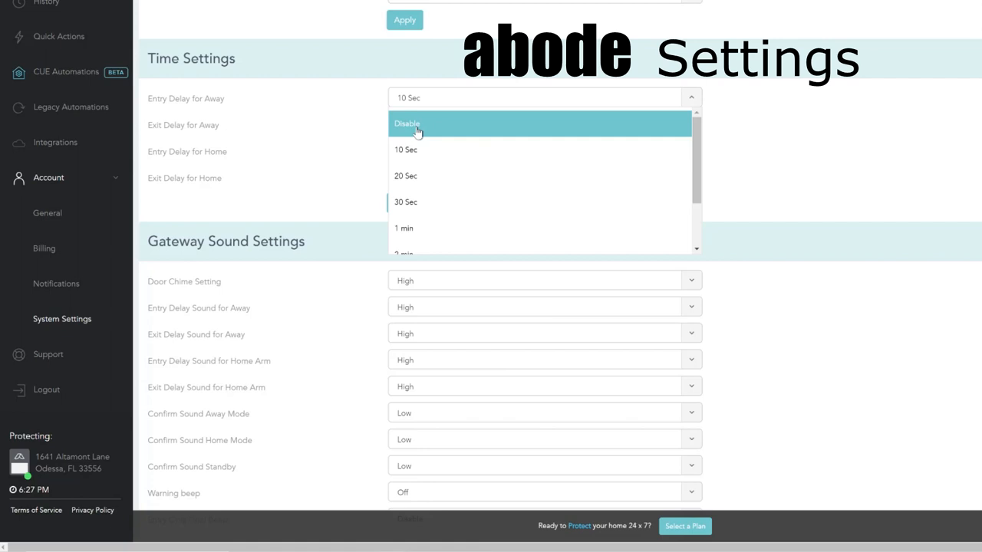
pyautogui.moveTo(417, 130)
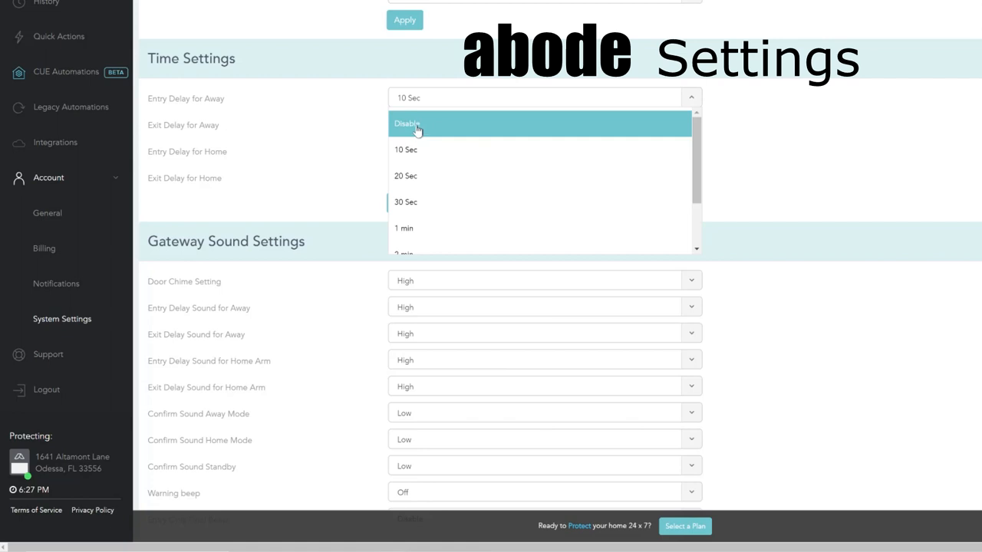
pyautogui.moveTo(412, 150)
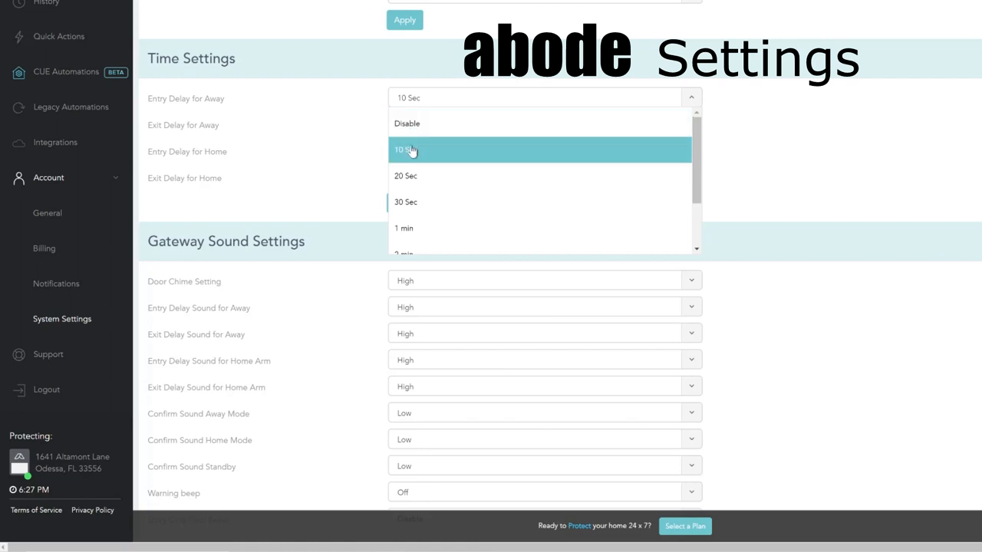
# Step: Set Alarm Duration to 15 min under Gateway Sound Settings and apply it
pyautogui.scroll(-3)
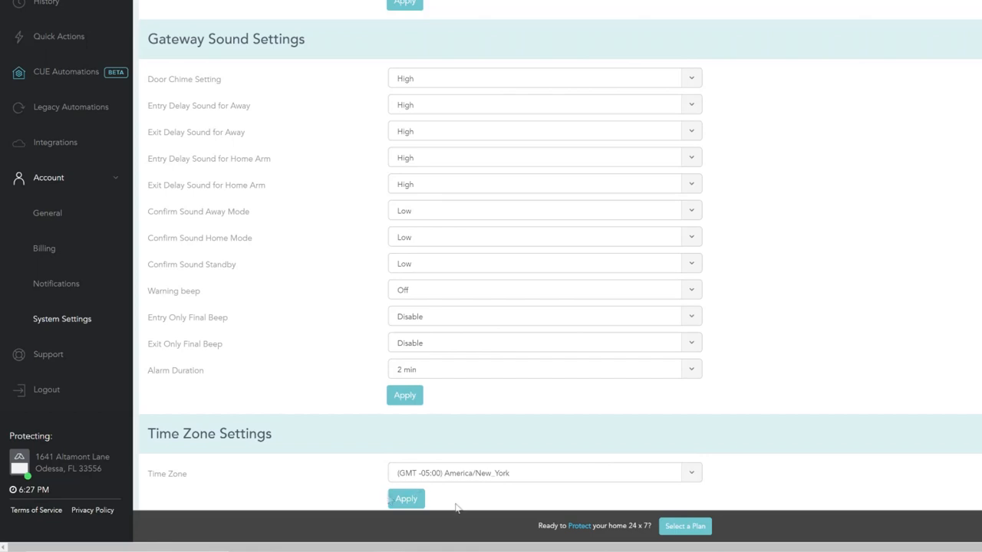
pyautogui.moveTo(313, 392)
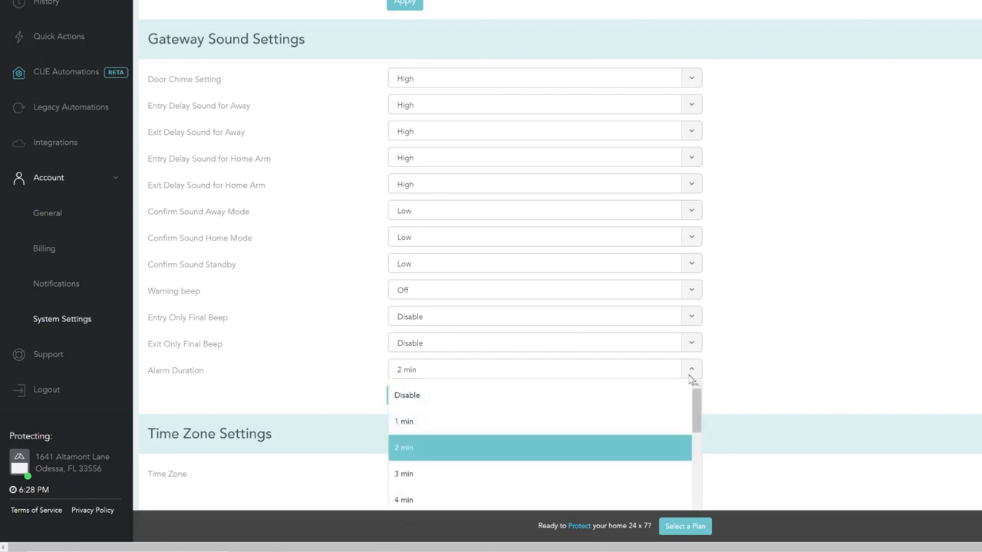
pyautogui.scroll(-3)
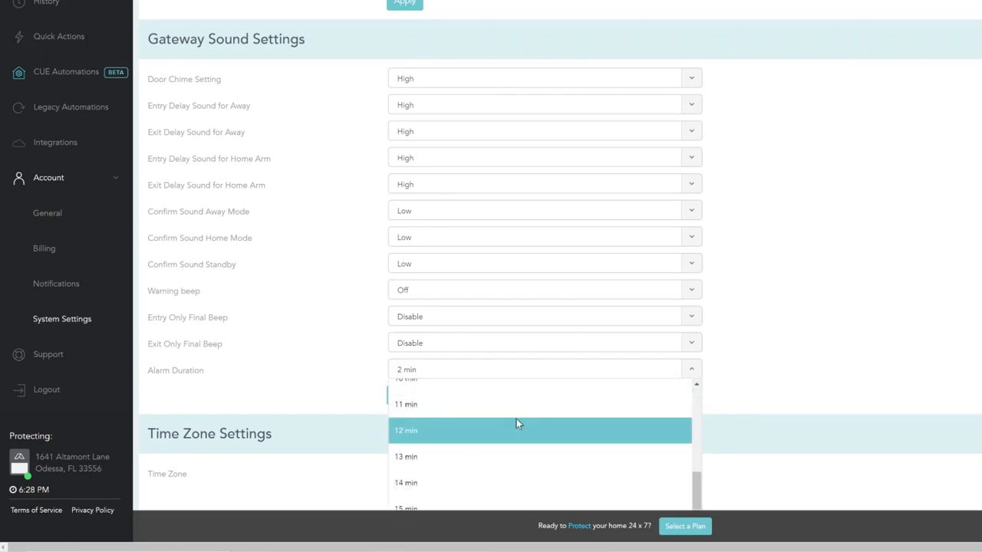
pyautogui.moveTo(421, 506)
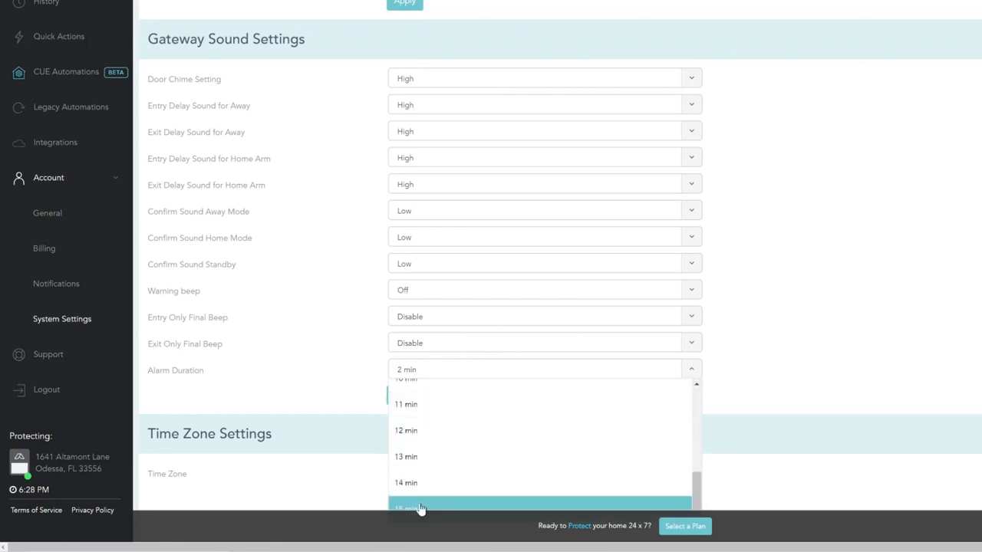
pyautogui.click(420, 507)
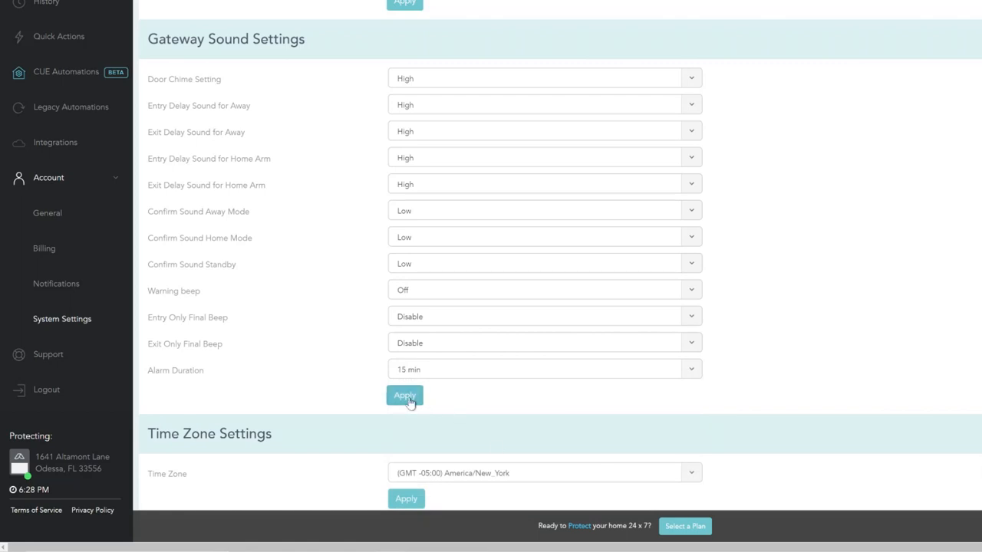
pyautogui.click(404, 395)
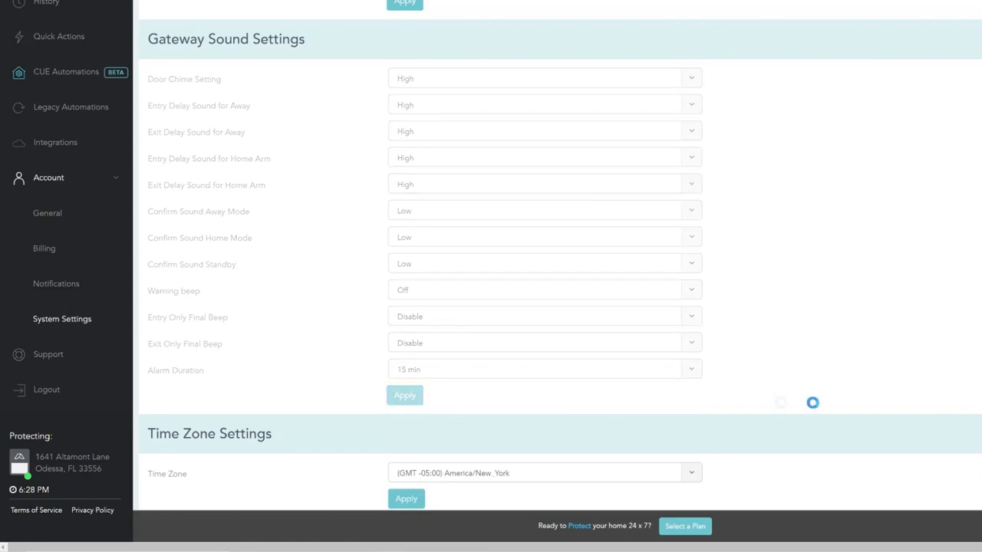
pyautogui.click(404, 395)
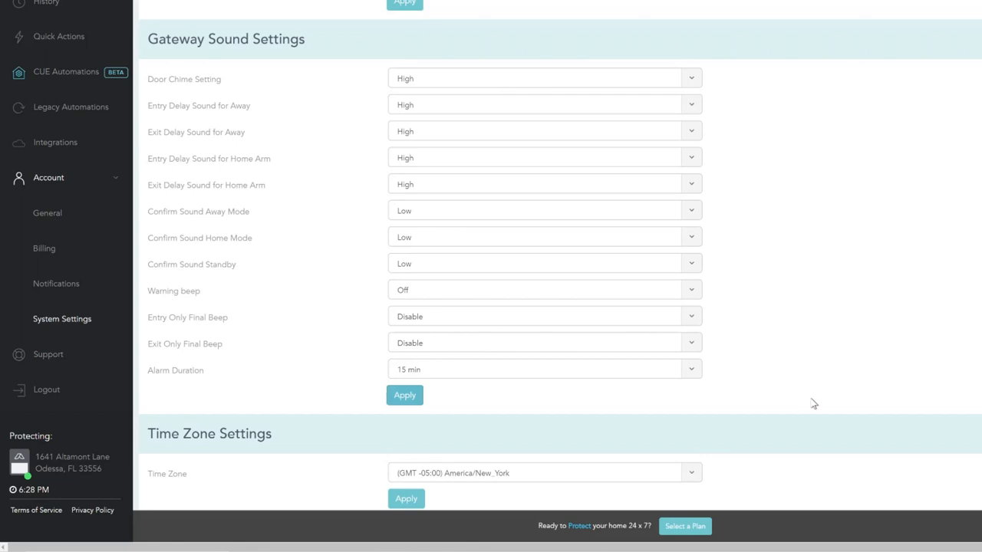
pyautogui.moveTo(870, 117)
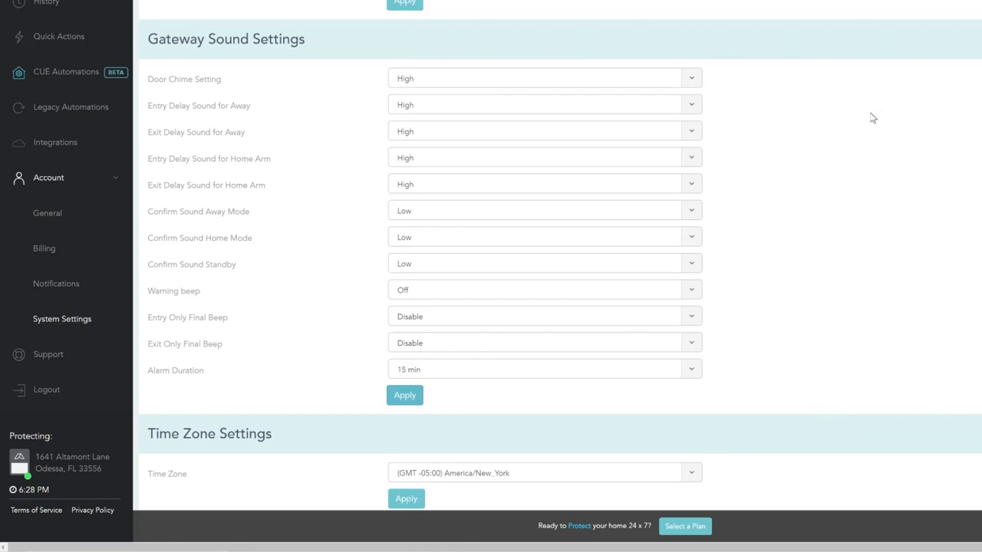
pyautogui.moveTo(24, 324)
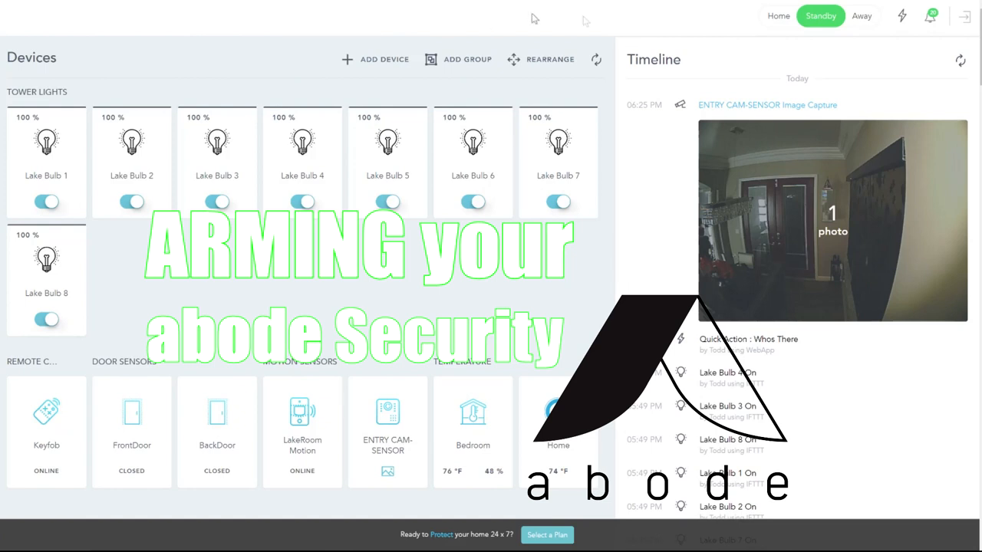
pyautogui.moveTo(797, 36)
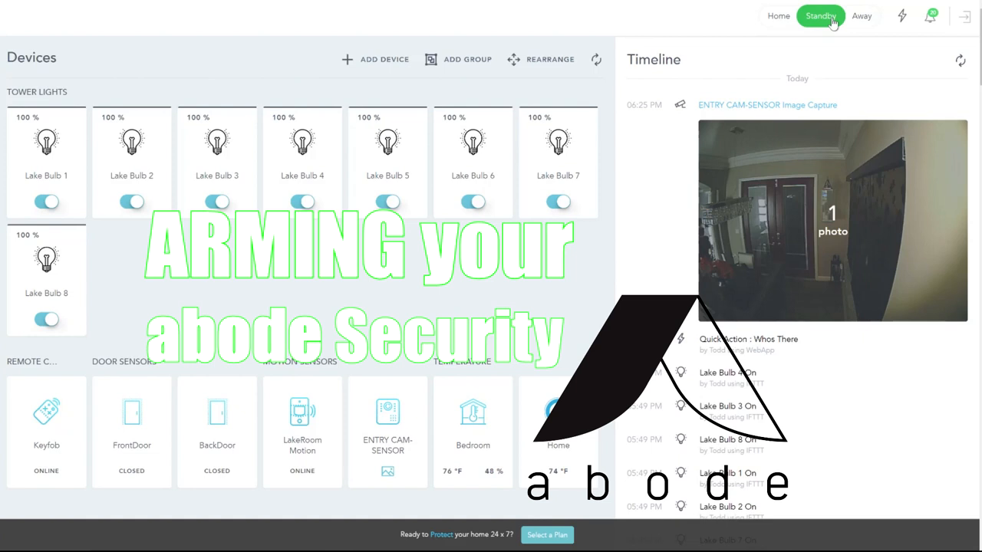
pyautogui.moveTo(853, 21)
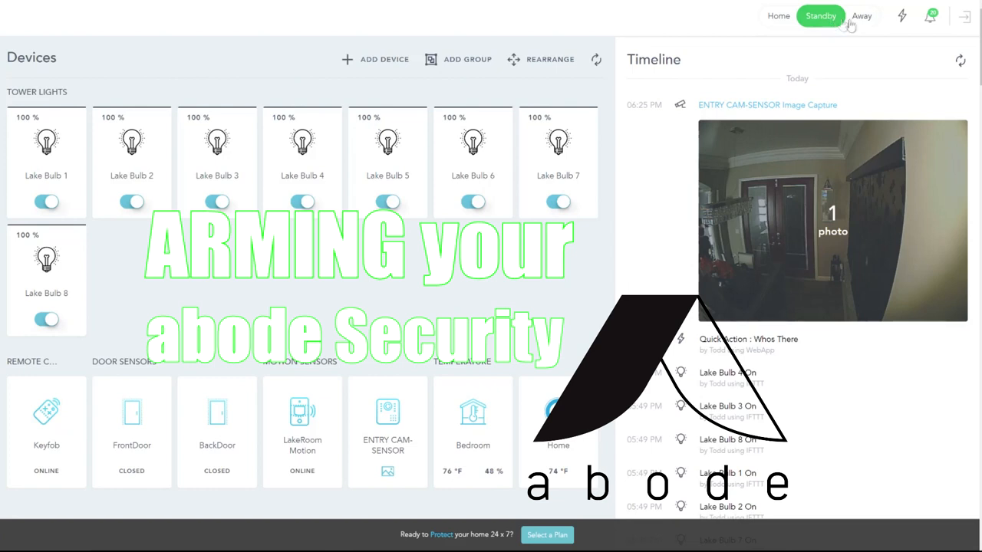
# Step: Arm the system in Home mode from the top bar until the timeline logs Gateway Armed - Home
pyautogui.click(777, 15)
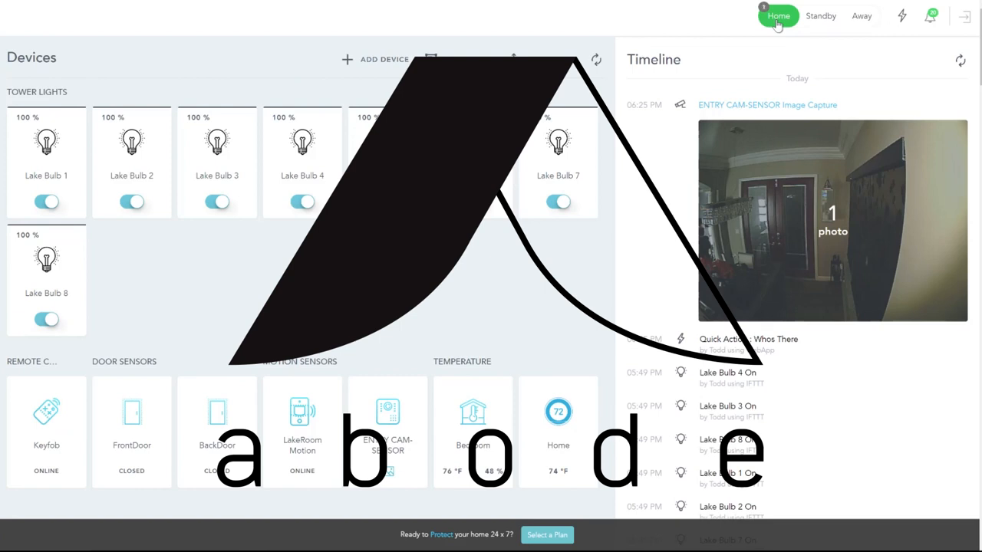
pyautogui.click(775, 16)
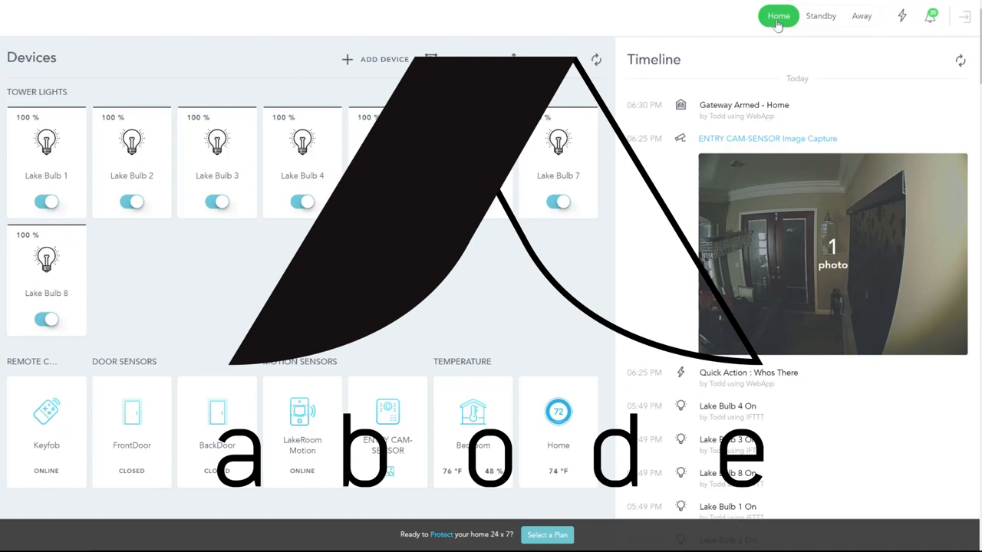
pyautogui.moveTo(866, 20)
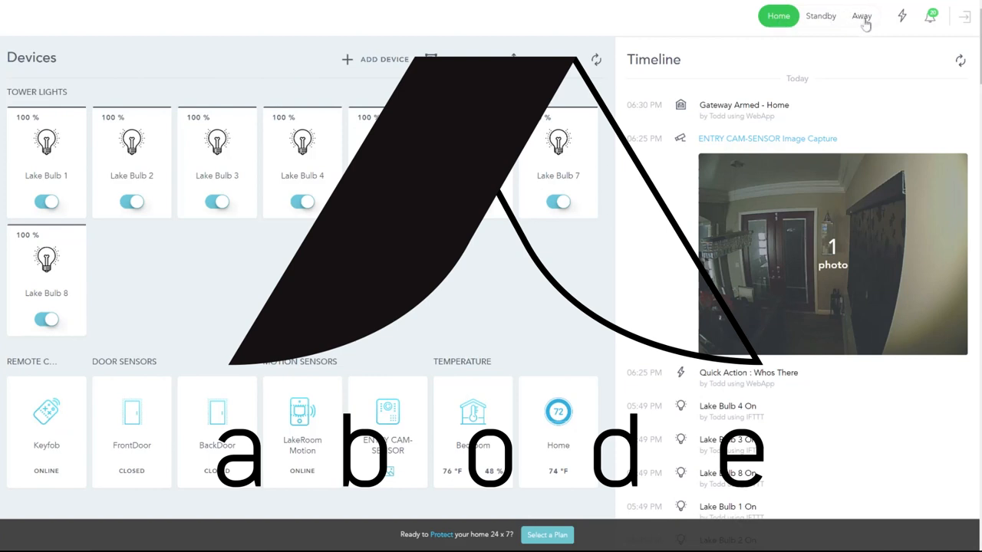
# Step: Arm the system in Away mode, then disarm back to Standby
pyautogui.click(863, 17)
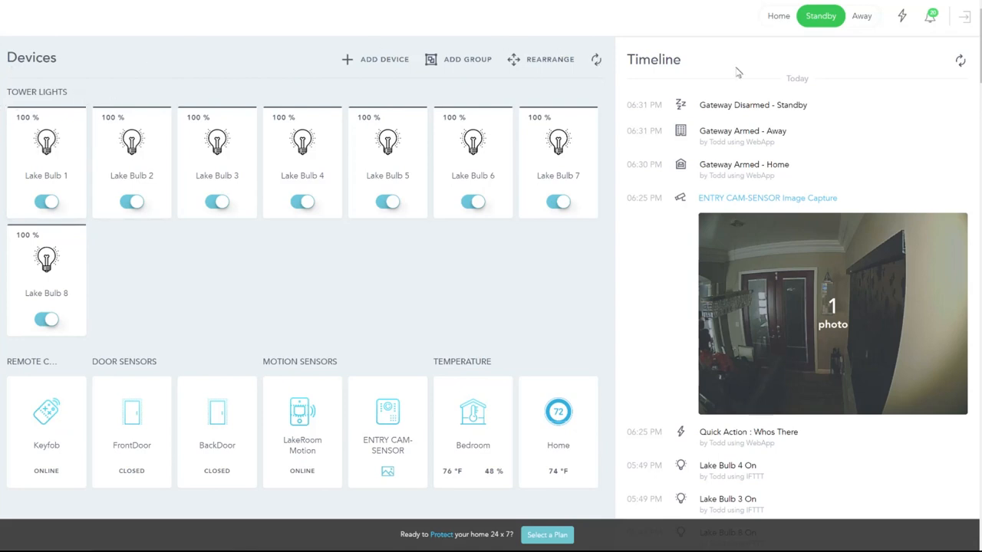
pyautogui.moveTo(737, 73)
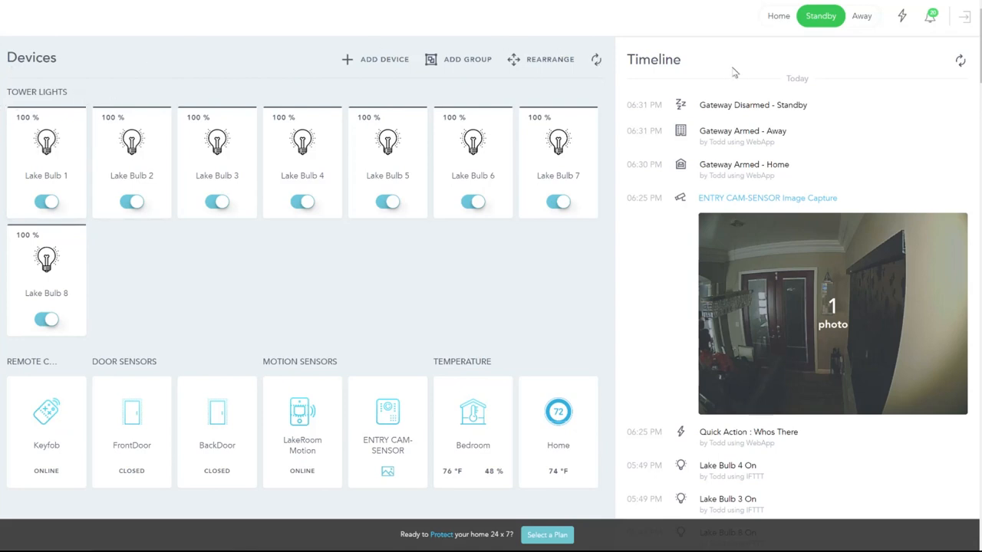